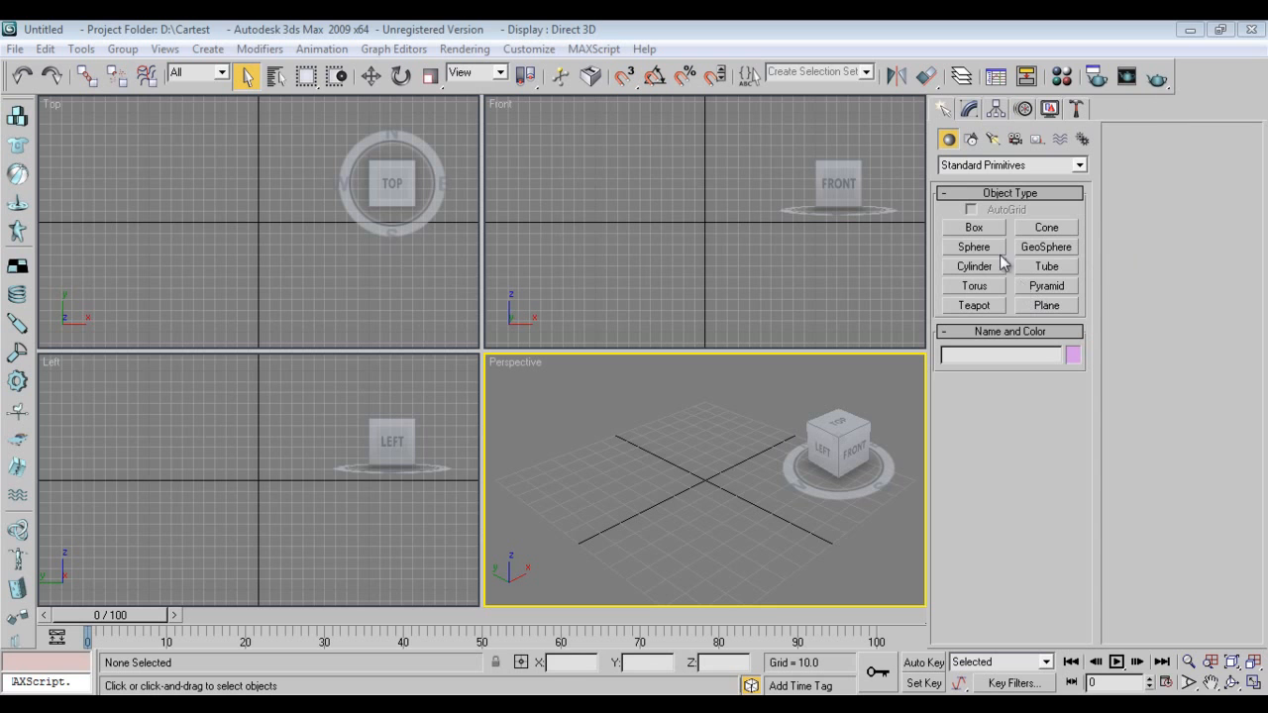
mouse_move(848, 276)
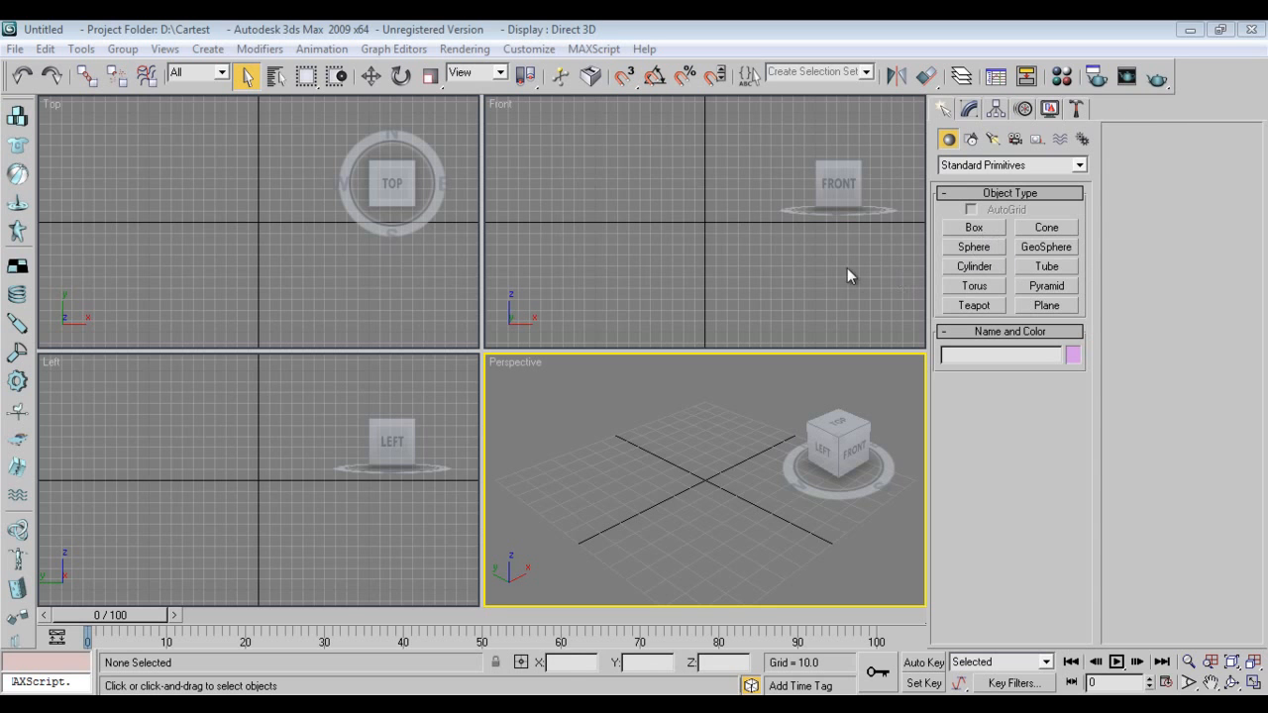
Review Units Setup and System Unit Setup, respecting system units in files.
click(523, 31)
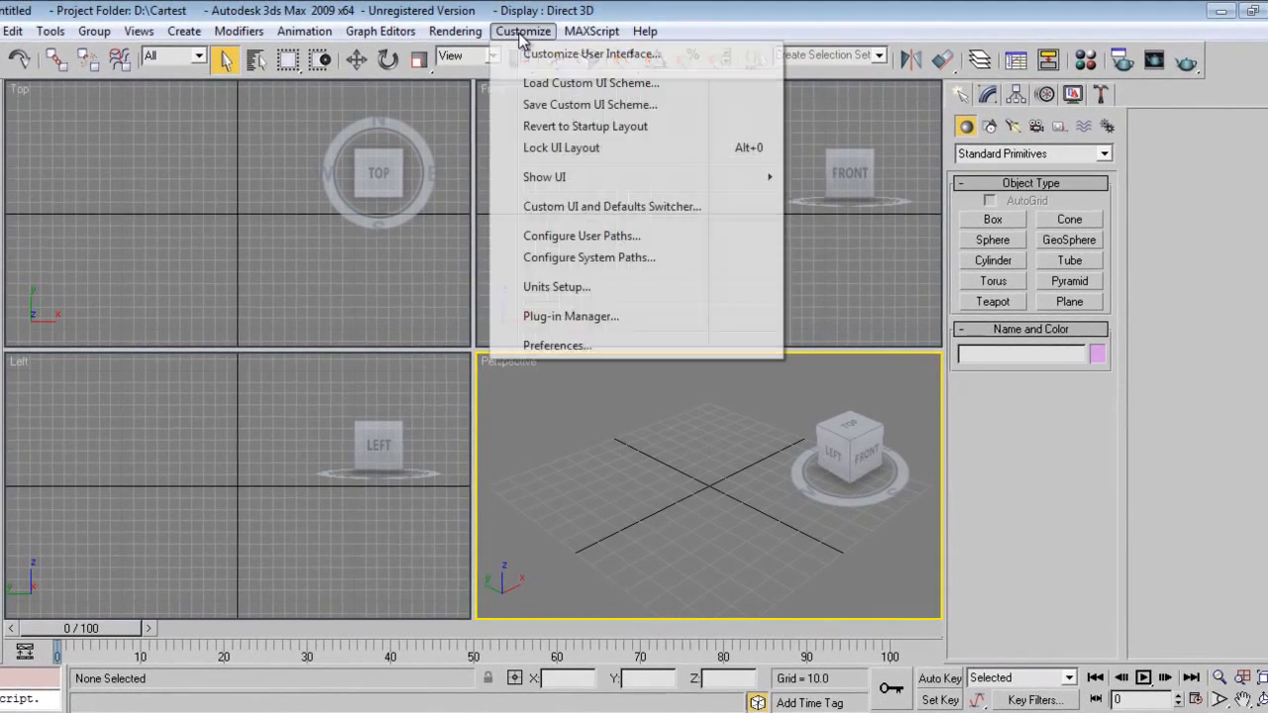
click(557, 286)
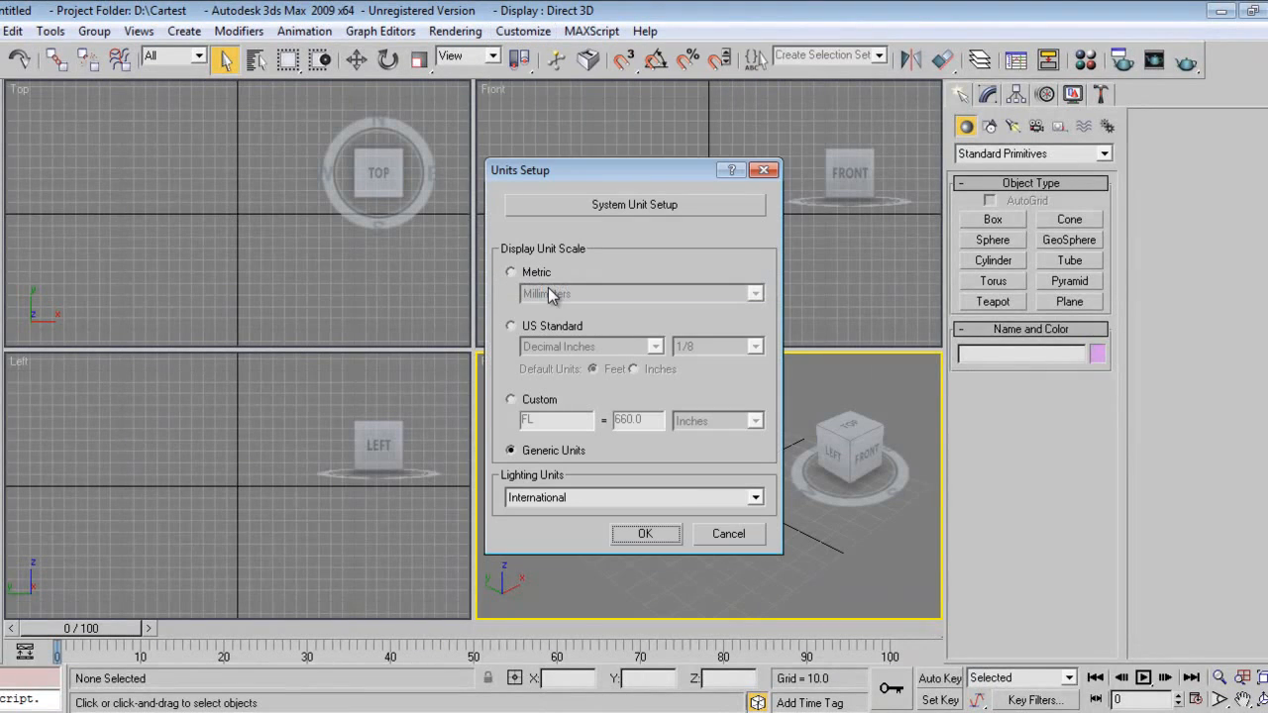
click(634, 204)
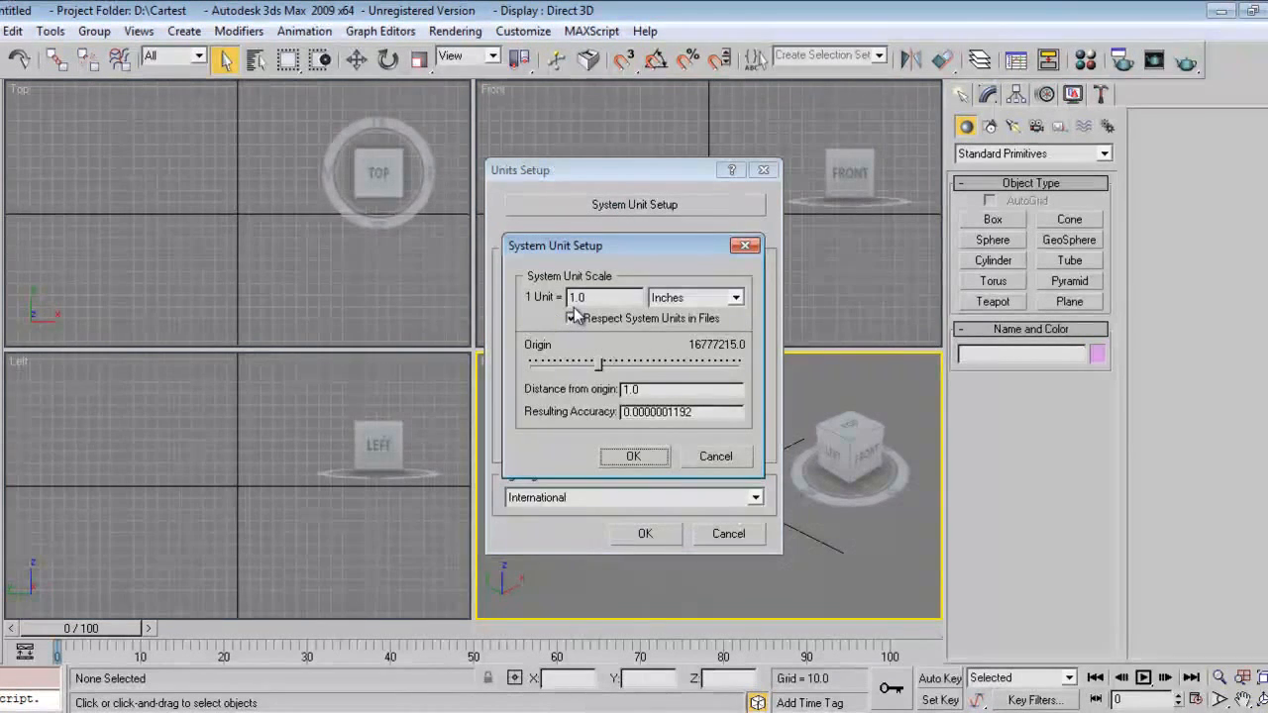
click(571, 317)
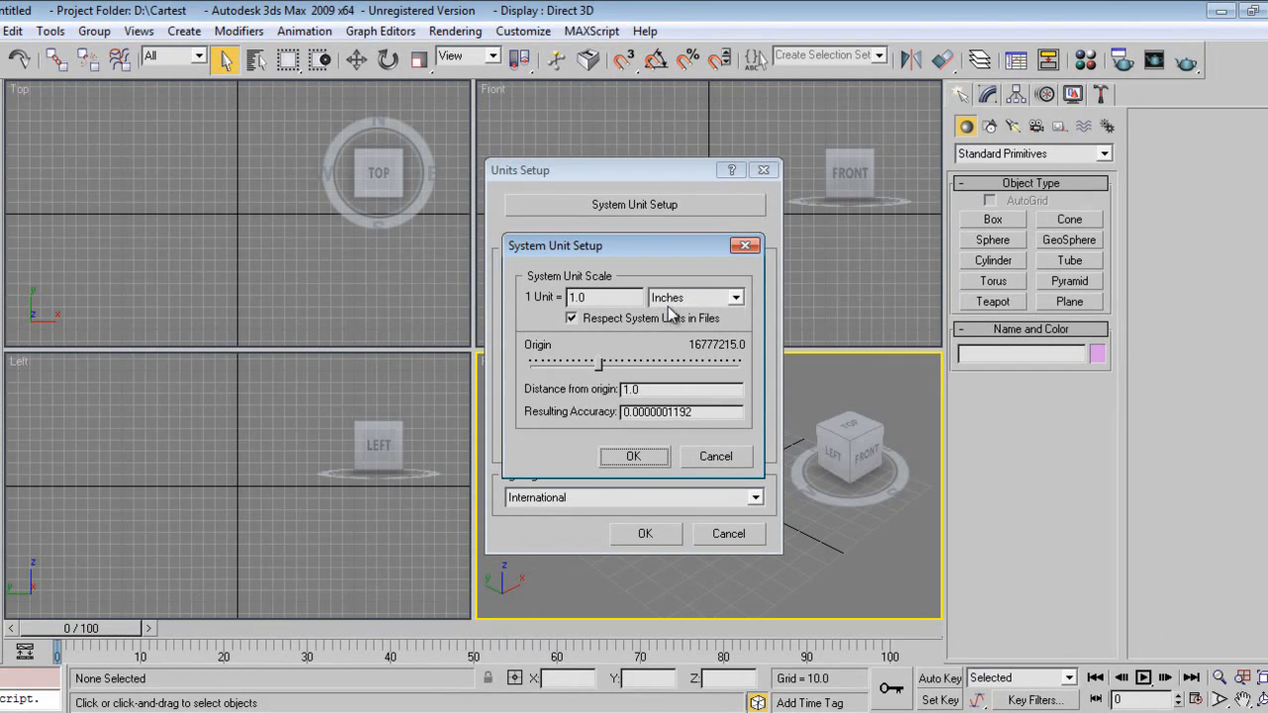
Choose the system unit scale from the list and close the unit dialogs, then start a File reset.
drag(555, 246, 721, 159)
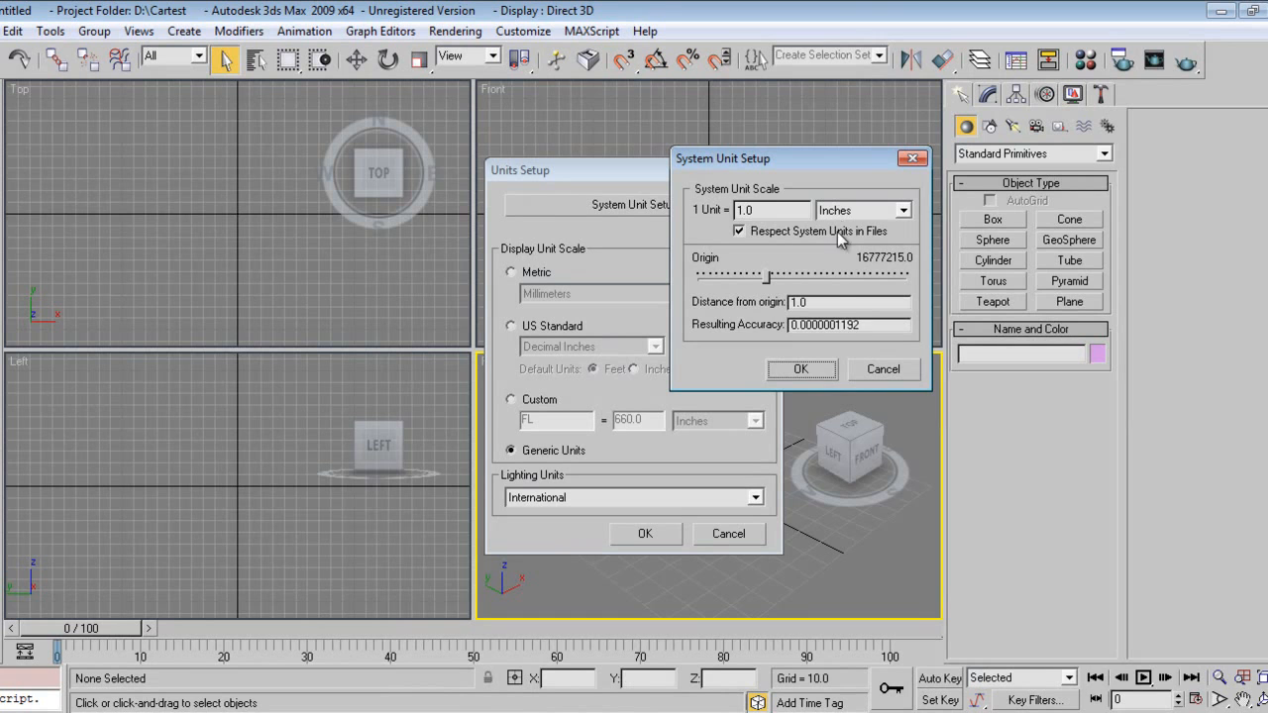
mouse_move(547, 285)
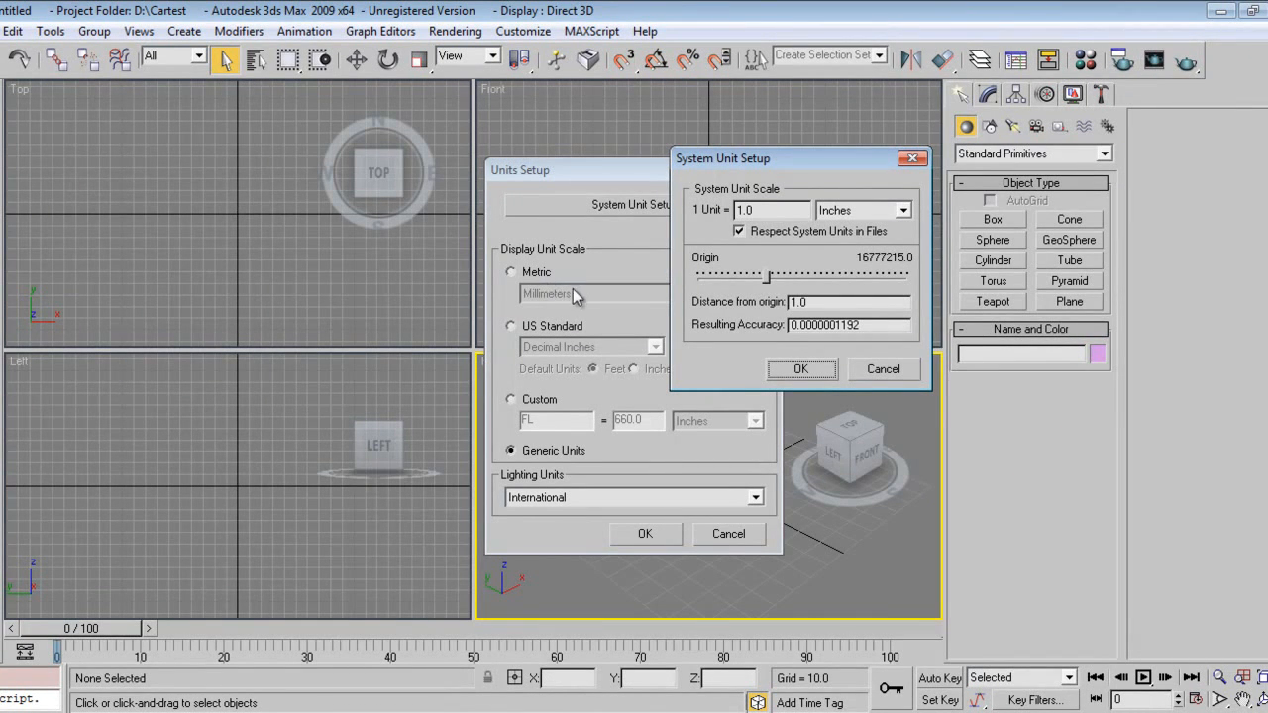
click(800, 371)
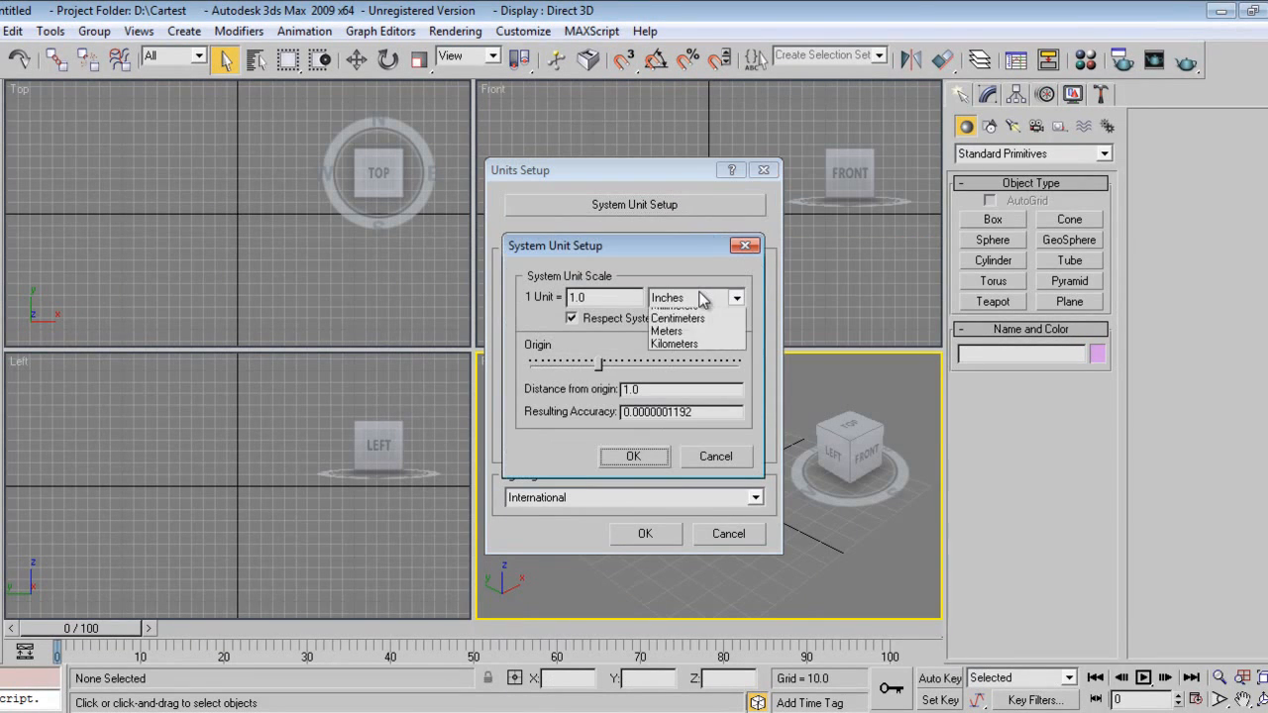
click(693, 297)
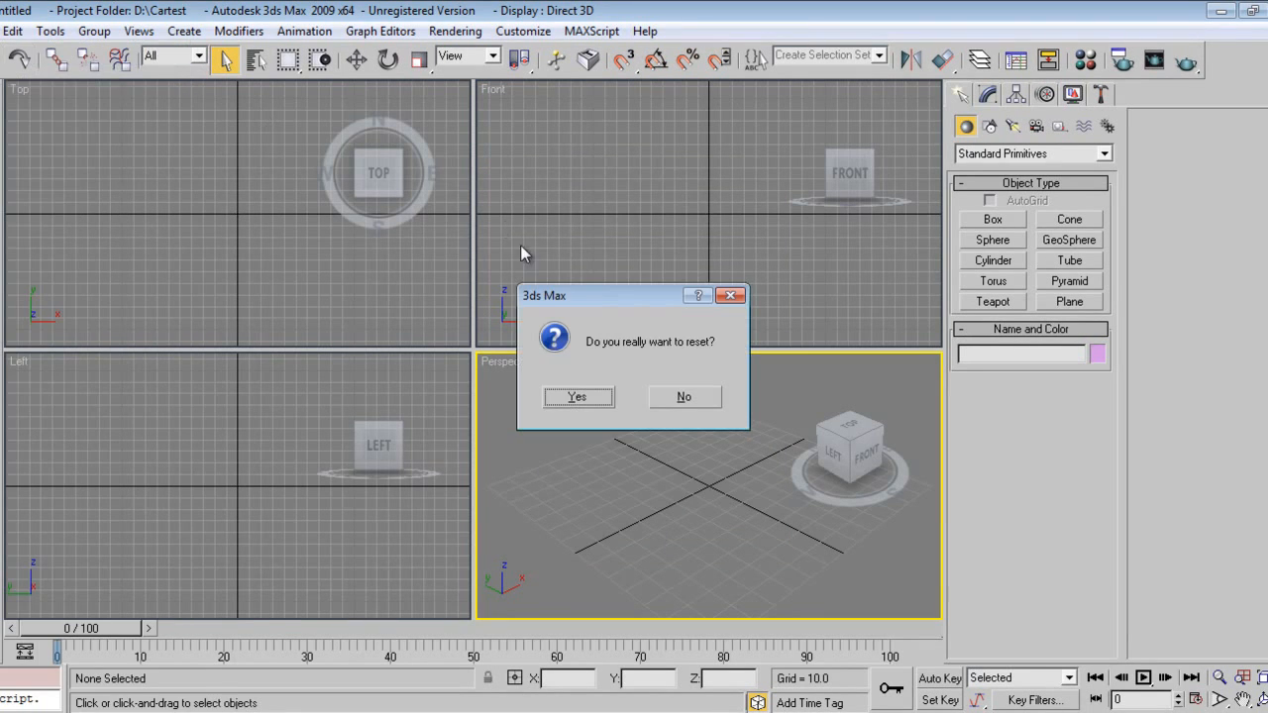
Confirm the scene reset and drag out a flat Box01 in the Top viewport.
click(579, 396)
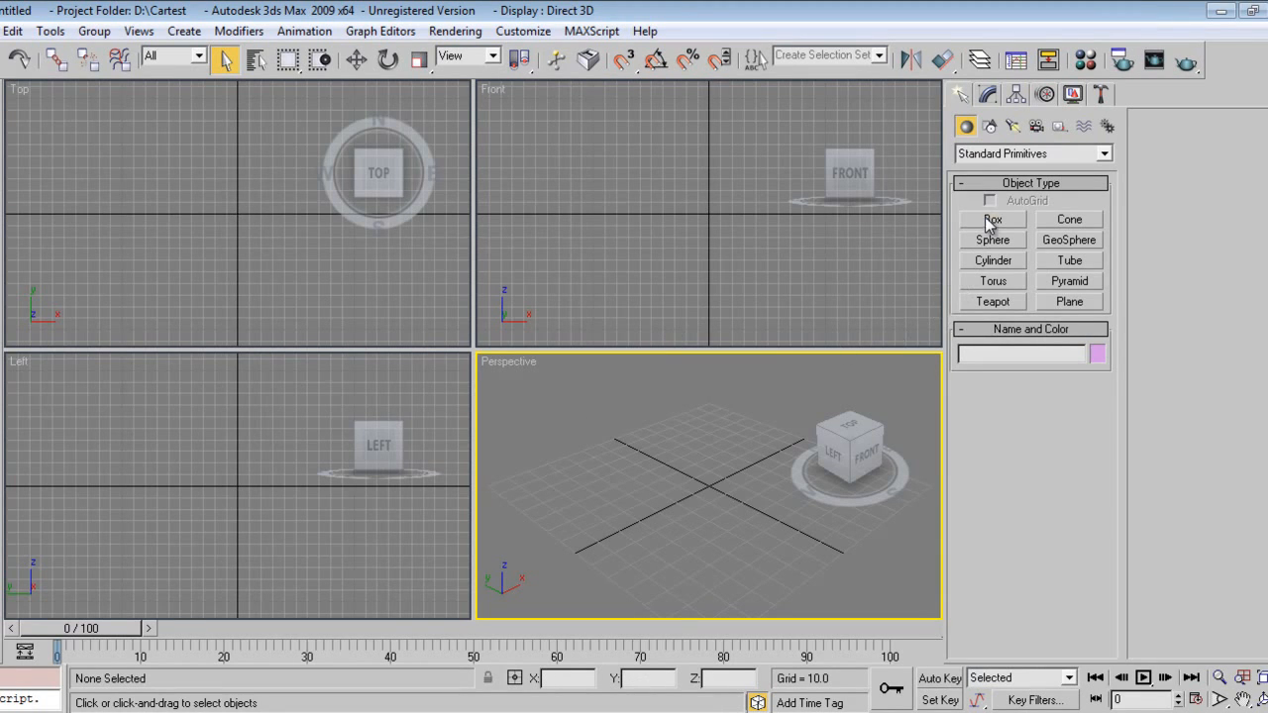
click(991, 218)
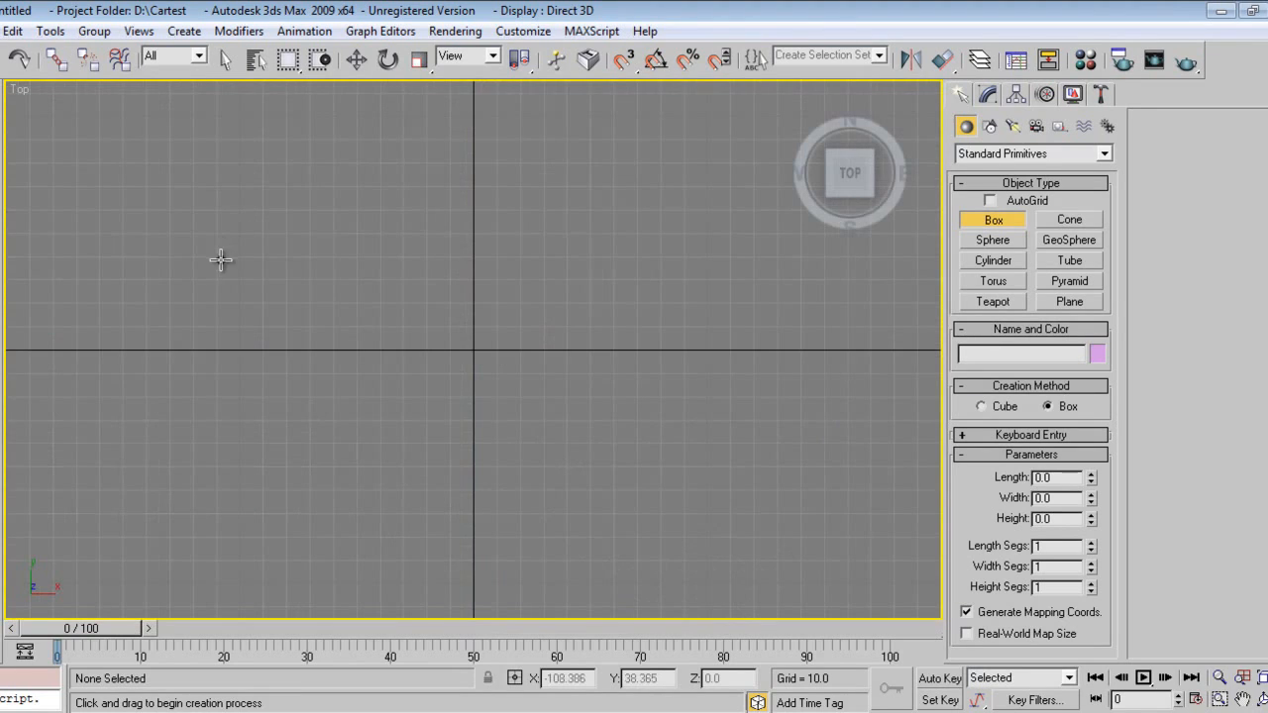
mouse_move(324, 226)
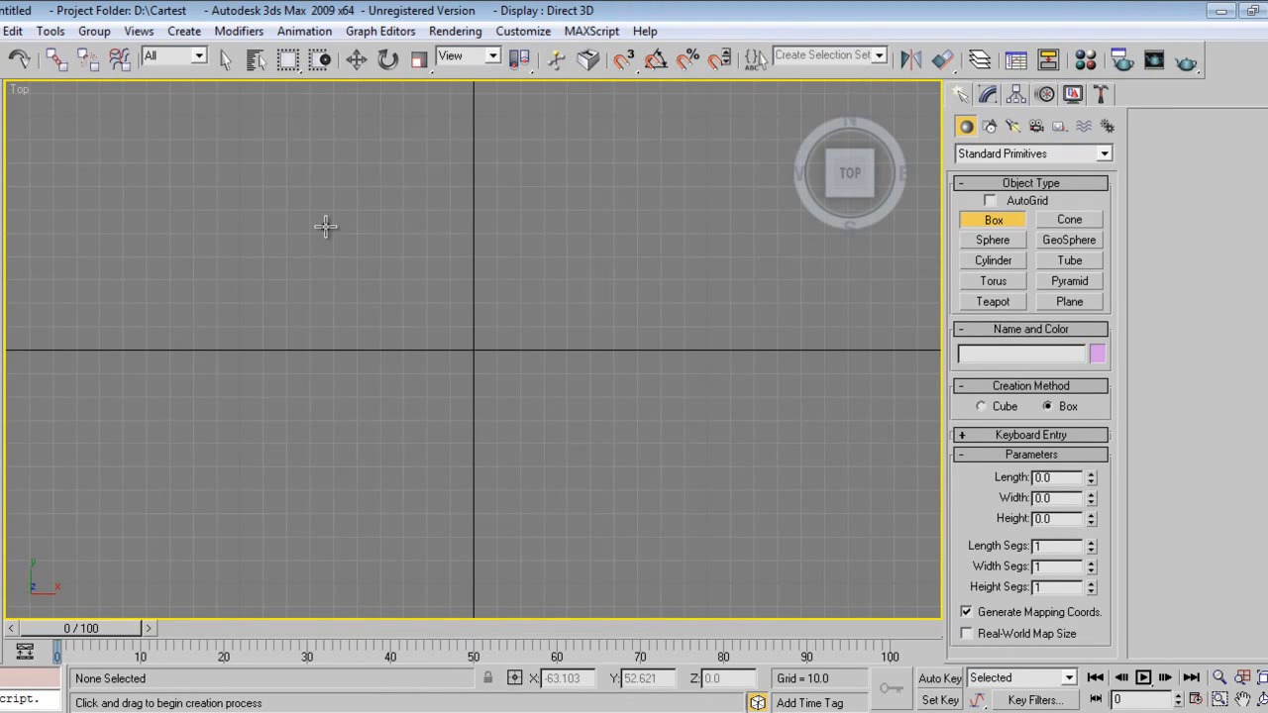
mouse_move(305, 229)
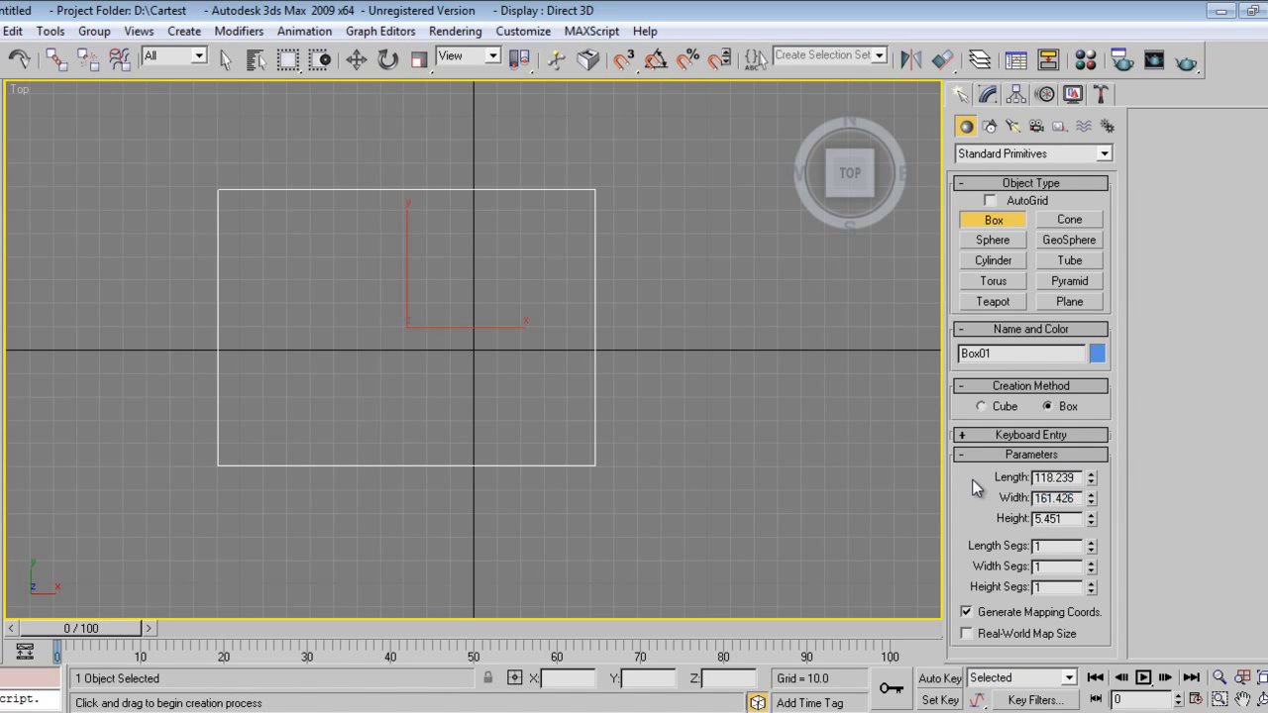
click(1054, 519)
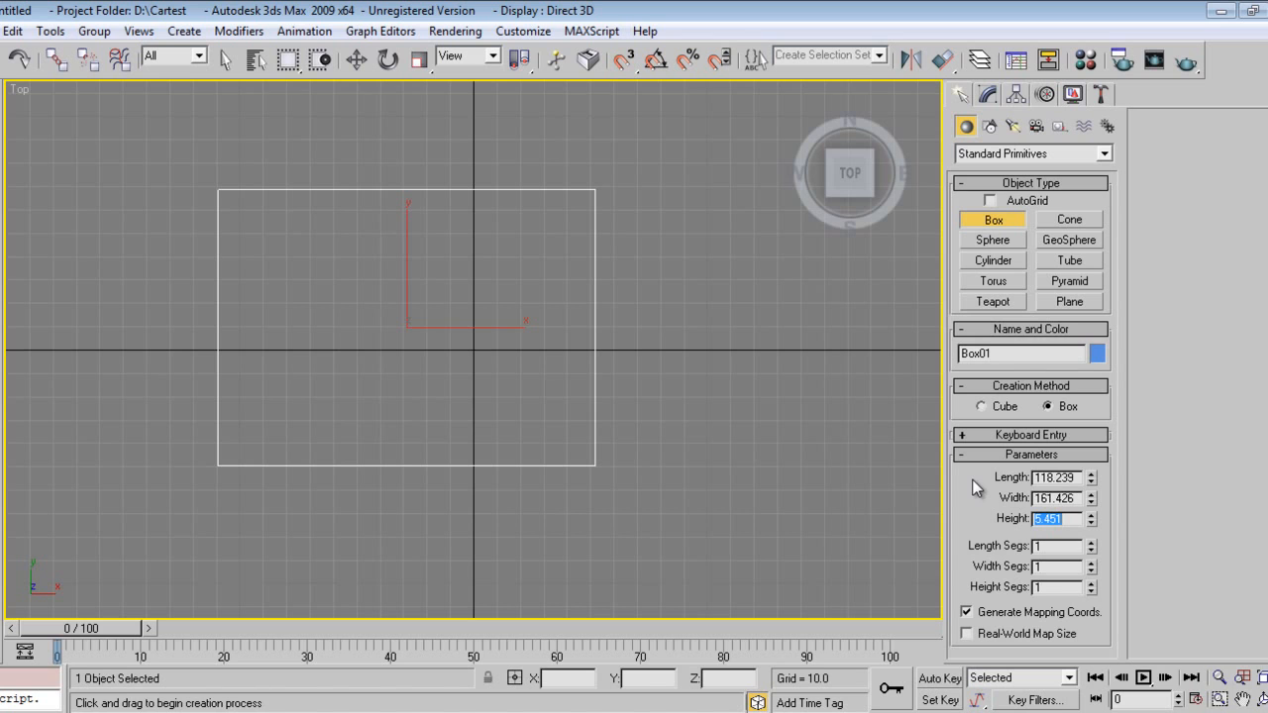
click(230, 59)
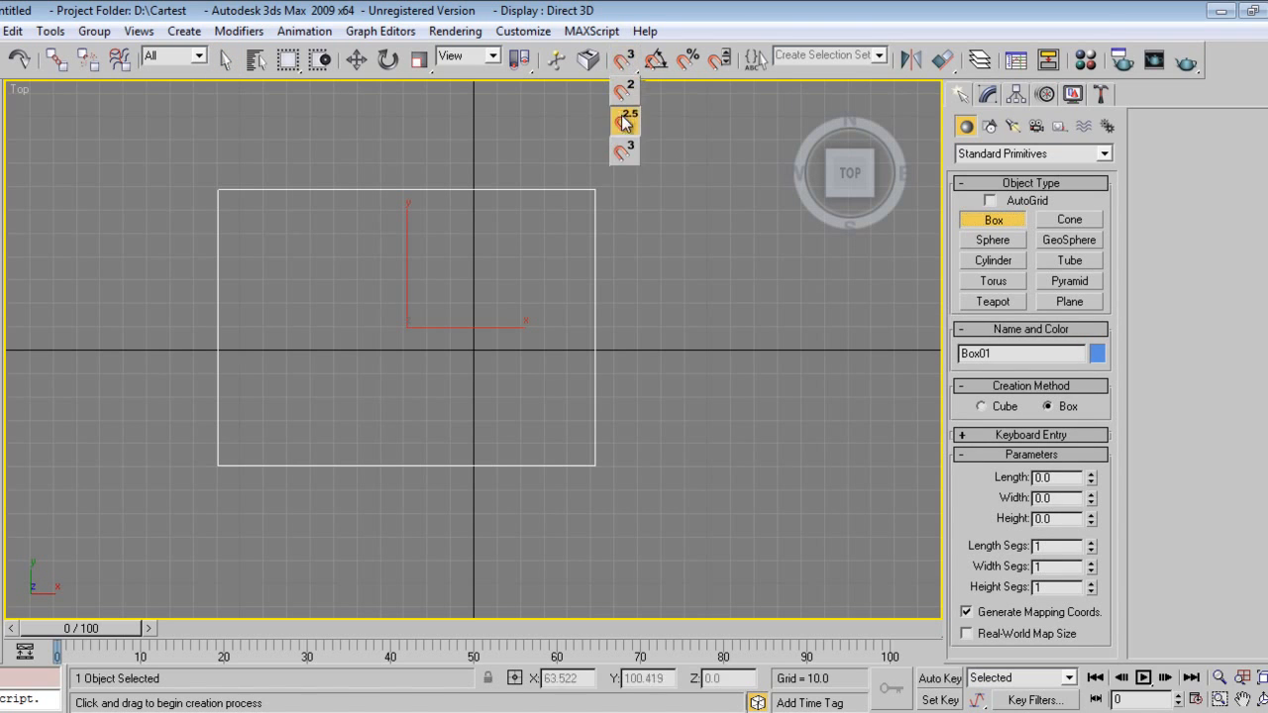
Draw Box02 from Box01's corner with 2.5D snap and set it to 53 long, 12 wide.
click(624, 123)
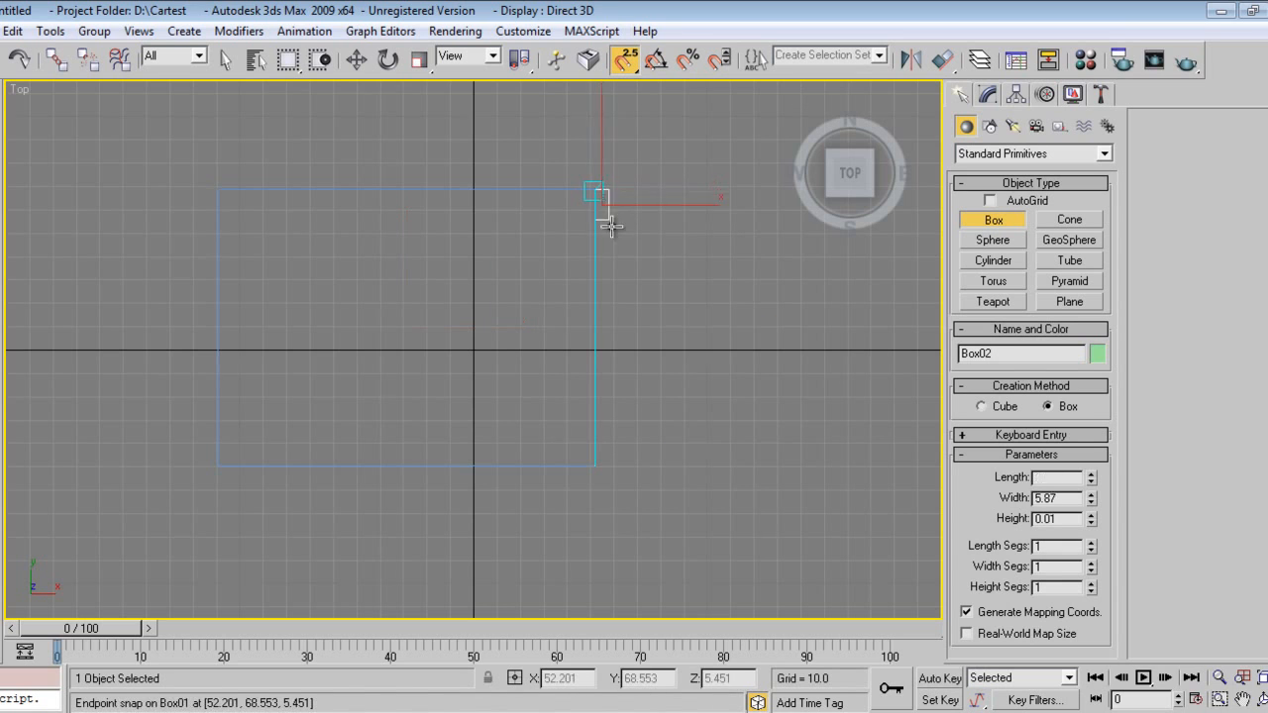
drag(594, 194, 650, 341)
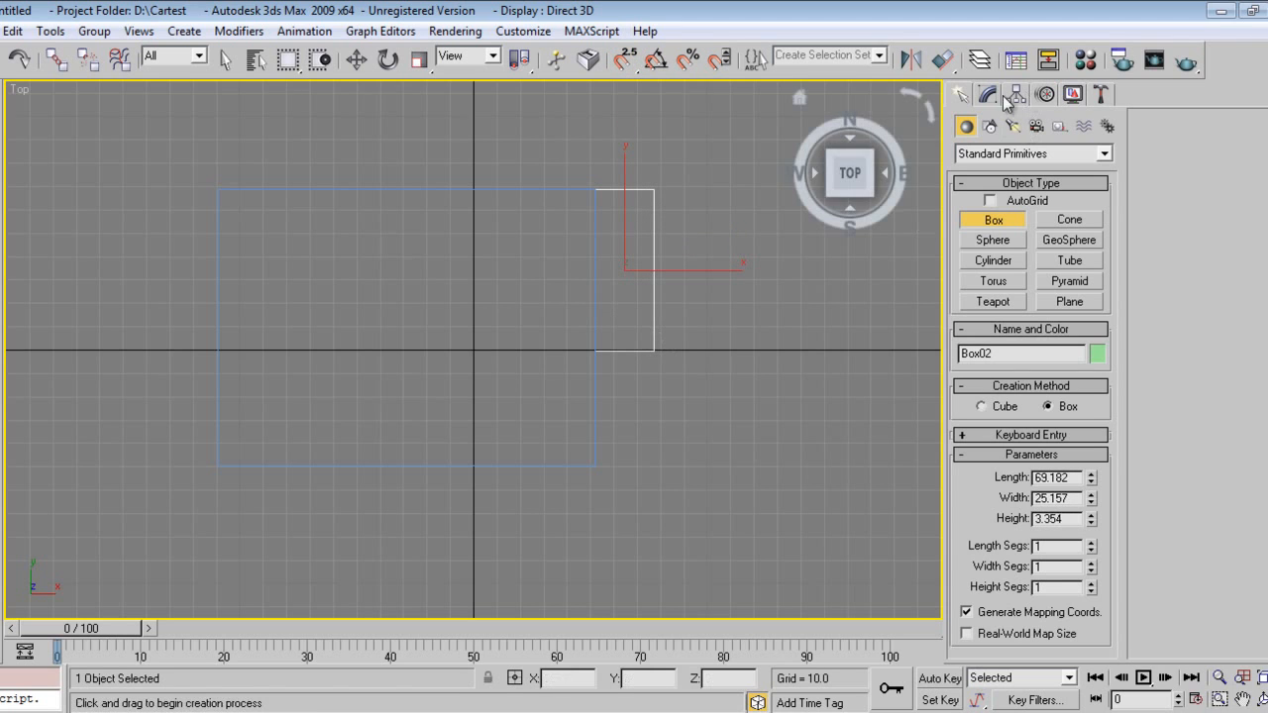
click(999, 95)
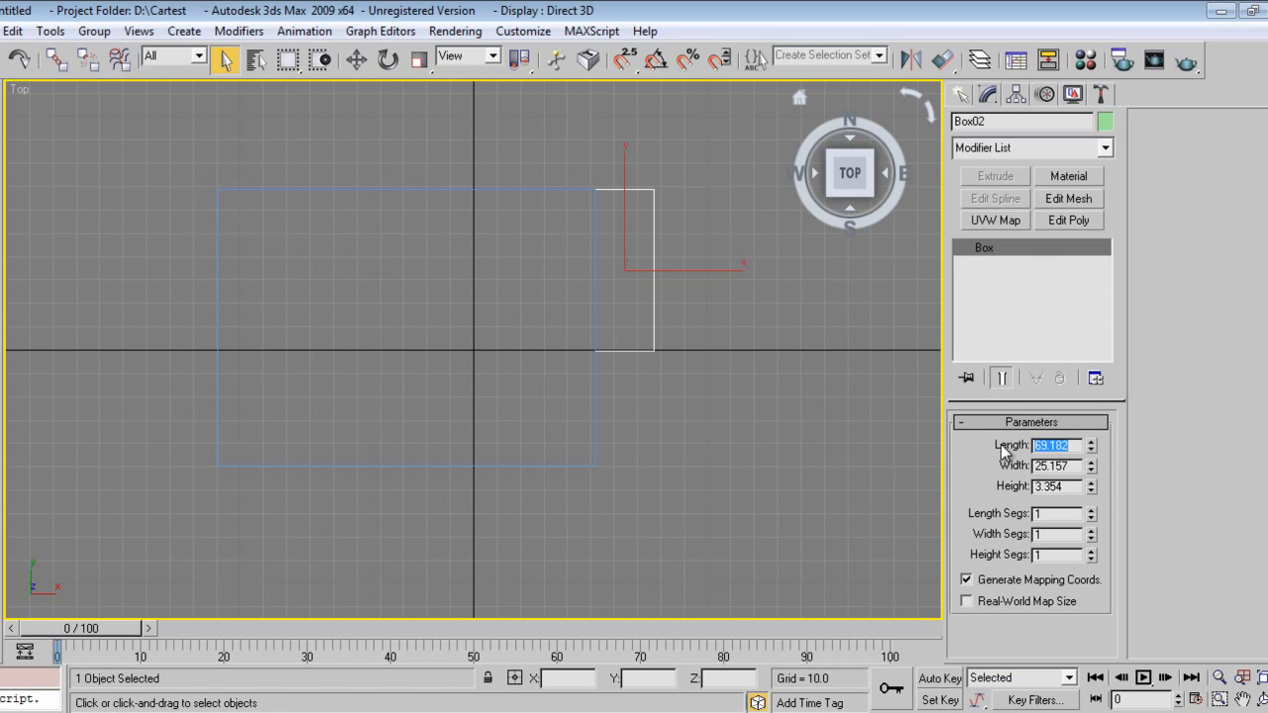
key(Tab)
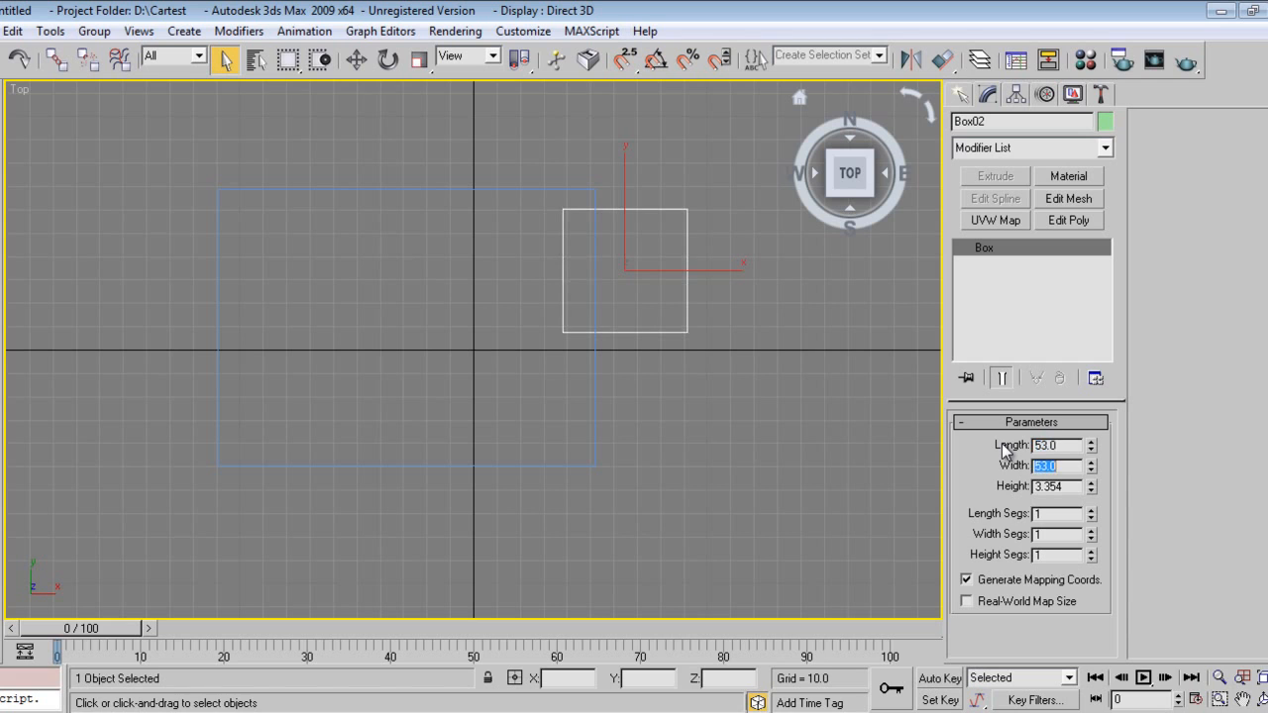
text(12.0)
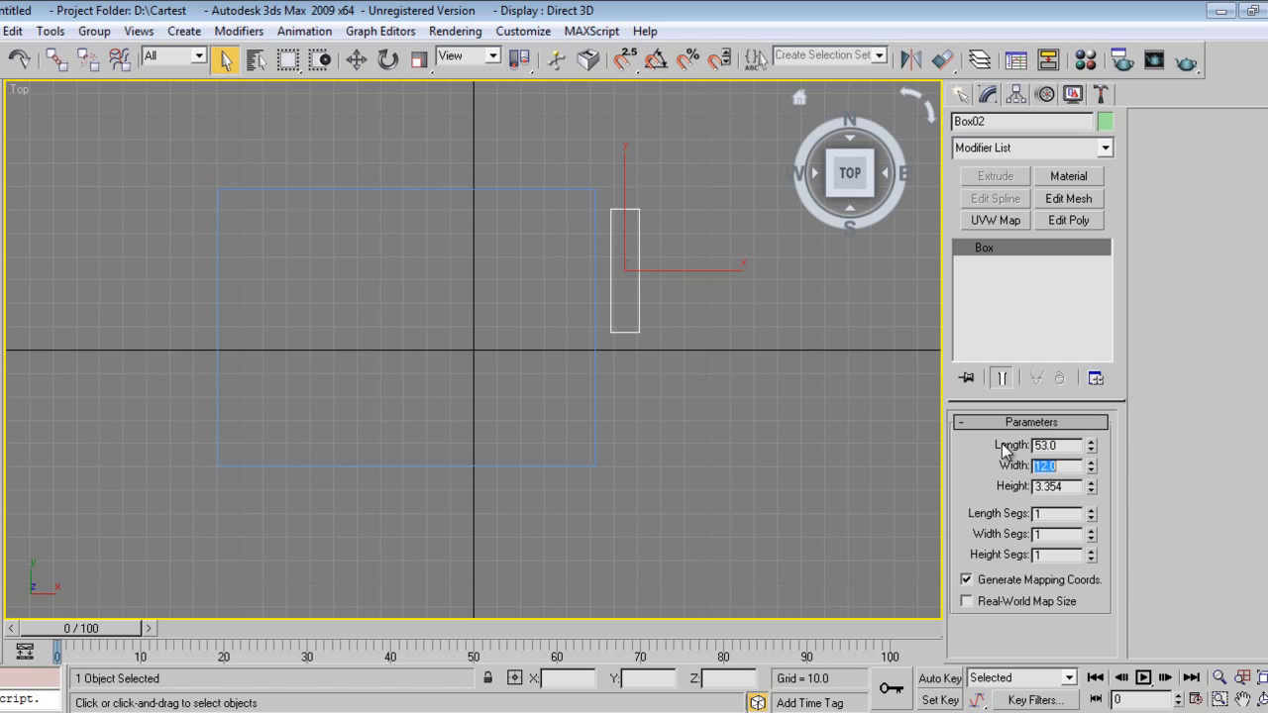
Move Box02 so it snaps against the corner of Box01.
click(356, 59)
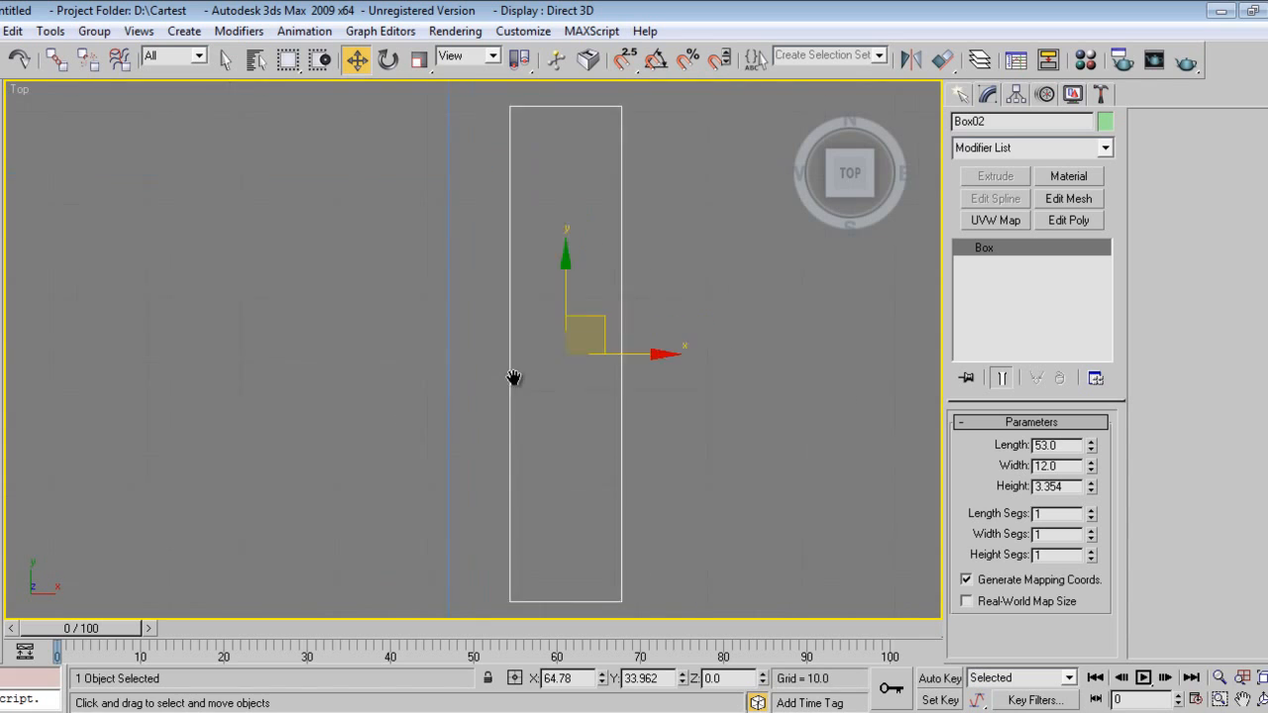
drag(515, 377, 480, 230)
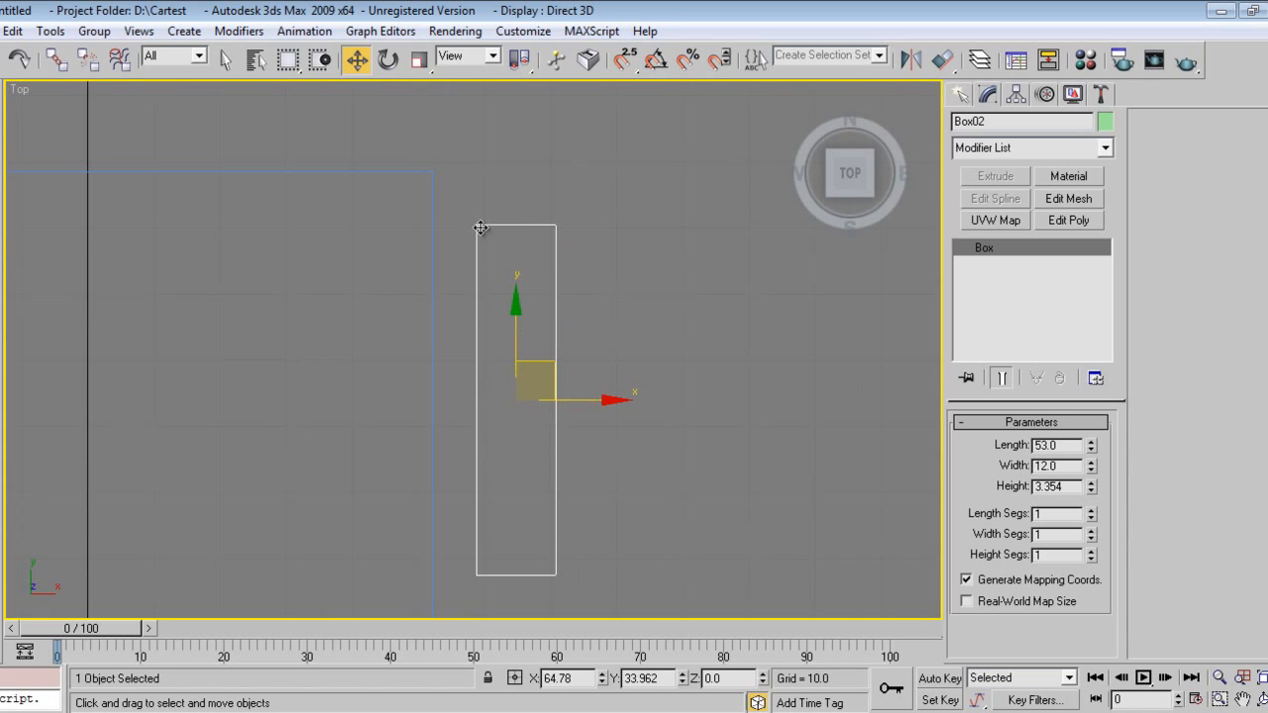
drag(516, 396, 491, 357)
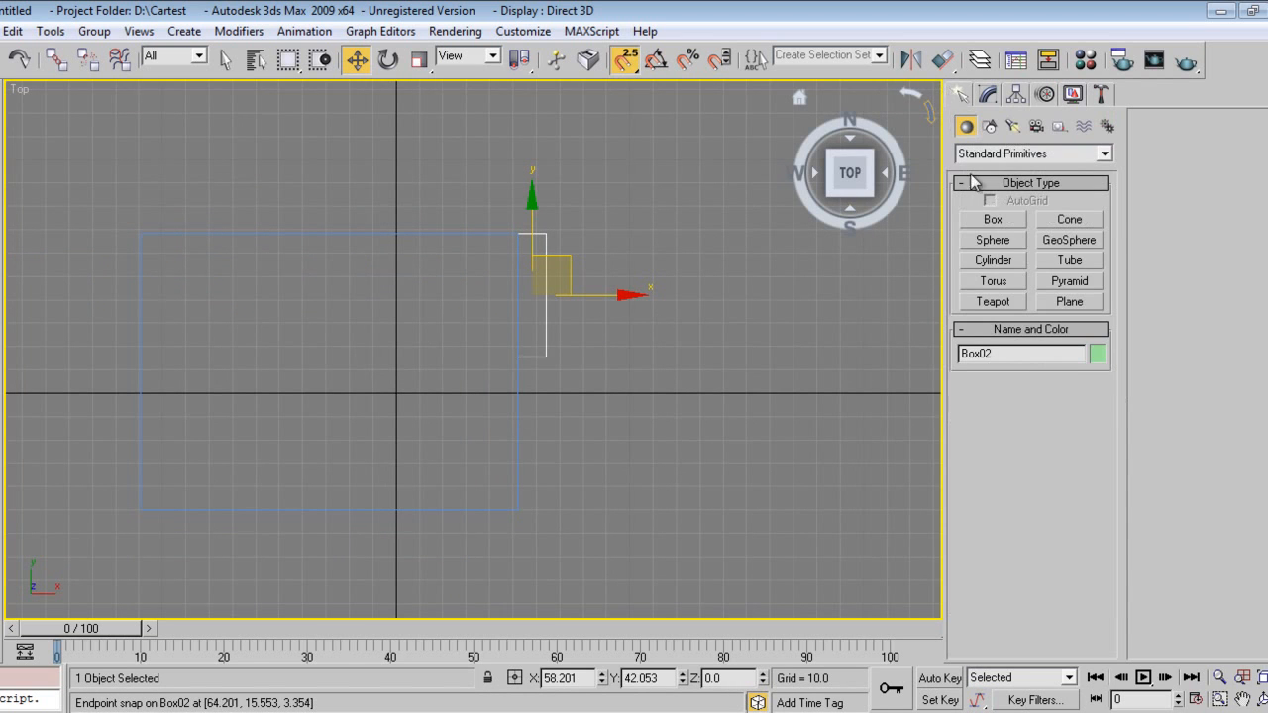
Trace Line01 along the boxes' outline as the room wall plan.
click(987, 127)
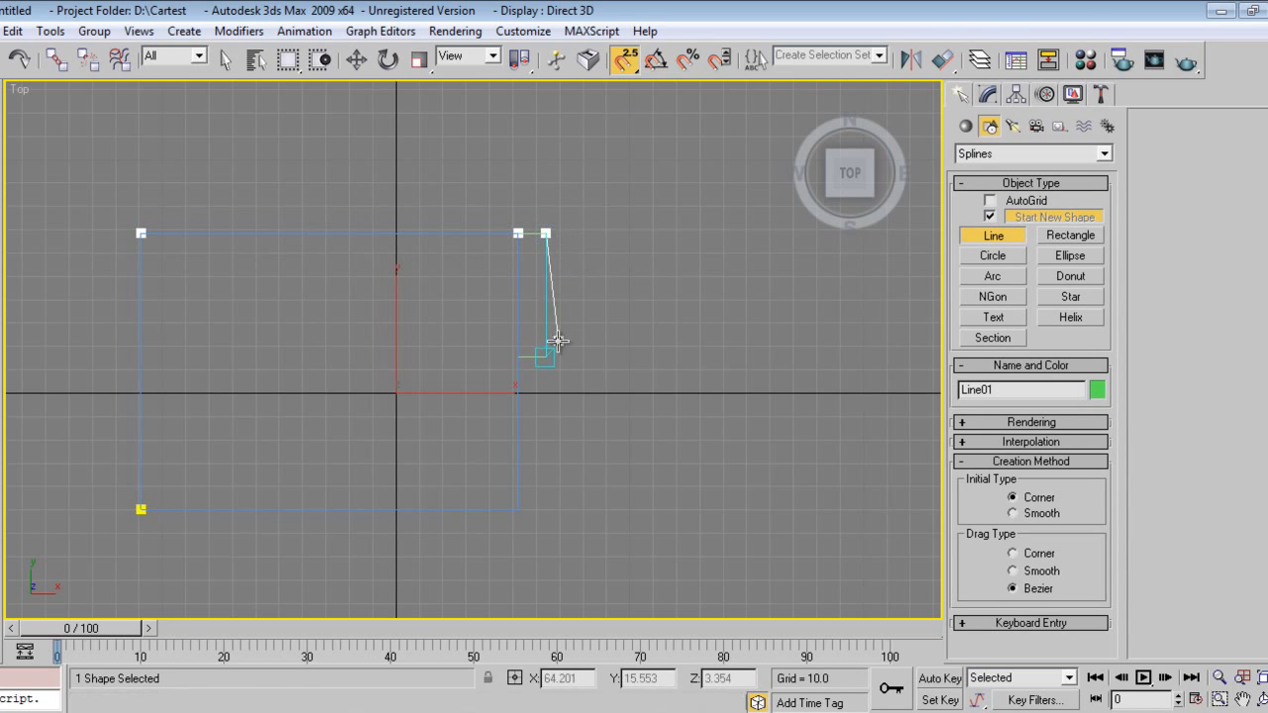
click(515, 527)
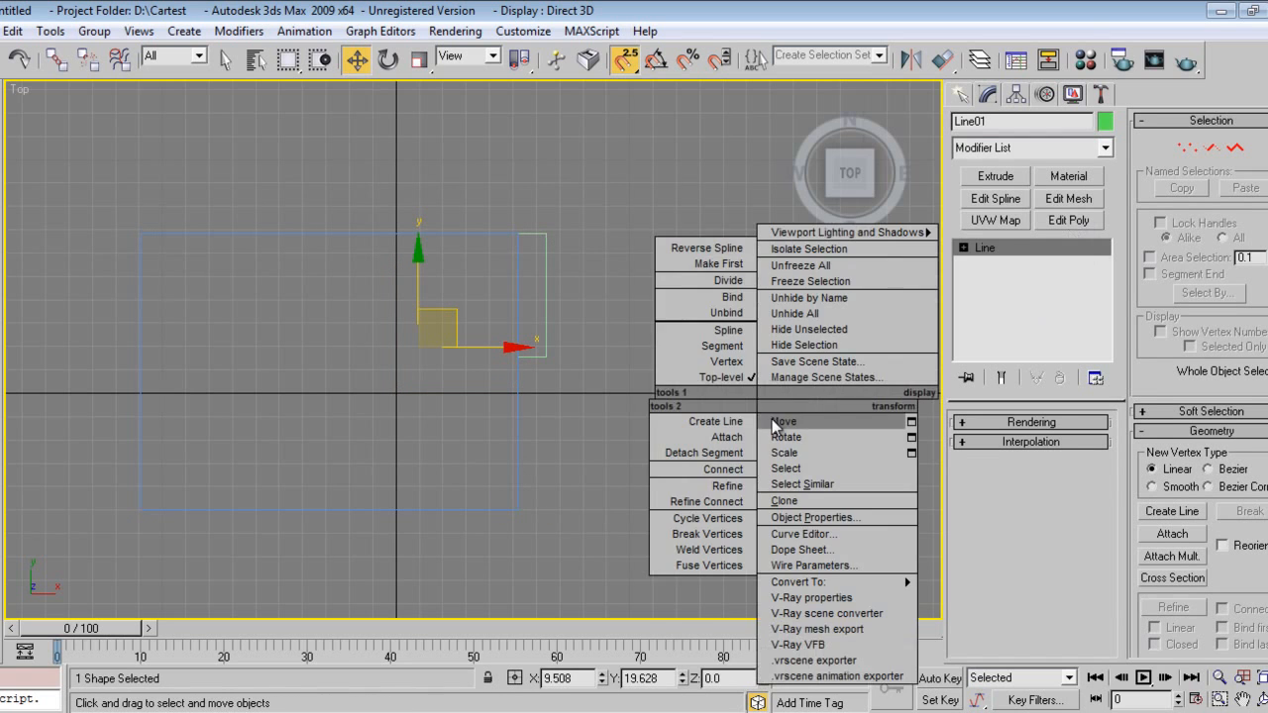
click(436, 460)
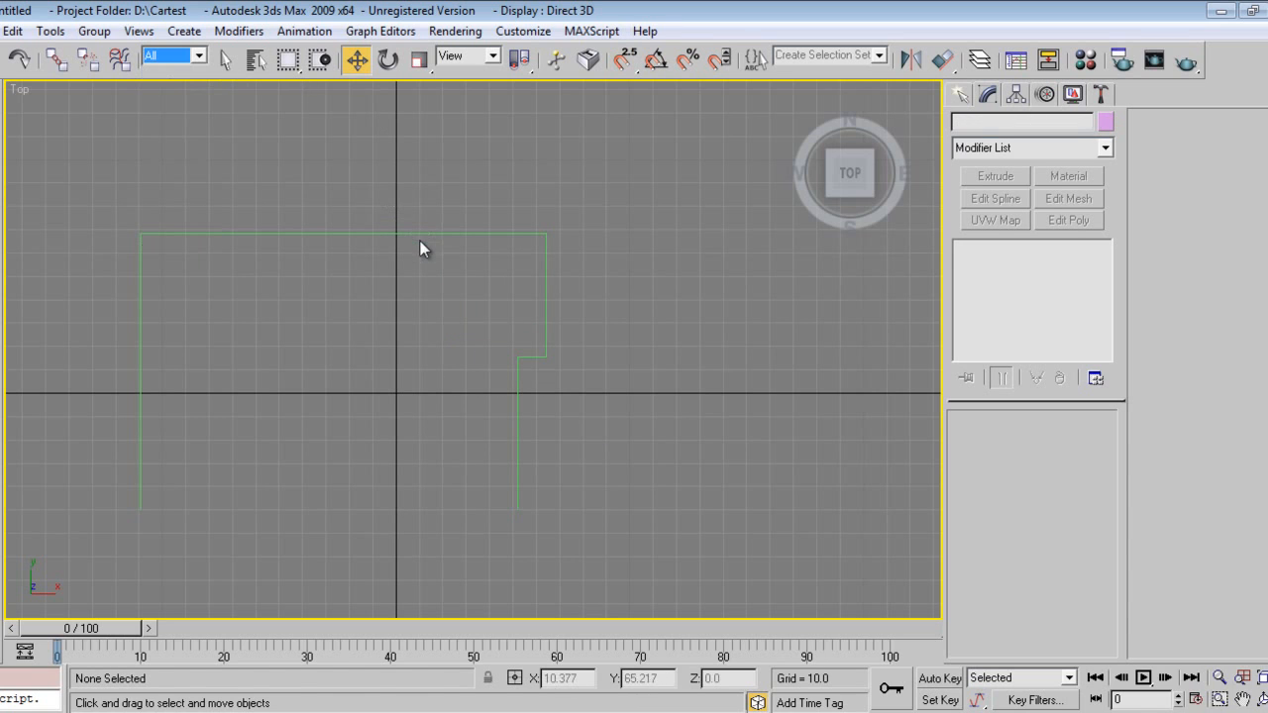
Give the wall spline a parallel outline for wall thickness.
click(420, 245)
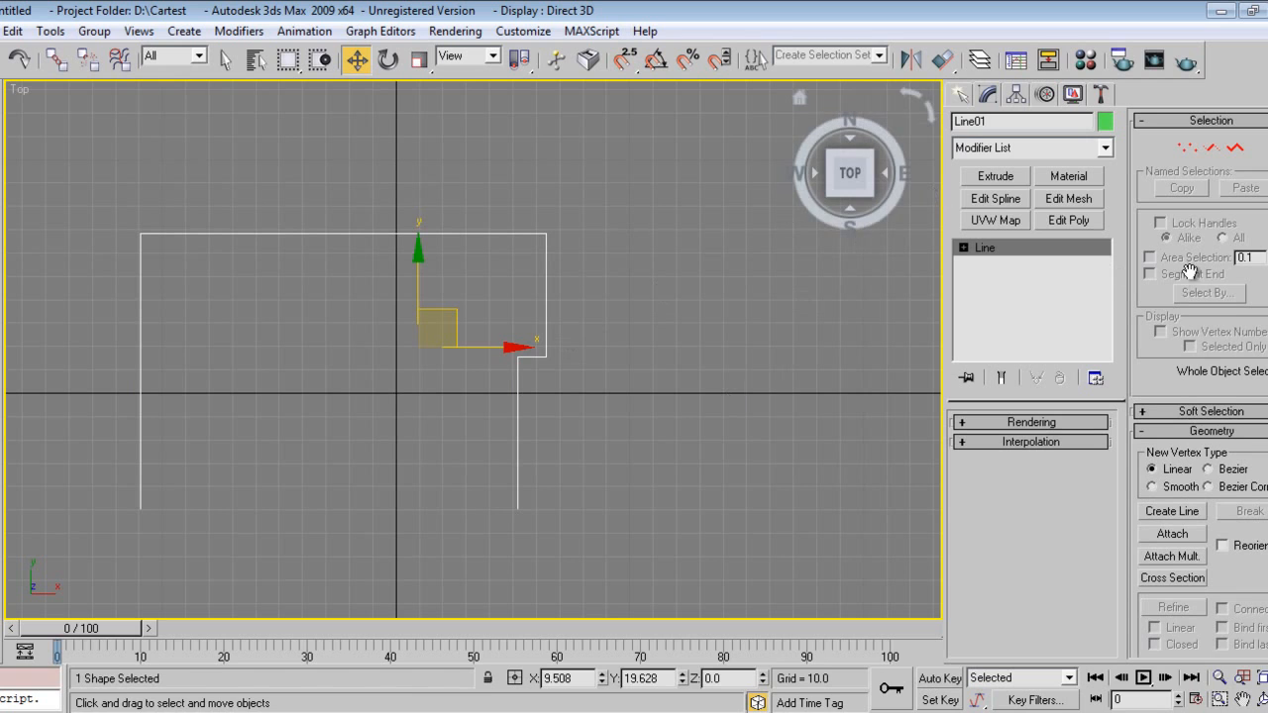
click(966, 245)
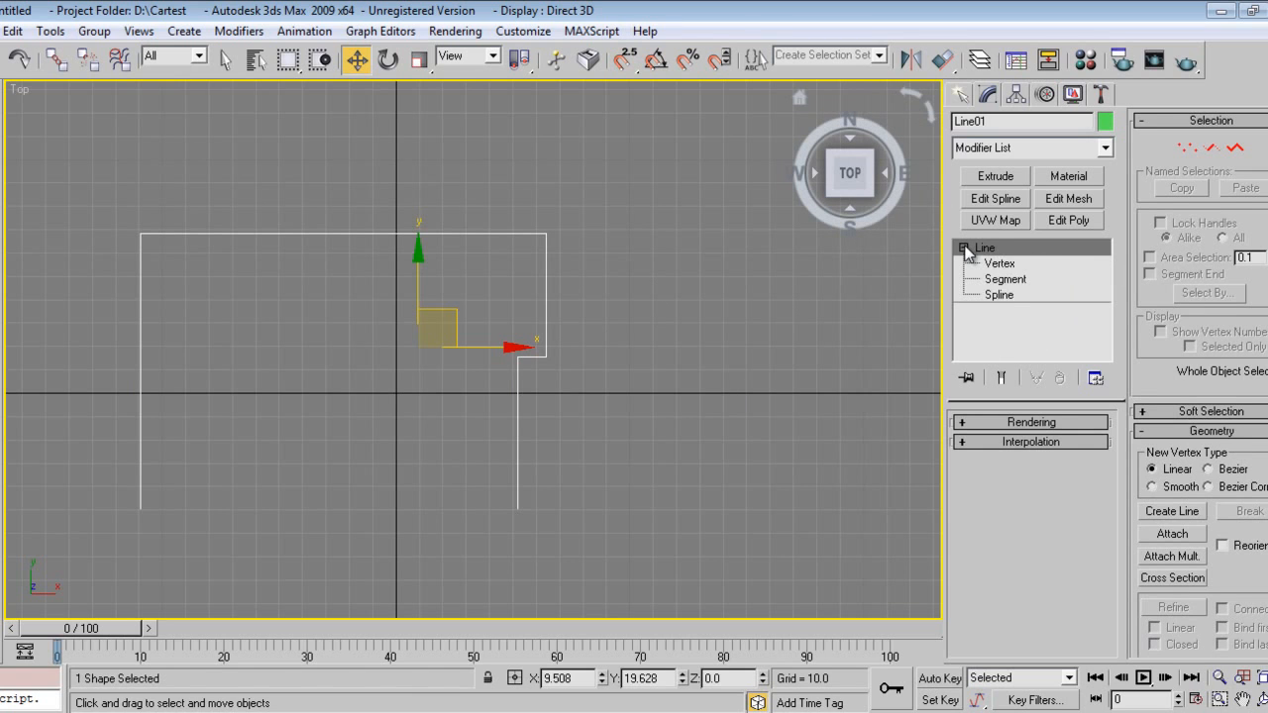
click(998, 293)
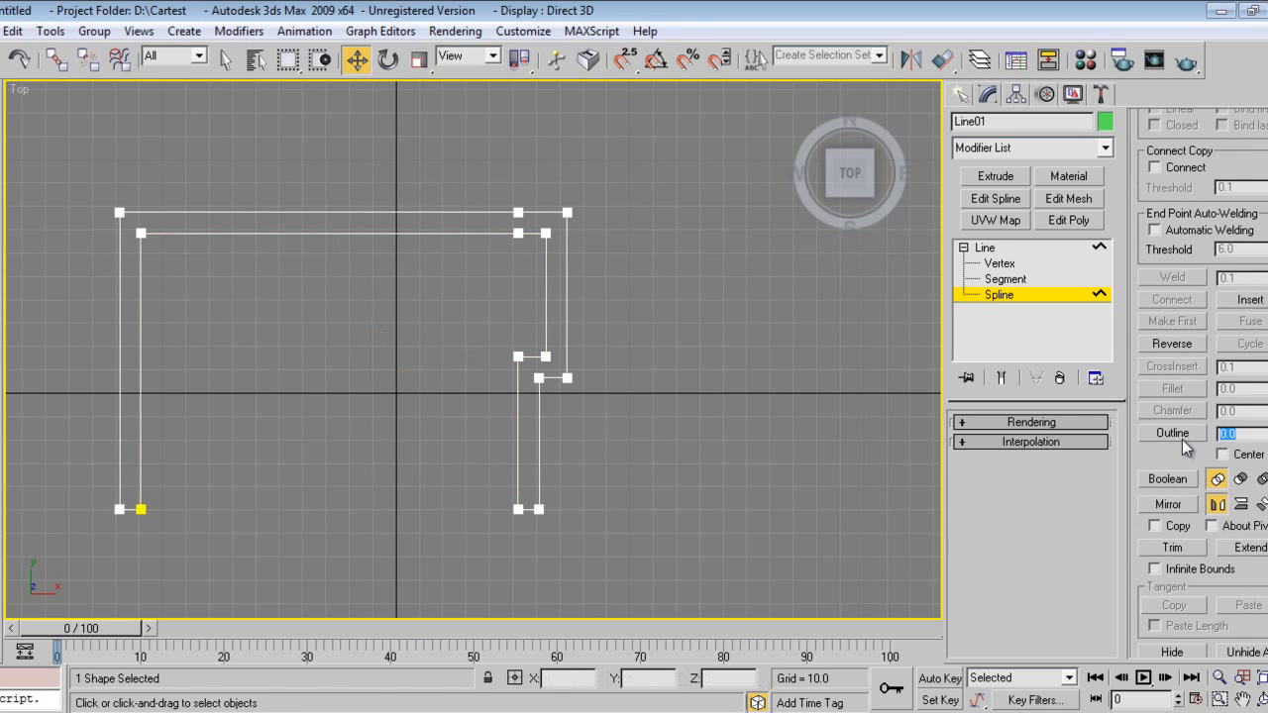
click(982, 248)
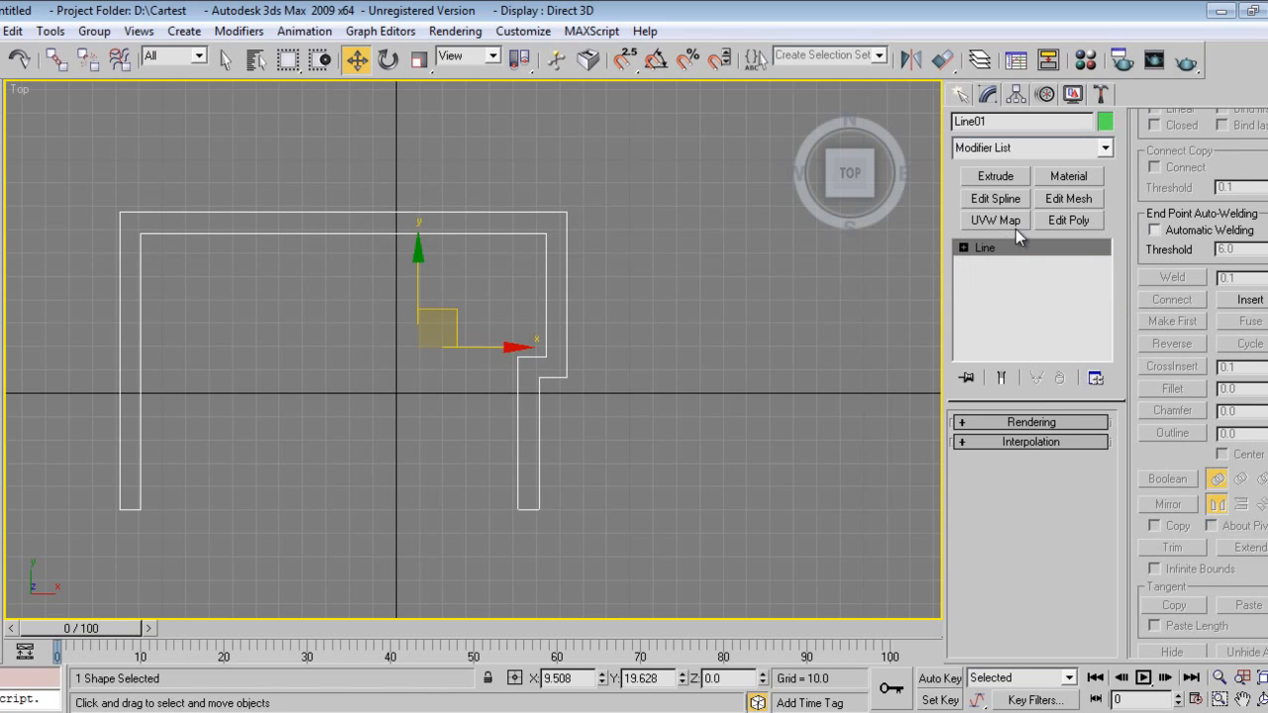
mouse_move(1011, 194)
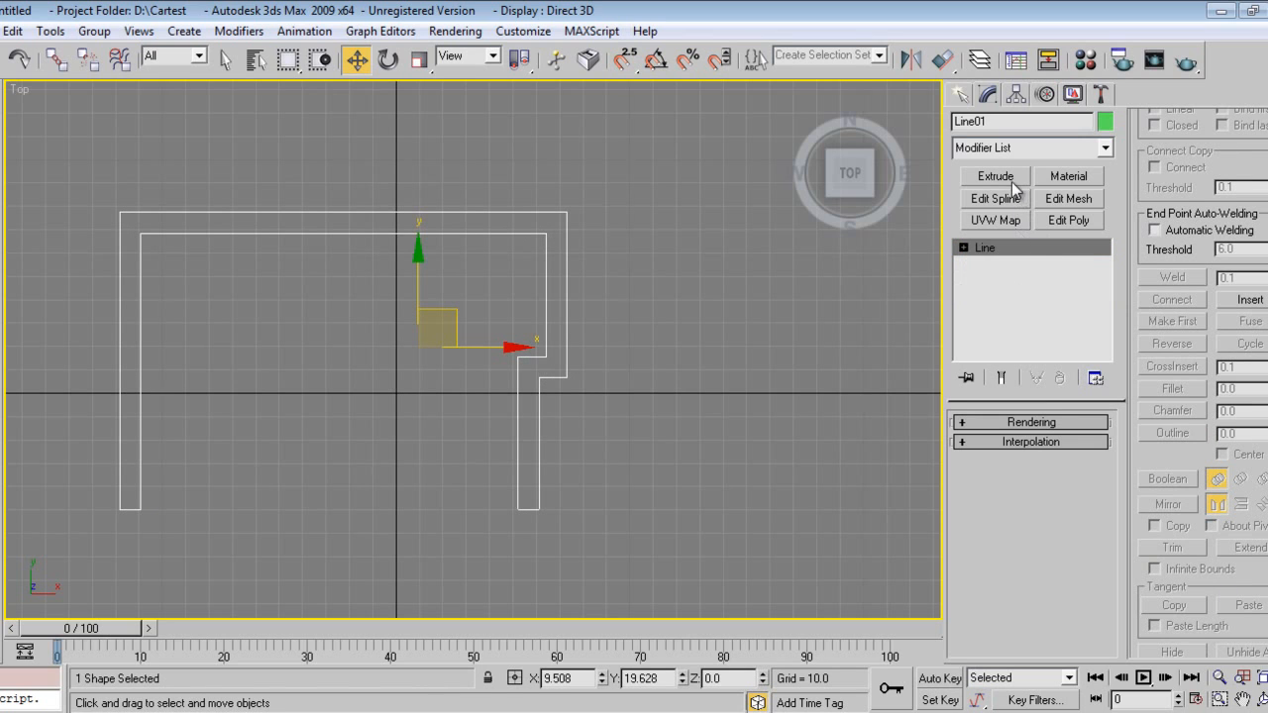
Extrude Line01 into 120-unit-high walls and add Camera01 looking into the room.
click(994, 175)
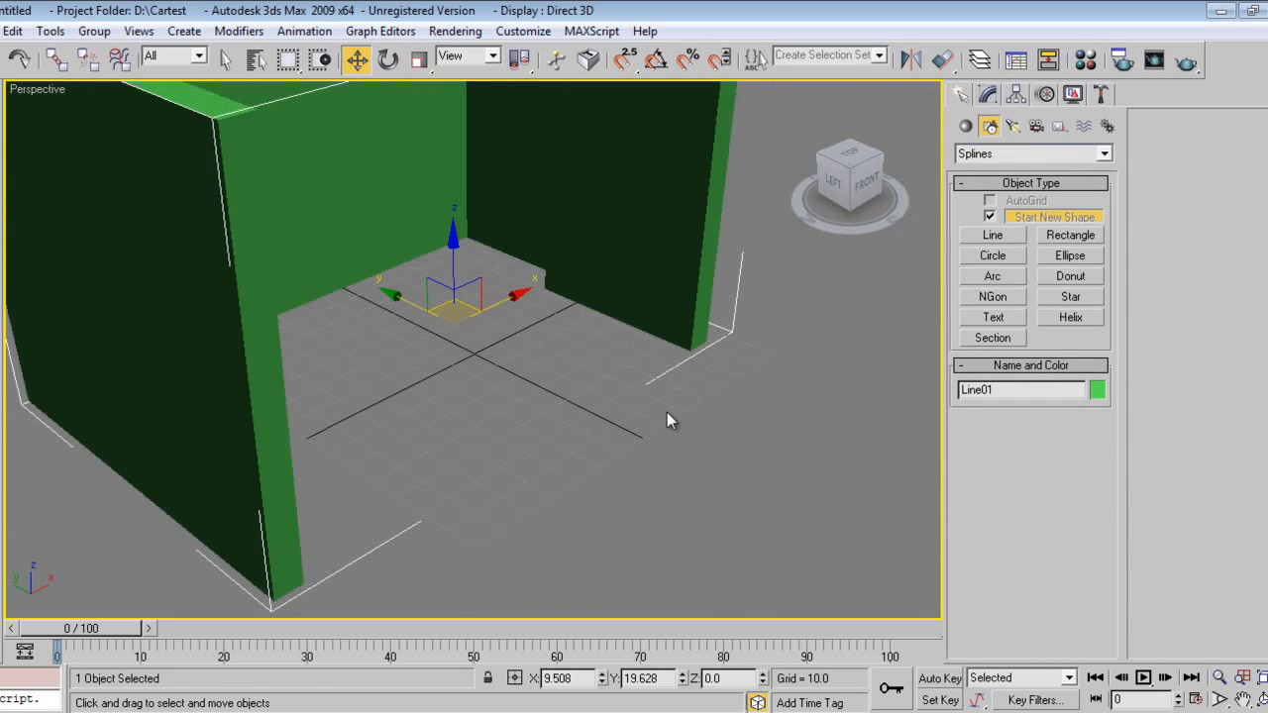
drag(669, 420, 630, 499)
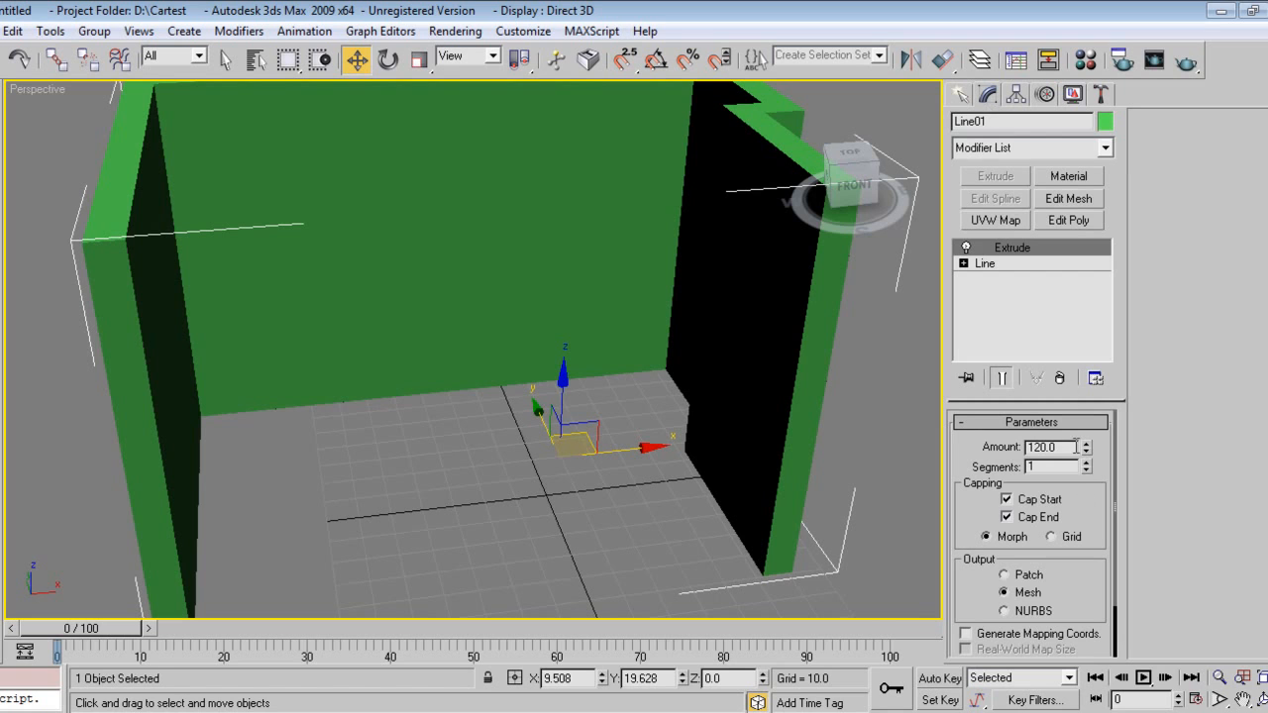
click(962, 95)
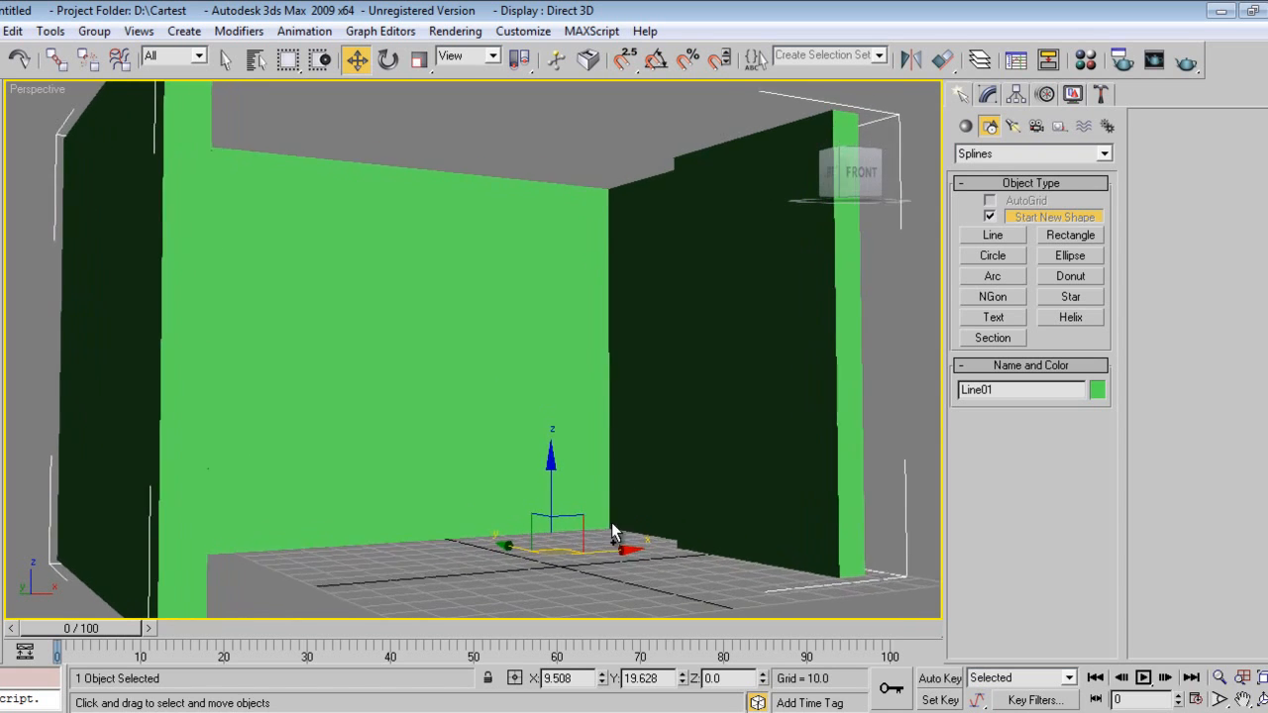
drag(614, 531, 648, 448)
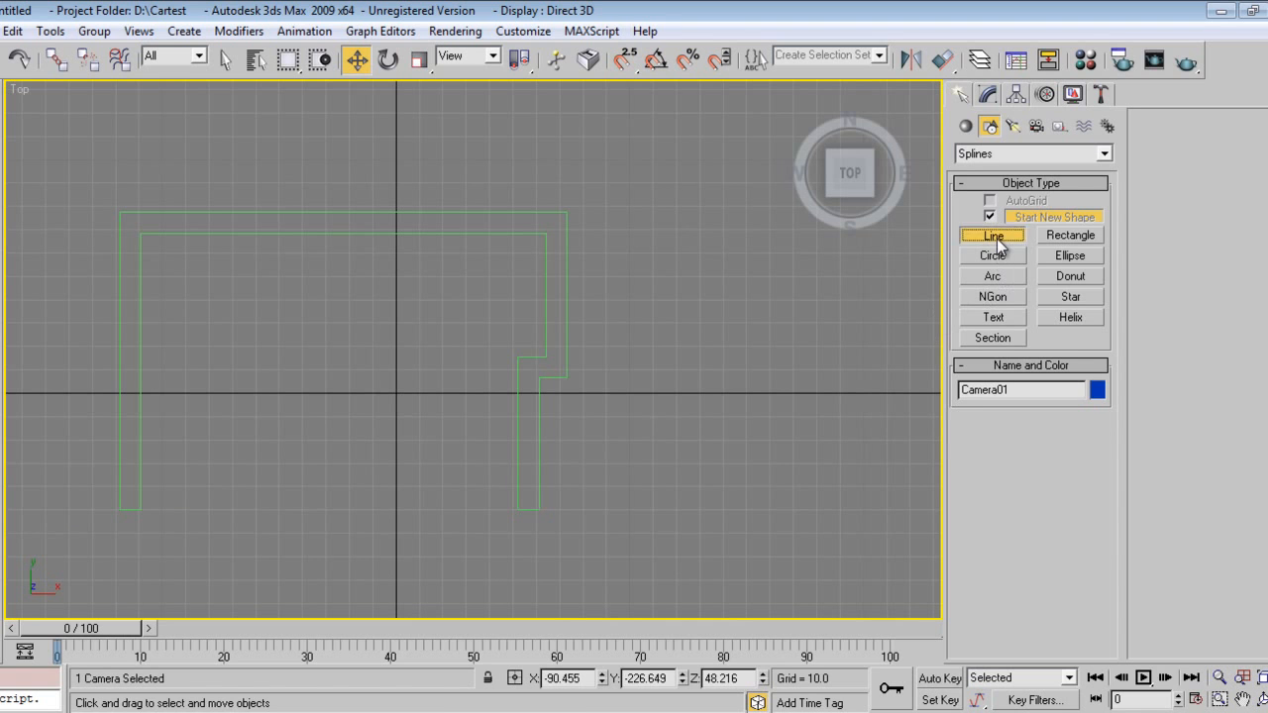
Trace Line02 inside the walls and extrude it slightly into a floor slab.
click(991, 234)
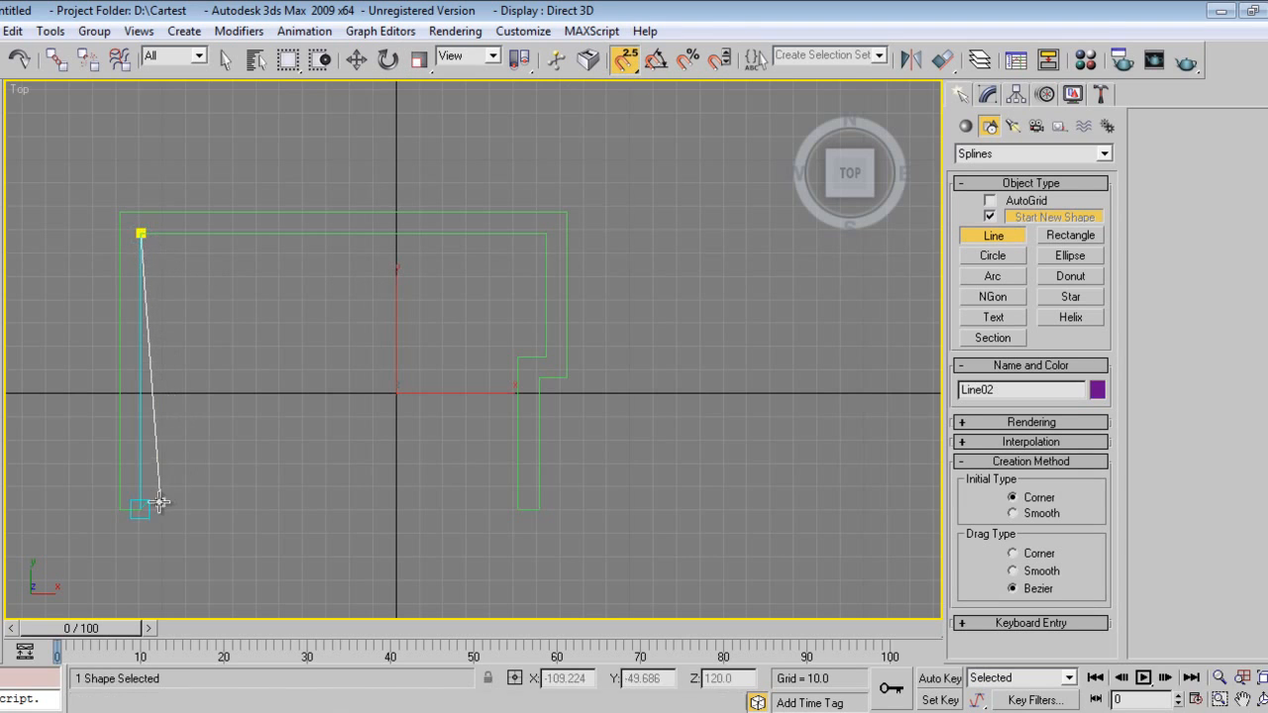
click(537, 507)
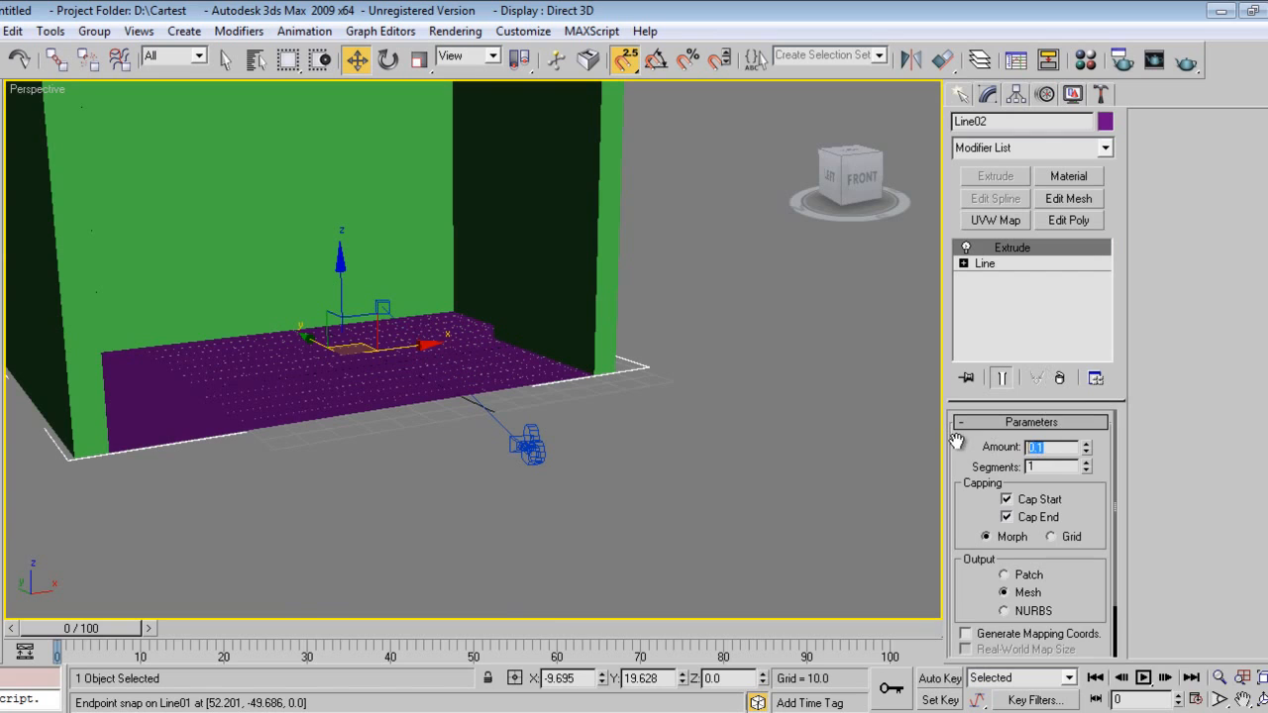
click(1081, 444)
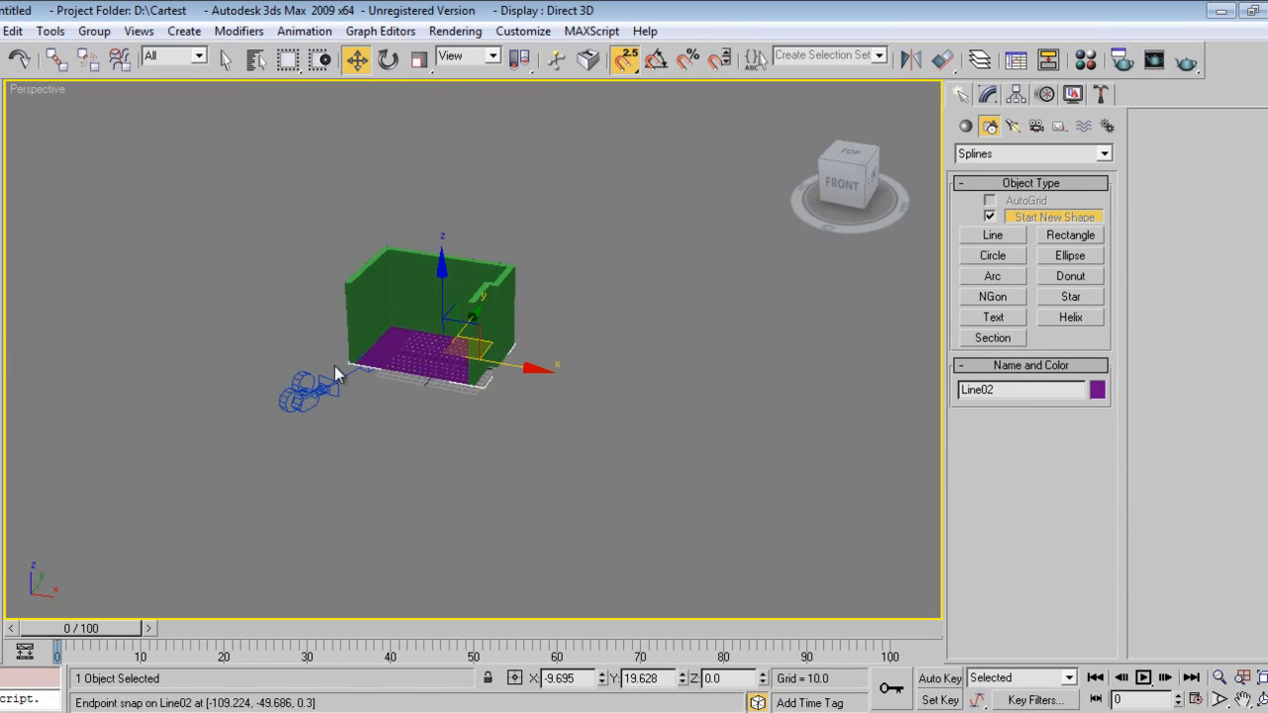
mouse_move(610, 348)
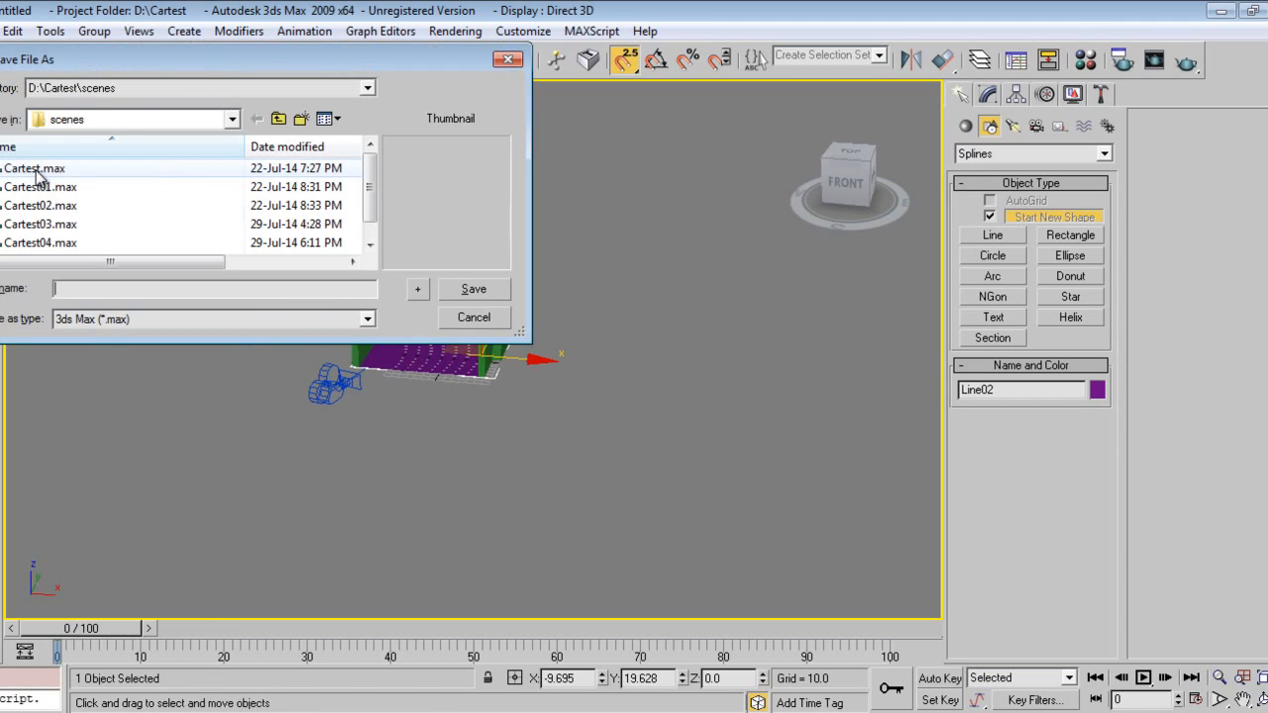
Save the room scene as a .max file in D:\Cartest\scenes.
click(232, 119)
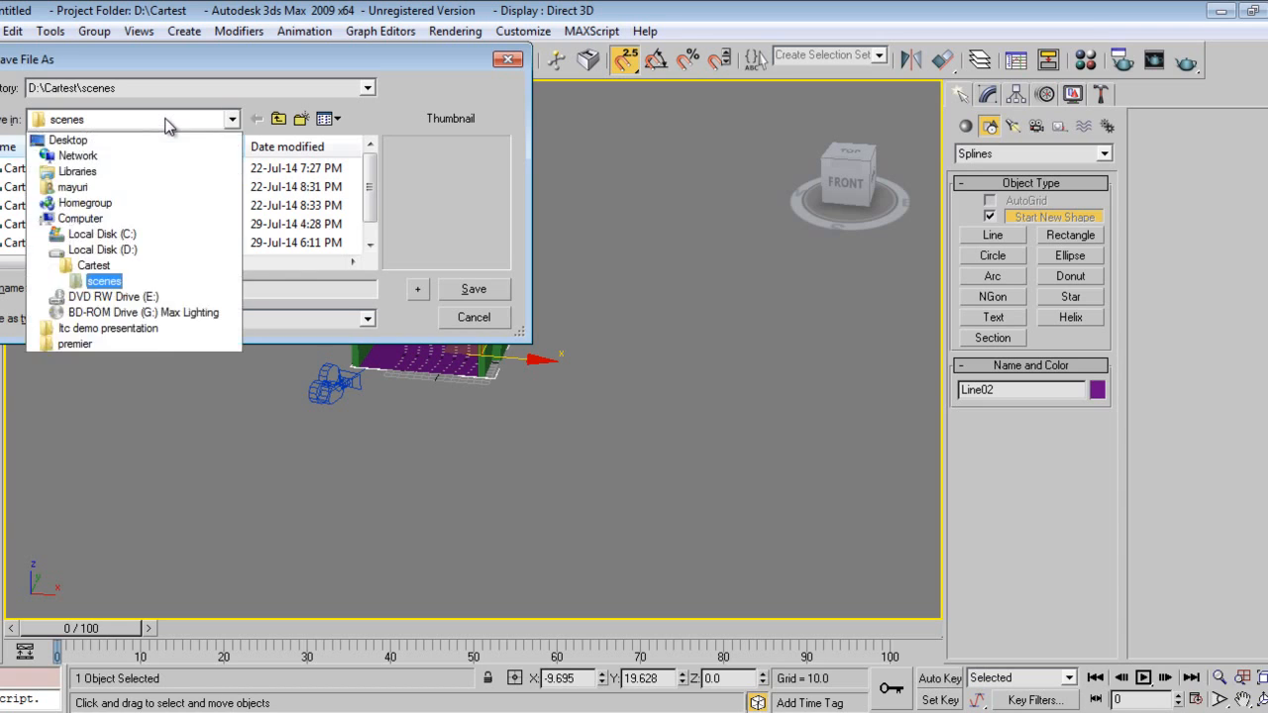
click(476, 317)
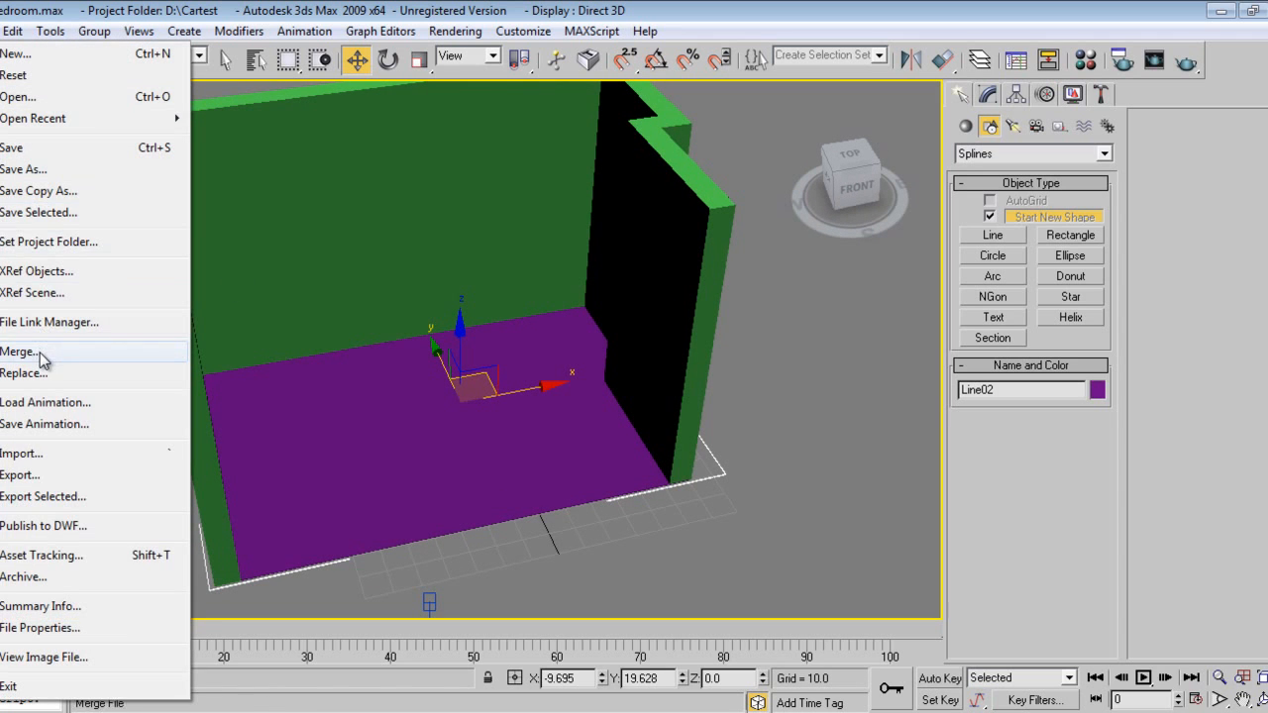
Merge all objects from 010.max in the Bedroom Design Models folder into the room.
click(22, 350)
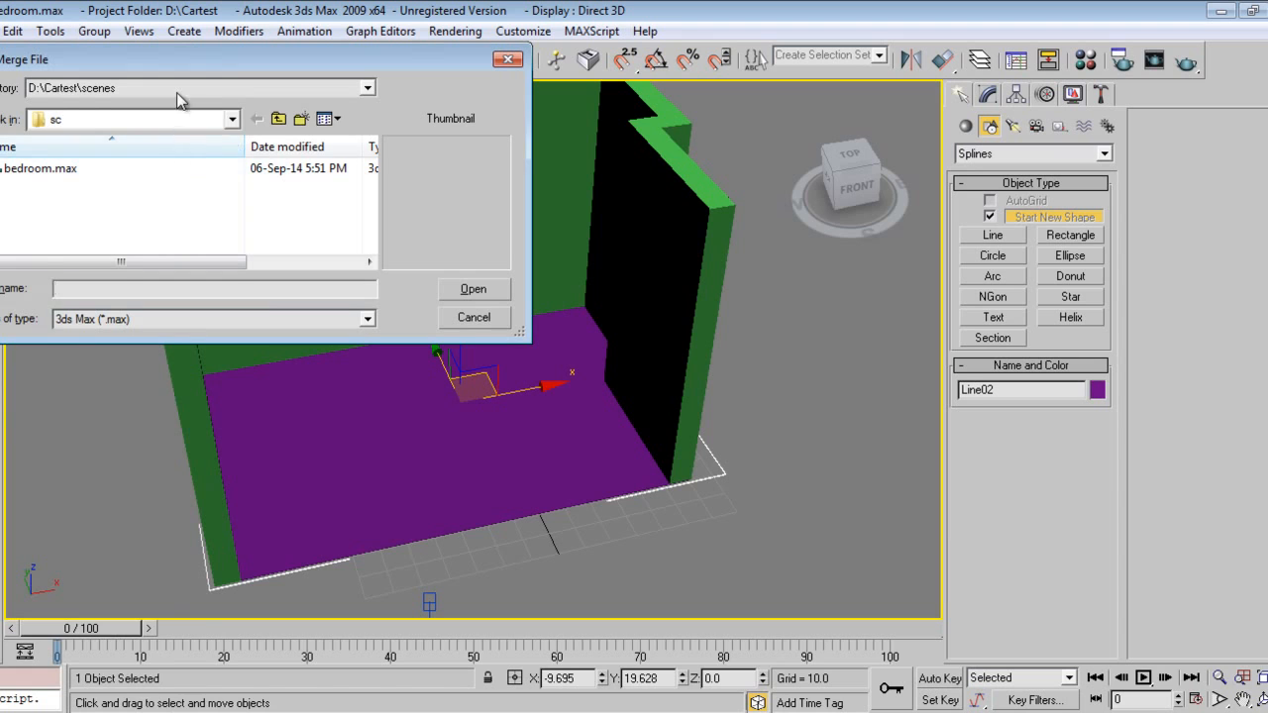
click(44, 169)
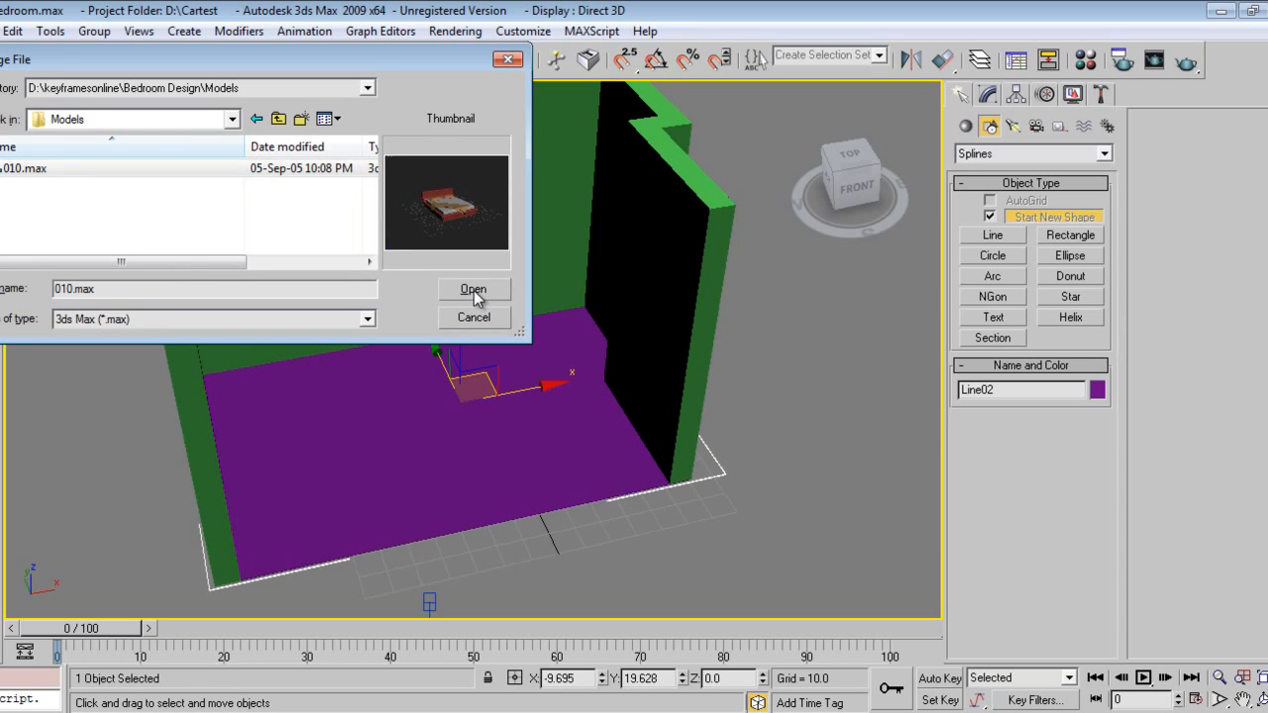
click(473, 289)
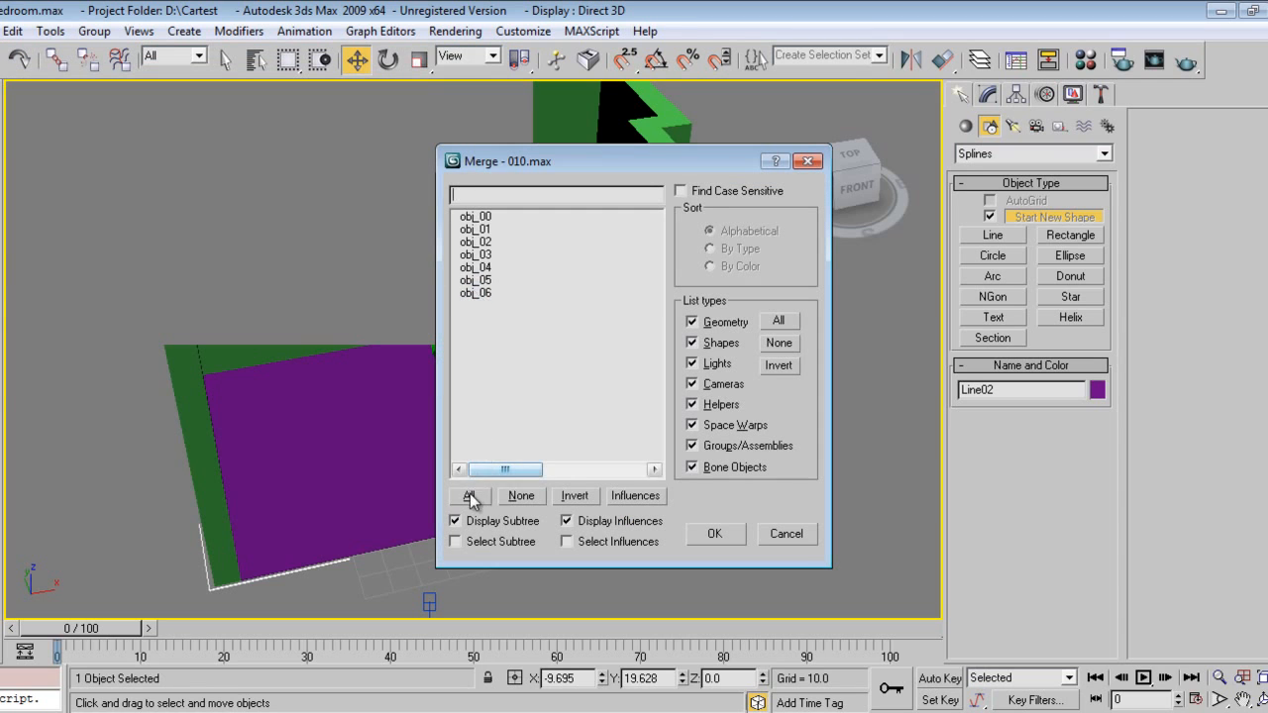
click(715, 535)
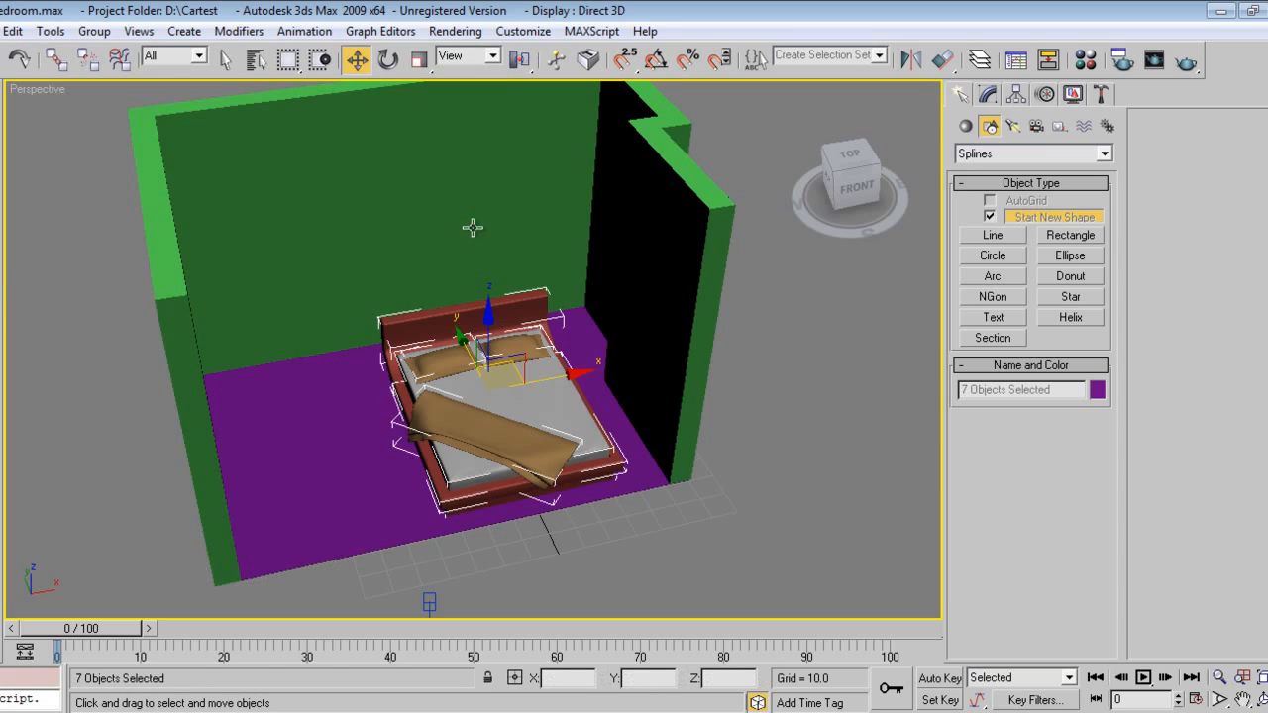
Group the bed parts as 'Bed', move it in front of the back wall and view through the camera.
click(85, 32)
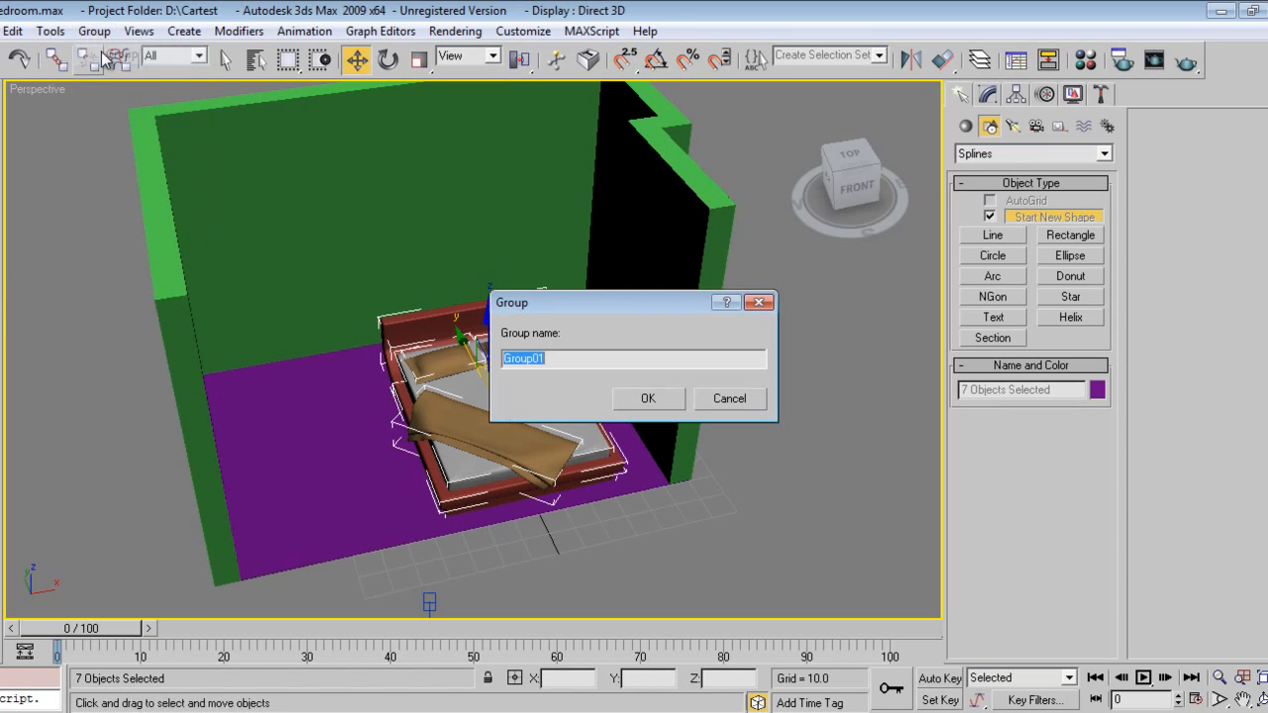
text(B)
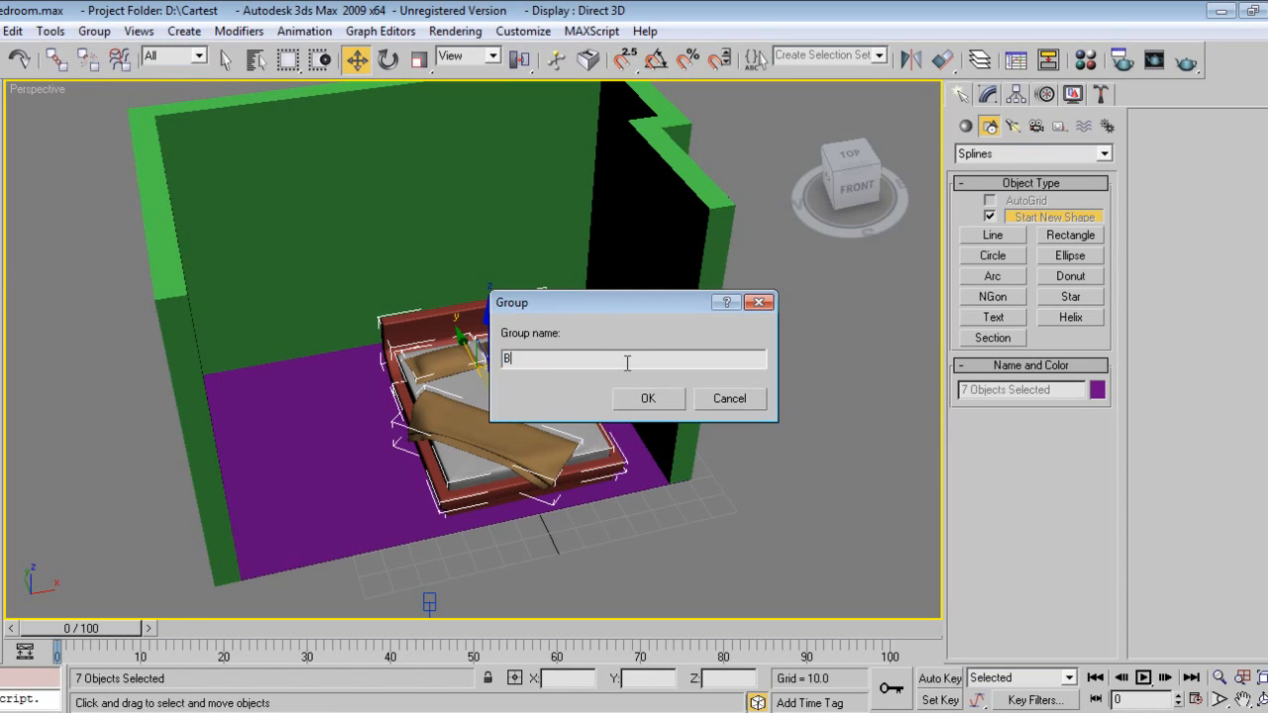
click(648, 398)
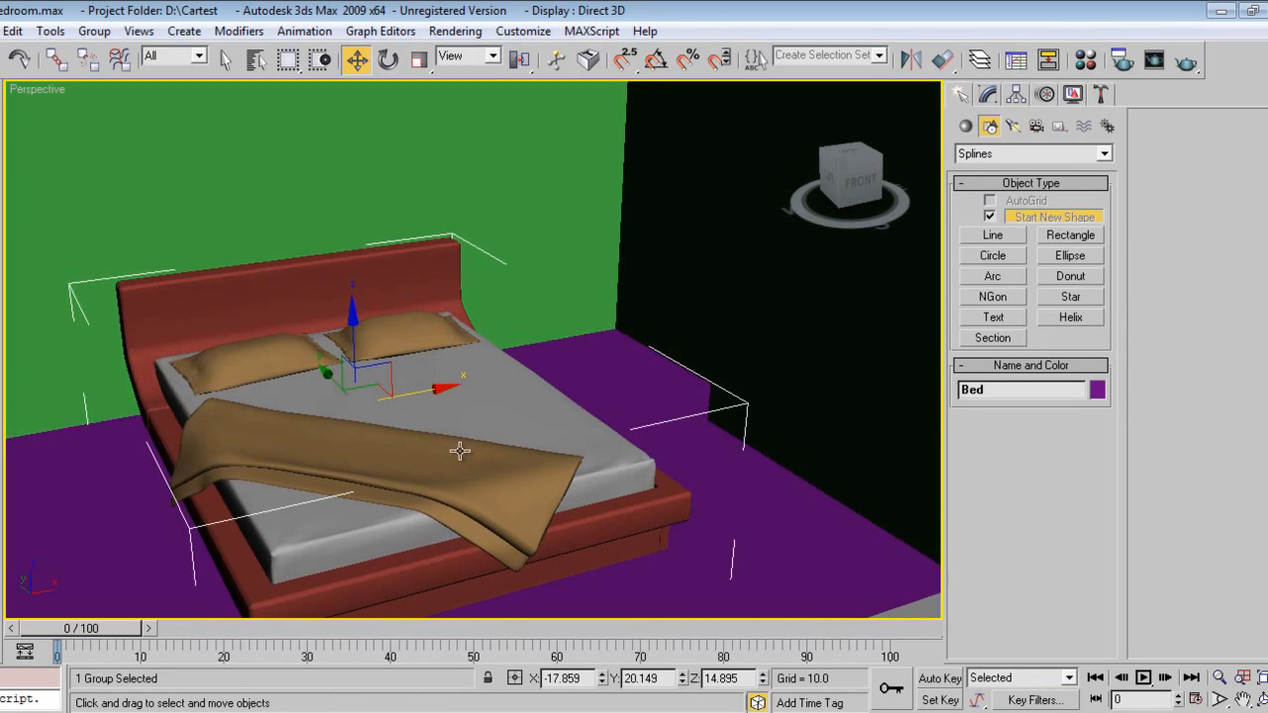
click(408, 55)
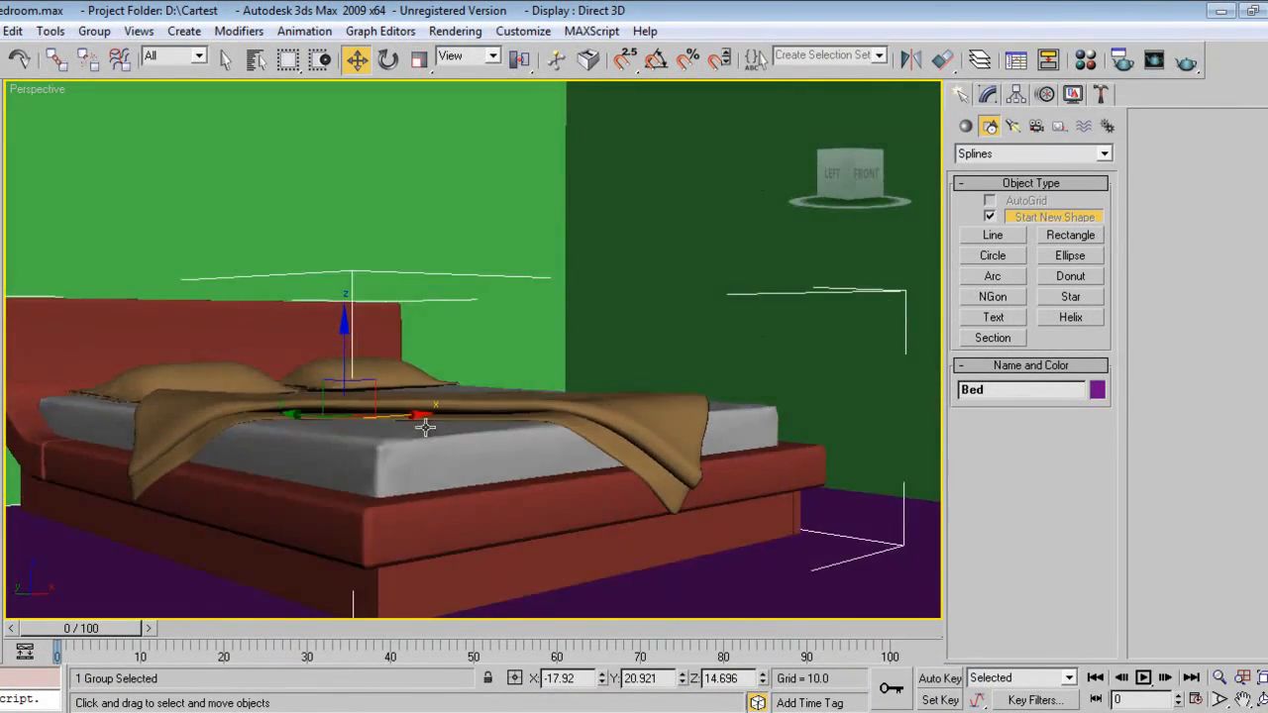
key(F3)
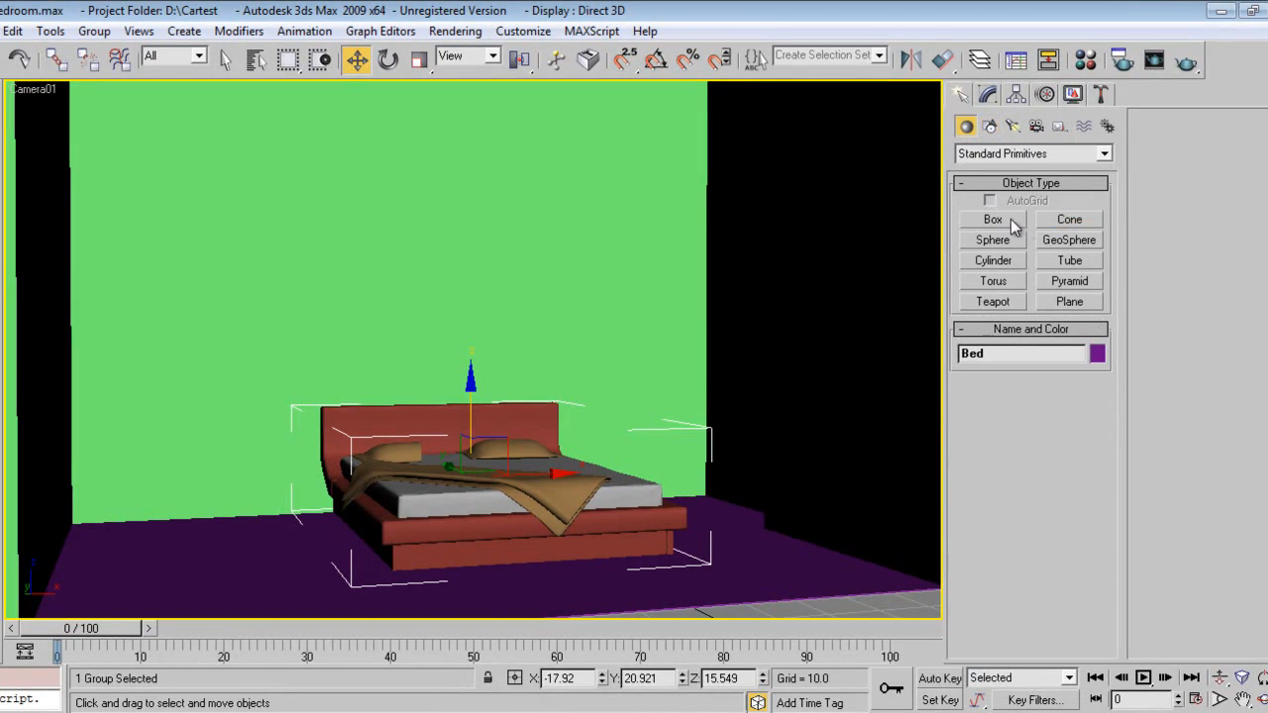
Create a thin AutoGrid box panel on the back wall, 144.286 by 162.438, height 1.016.
click(992, 218)
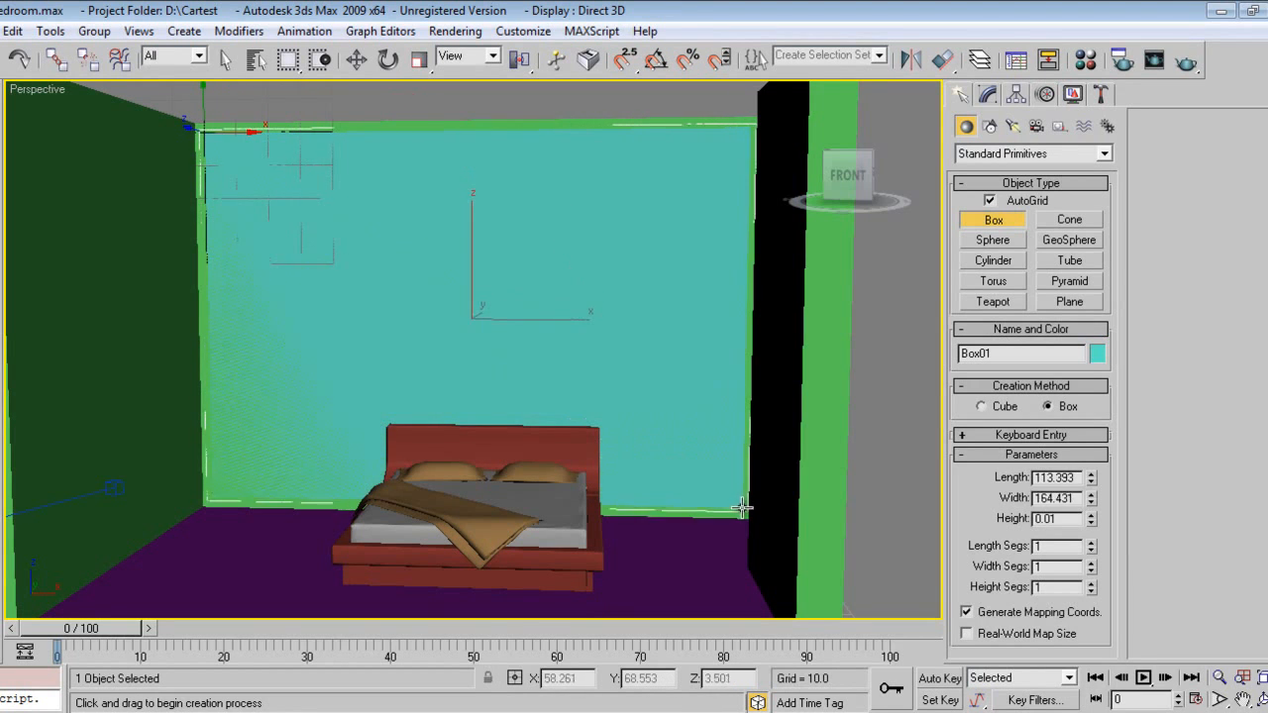
drag(743, 507, 753, 515)
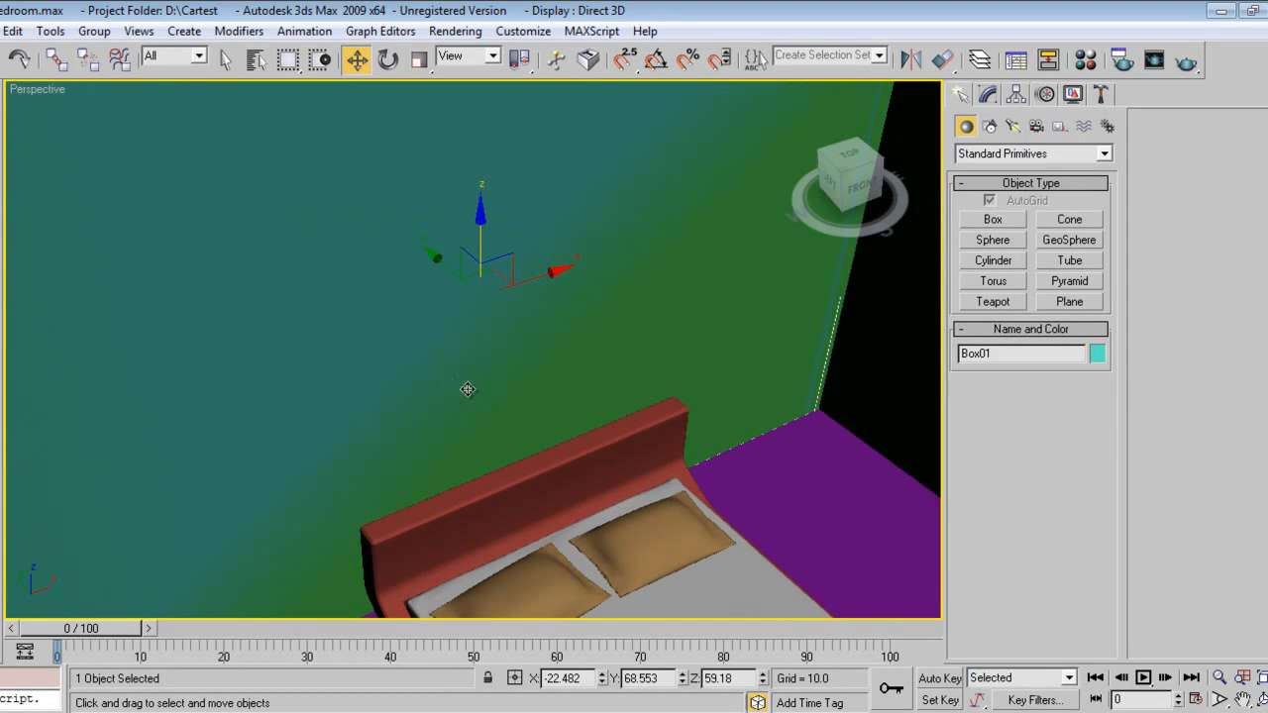
click(987, 95)
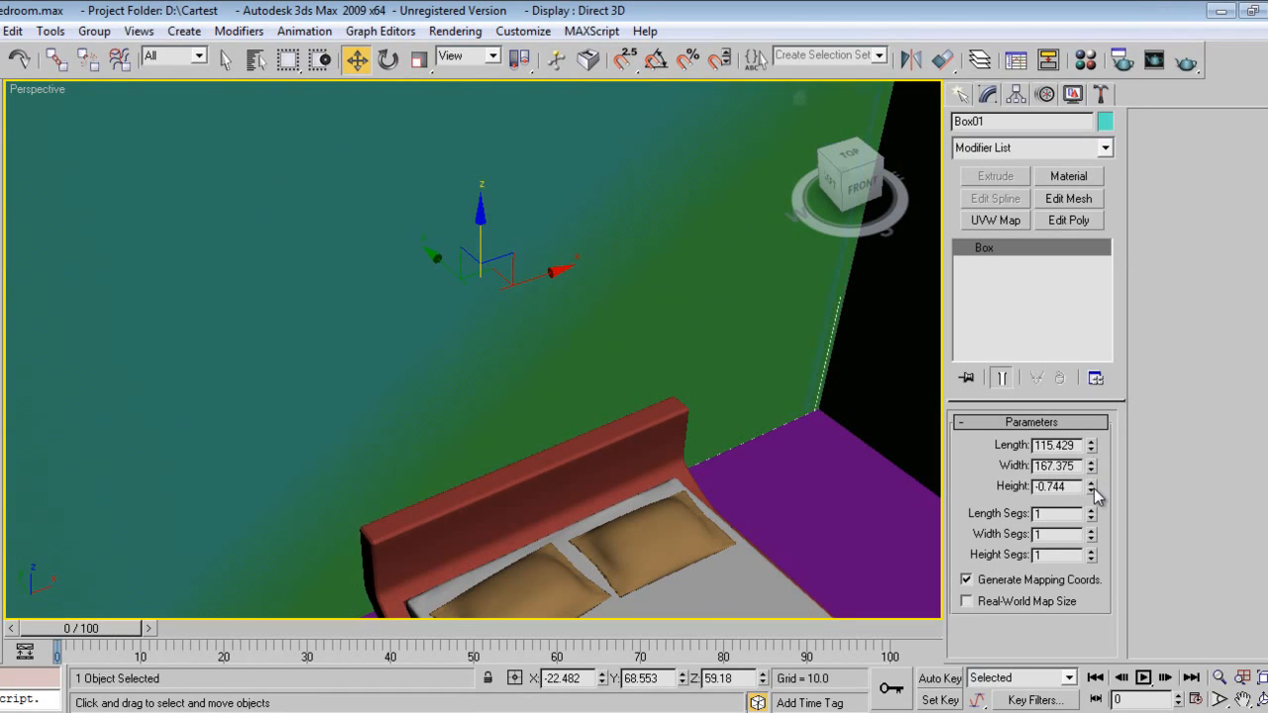
click(1089, 483)
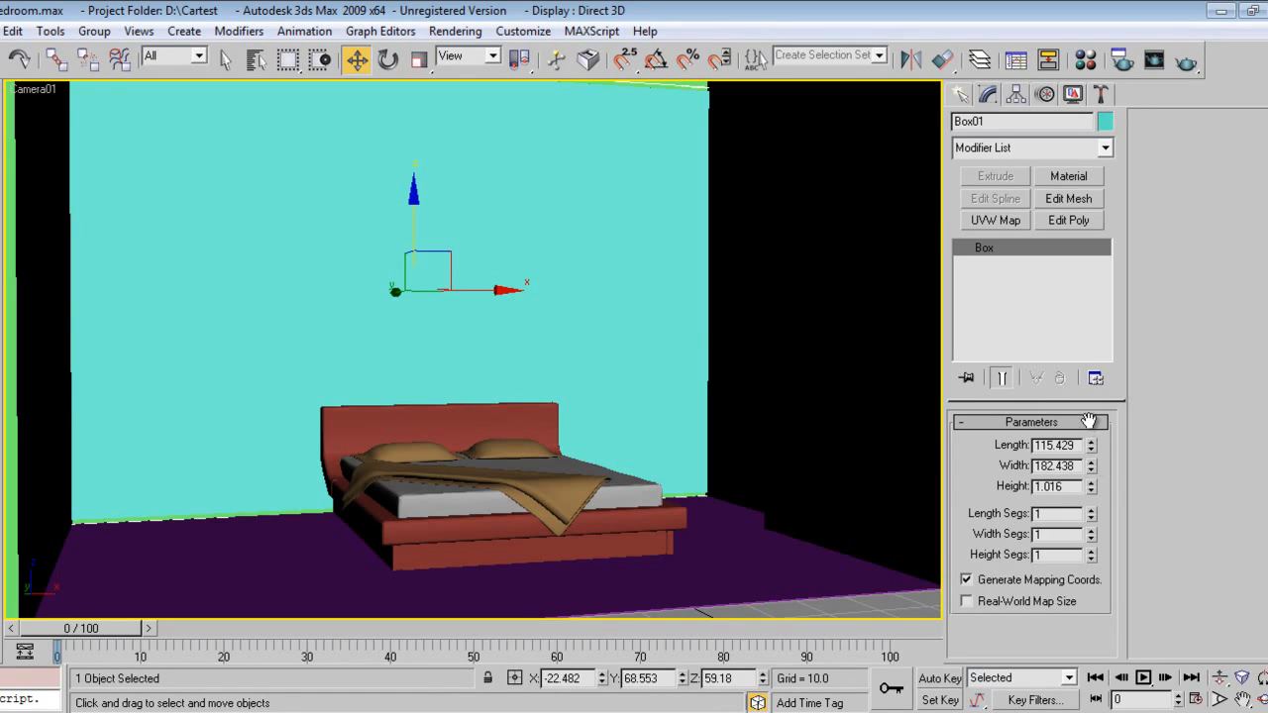
mouse_move(1101, 488)
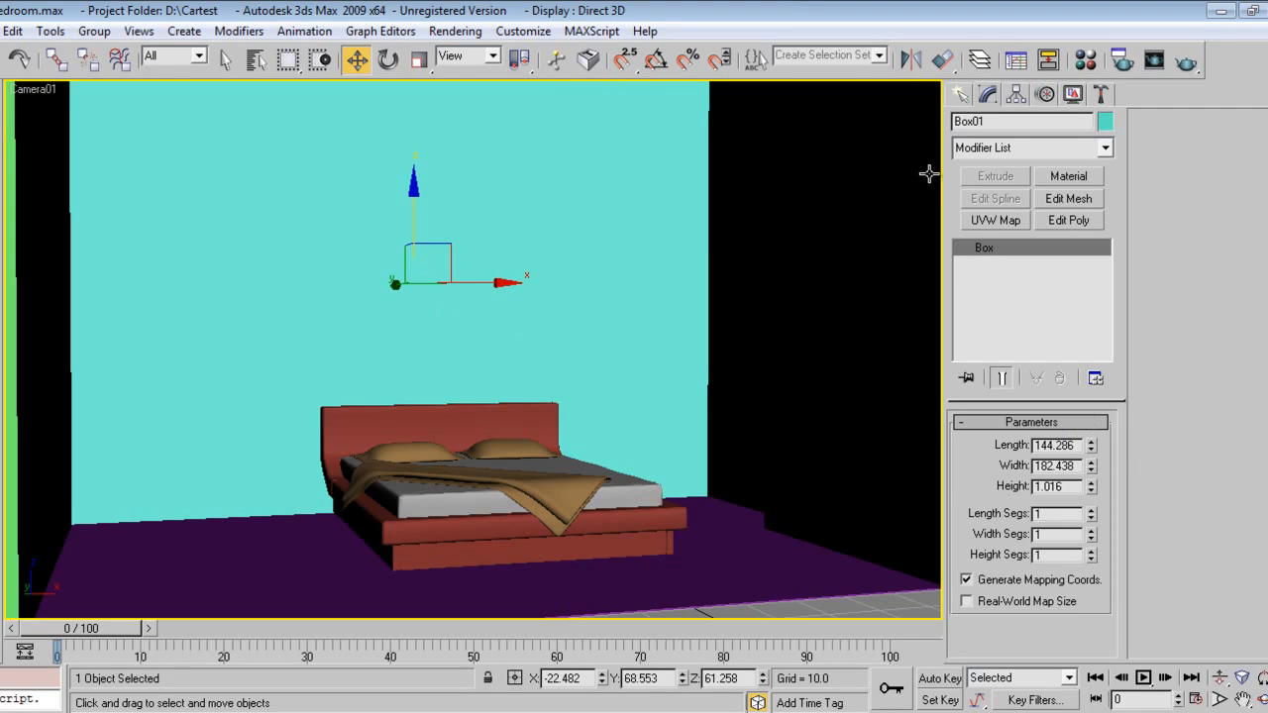
mouse_move(808, 364)
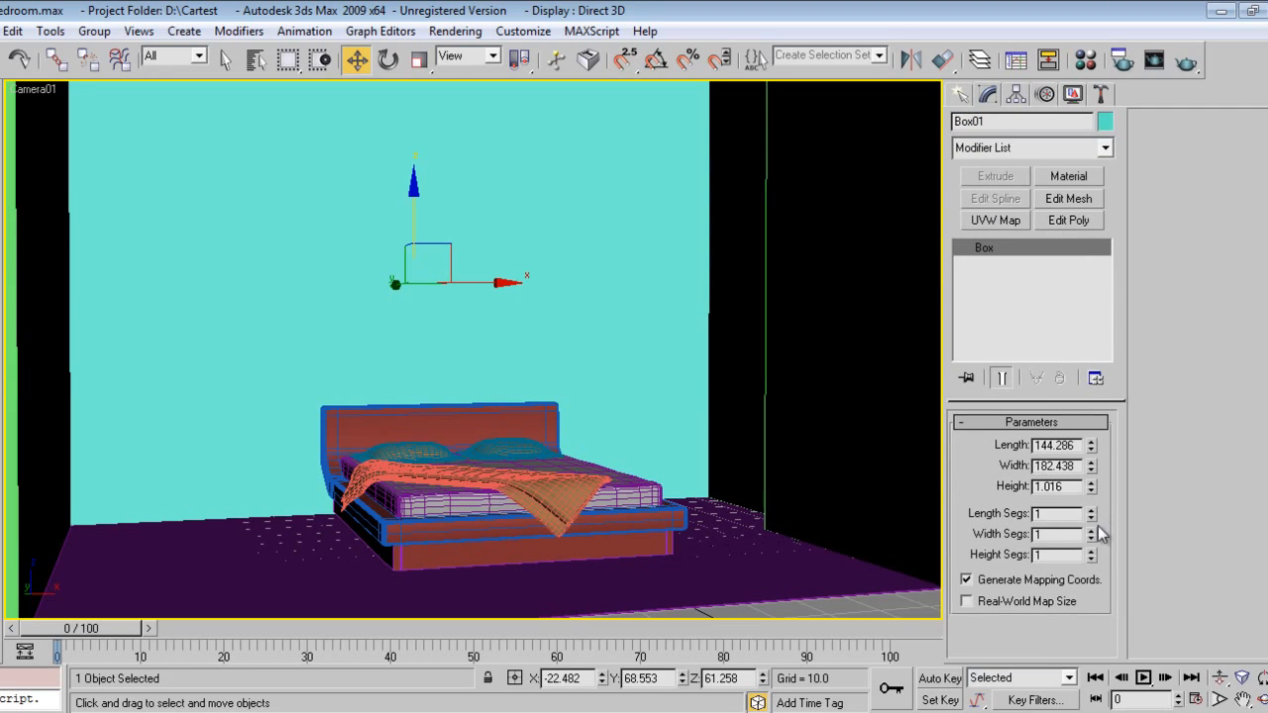
Increase the wall box's length and width segments and add an Edit Poly modifier.
click(1090, 531)
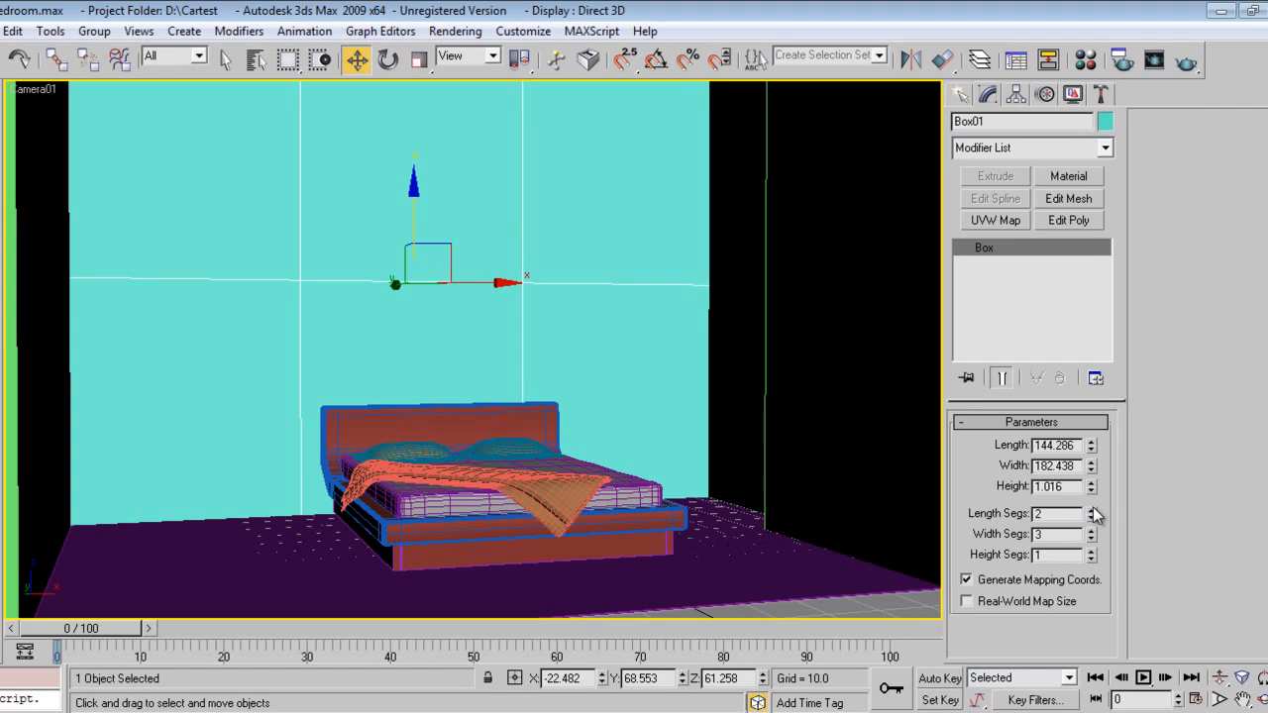
click(1090, 510)
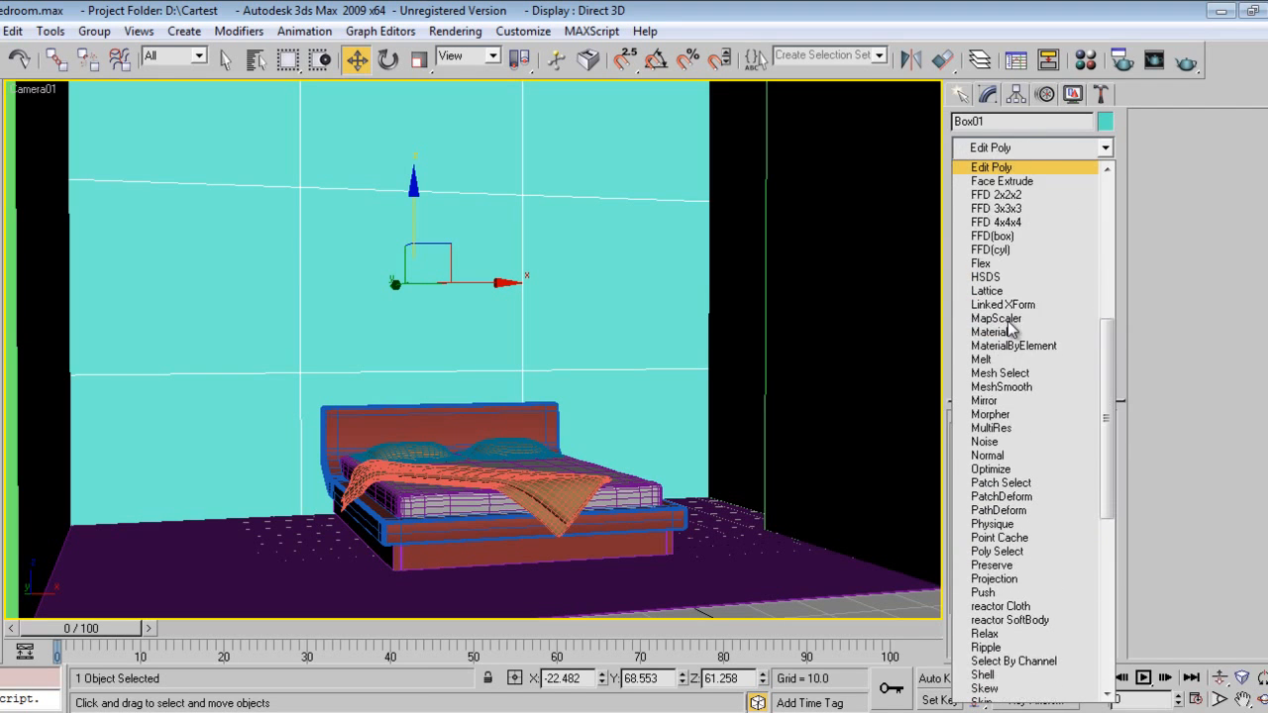
click(991, 166)
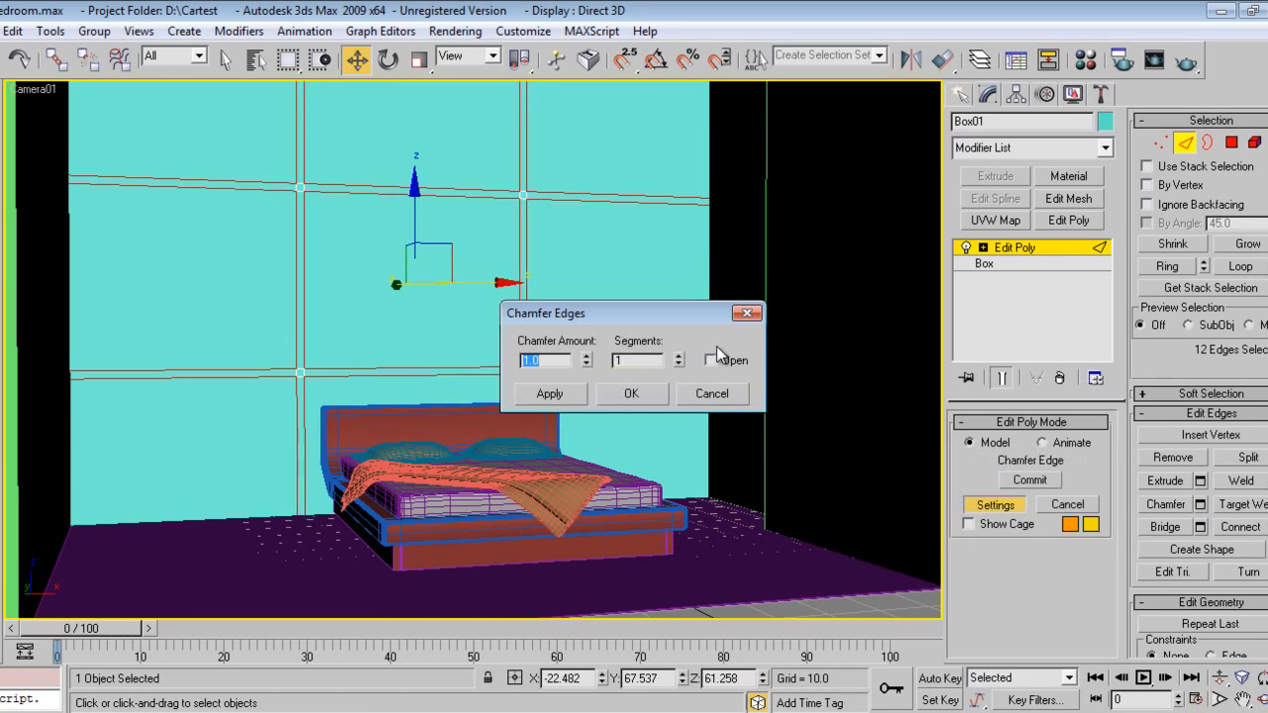
Chamfer the panel's grid edges with a small chamfer width and confirm.
drag(634, 313, 644, 306)
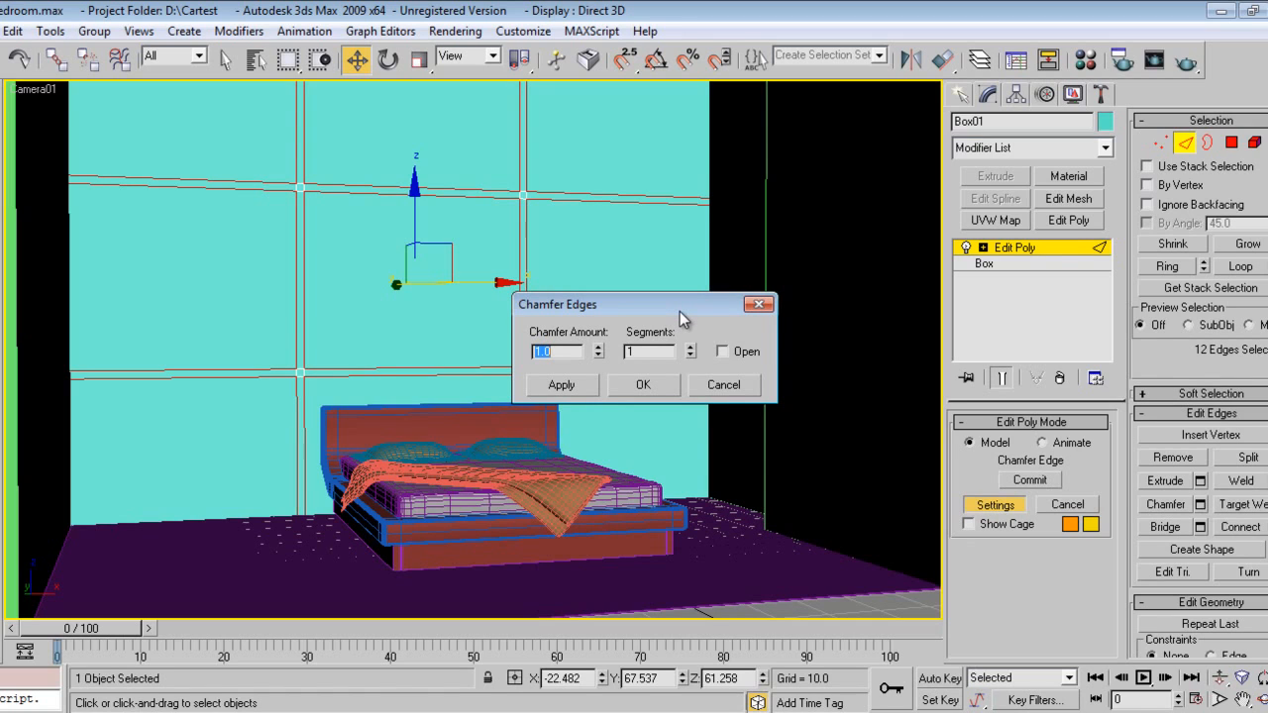
mouse_move(634, 305)
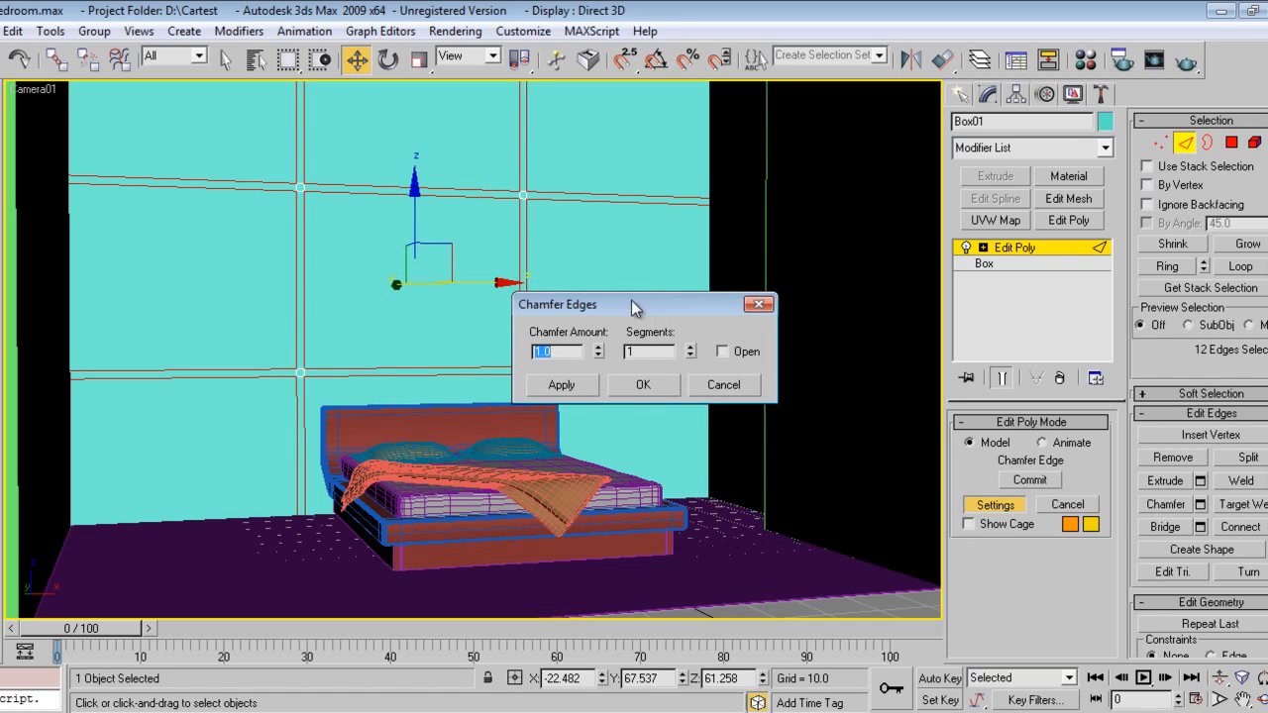
click(642, 384)
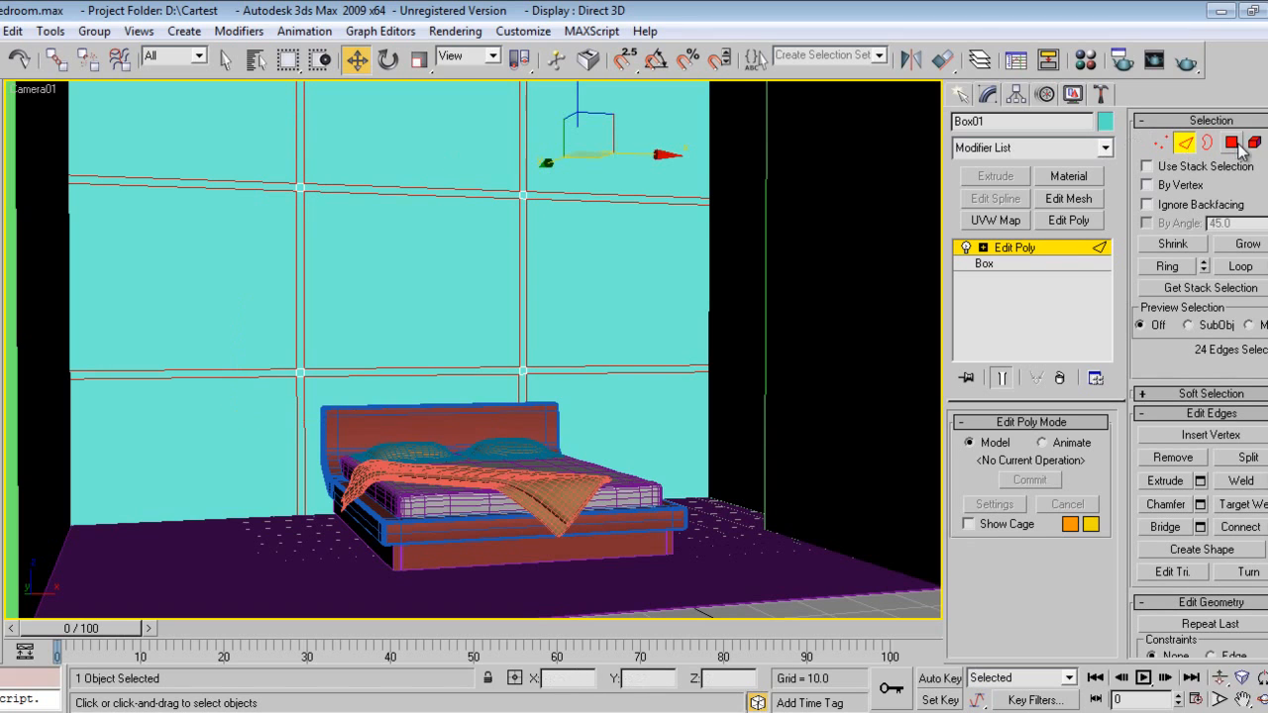
Select the chamfered grid edges and extend them into a 24-edge ring around the panel.
click(1242, 138)
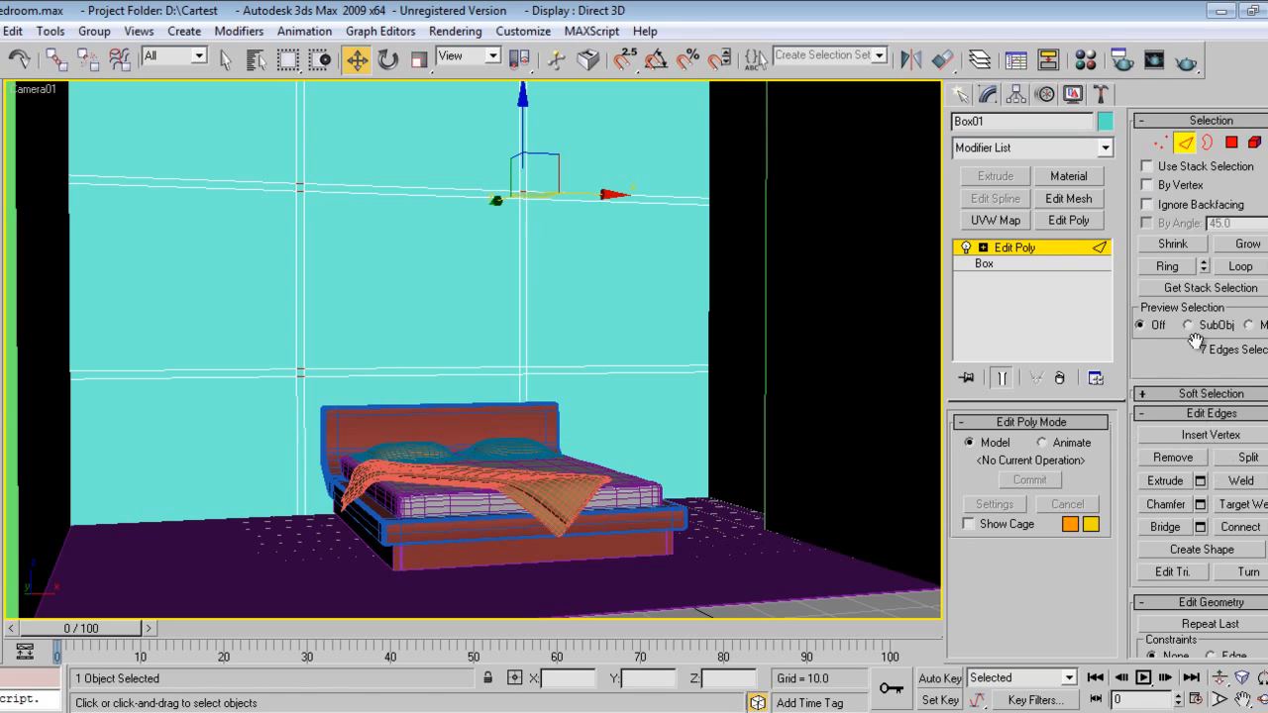
click(1161, 265)
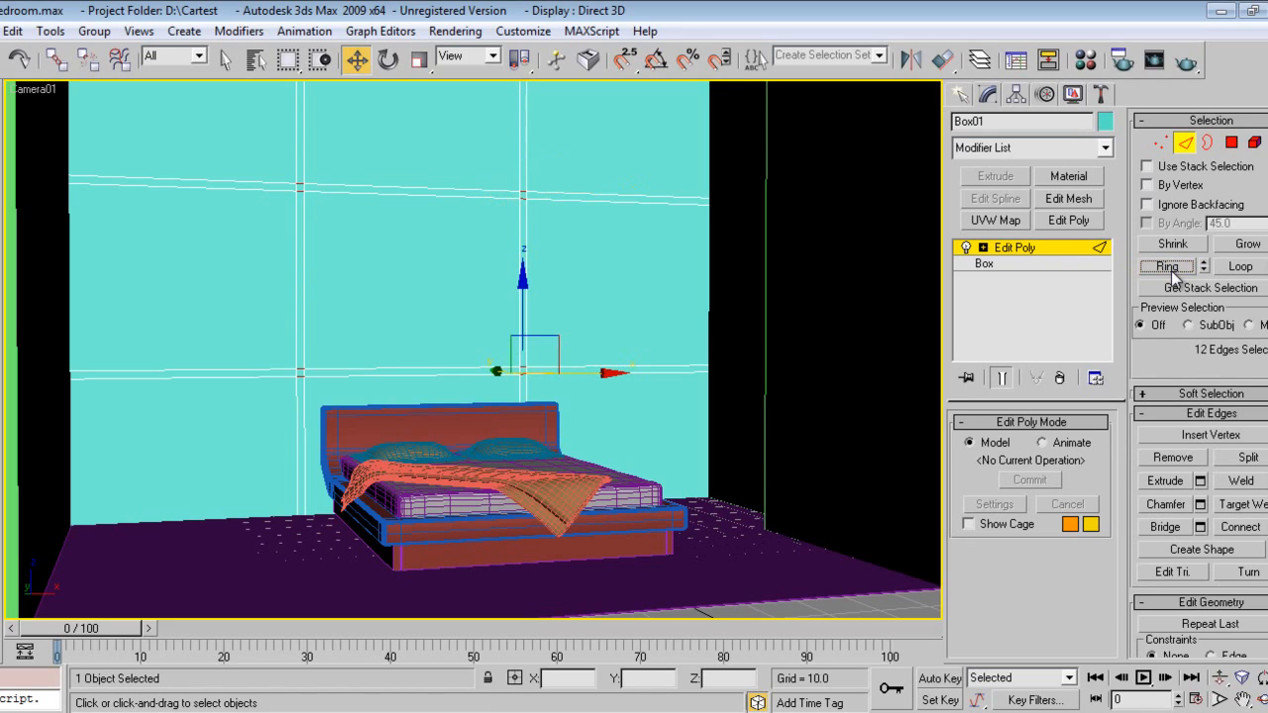
drag(523, 357, 301, 188)
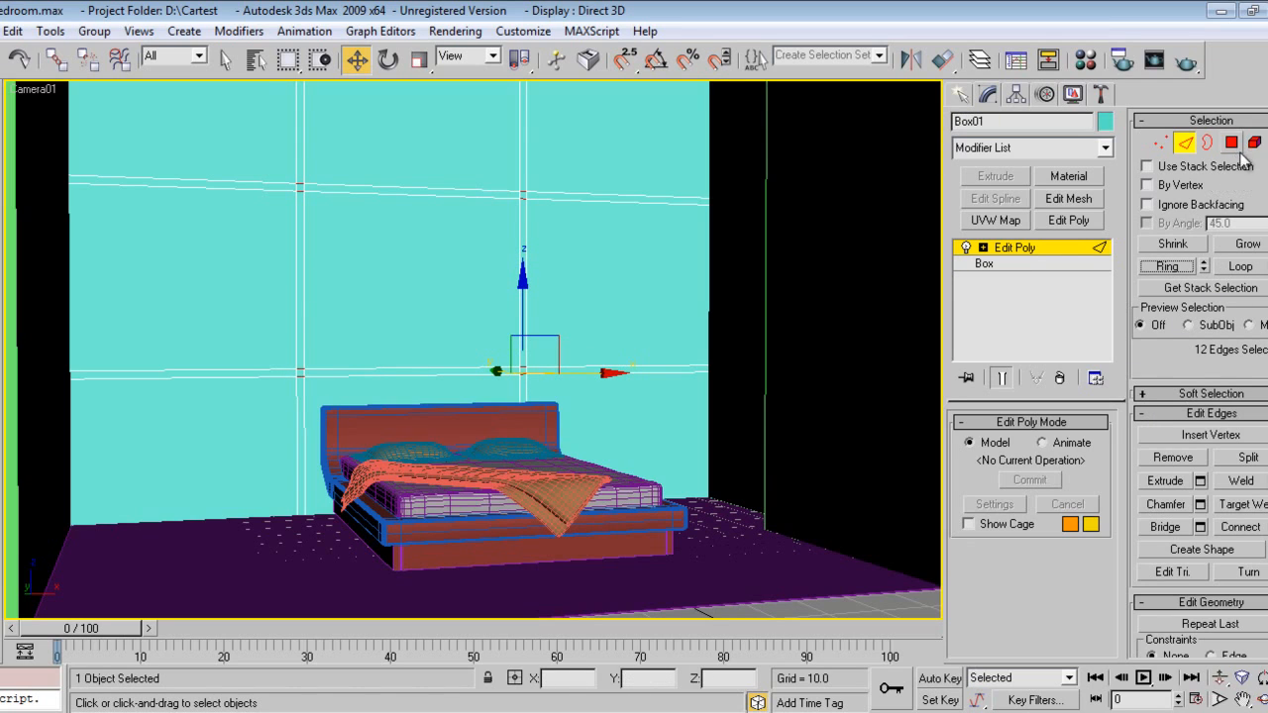
click(1222, 143)
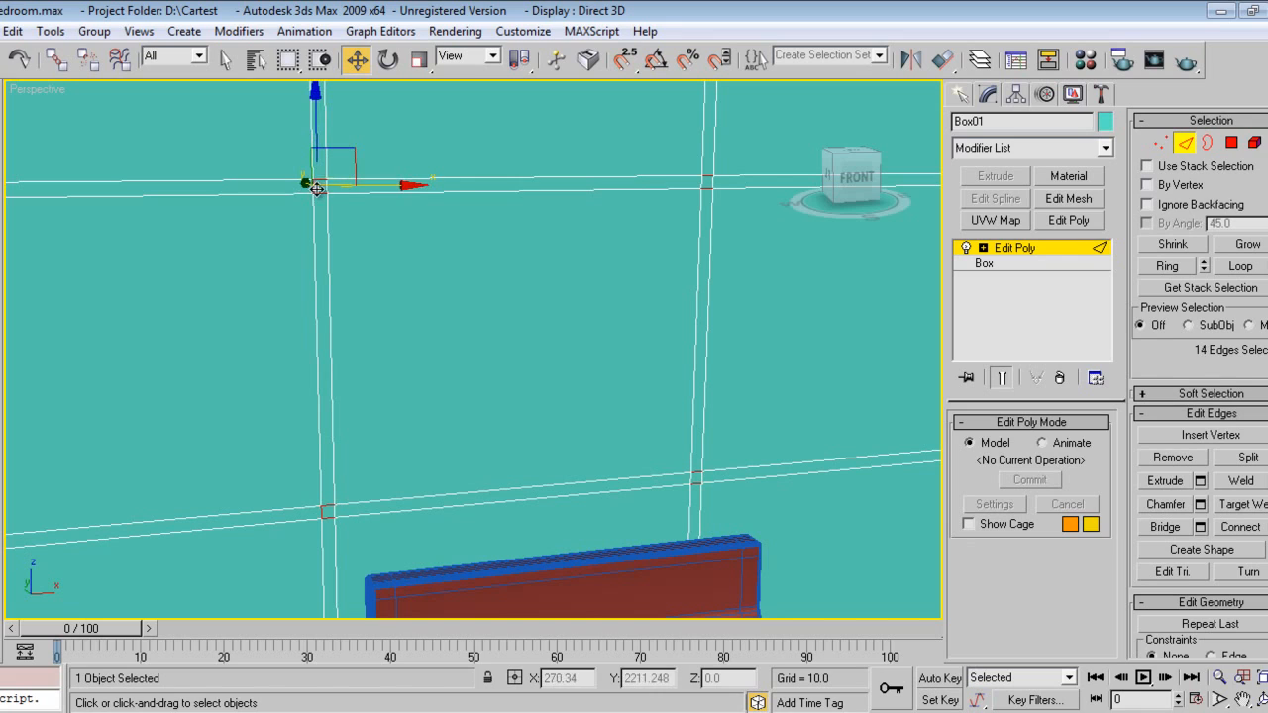
click(1167, 266)
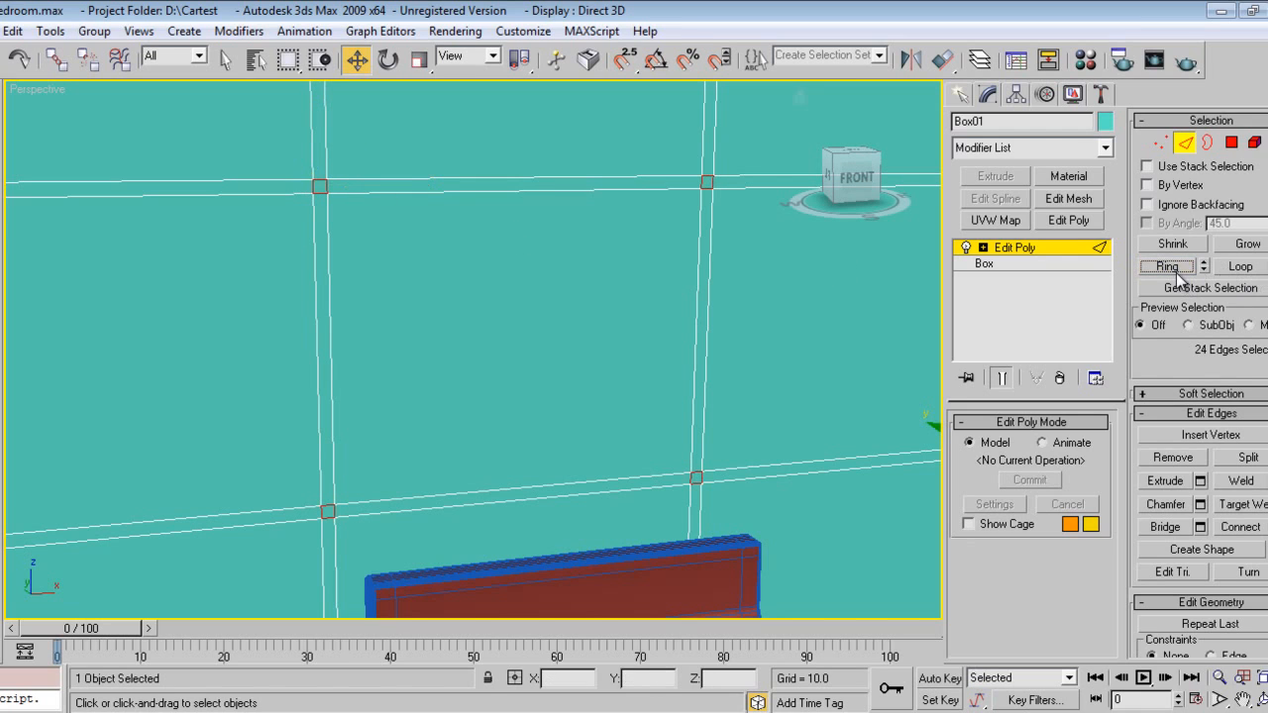
mouse_move(1232, 297)
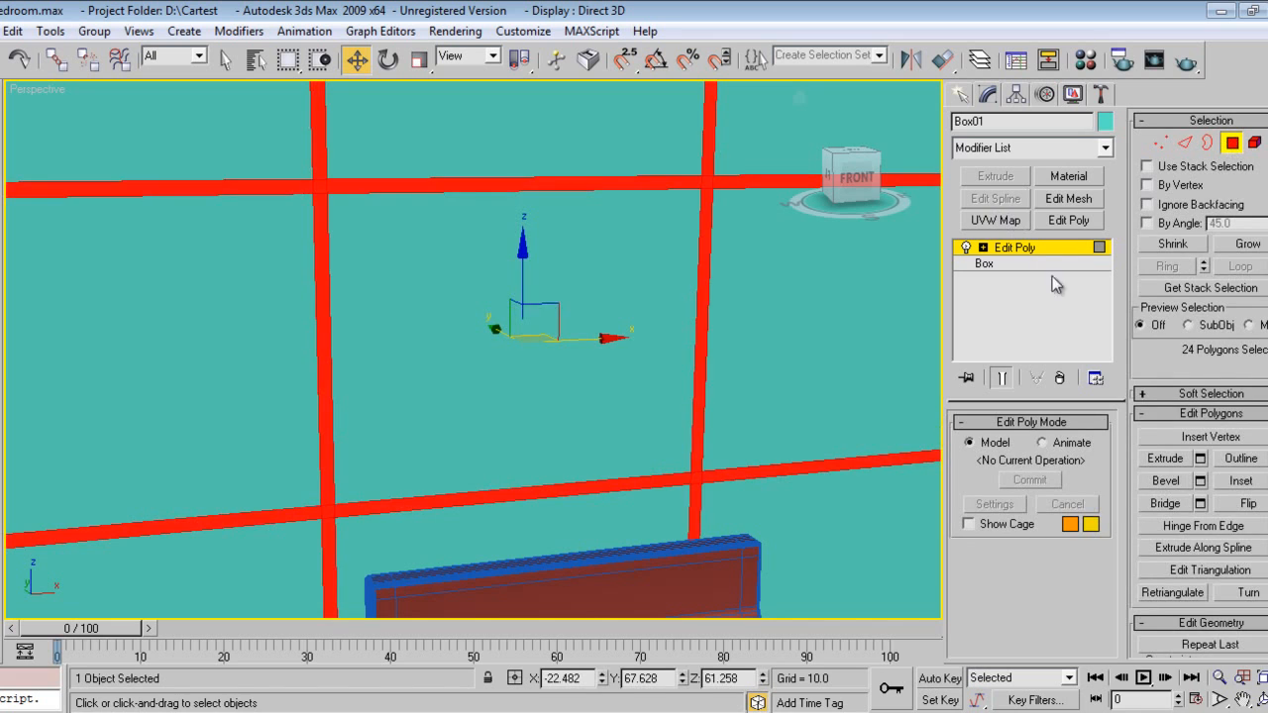
mouse_move(1200, 460)
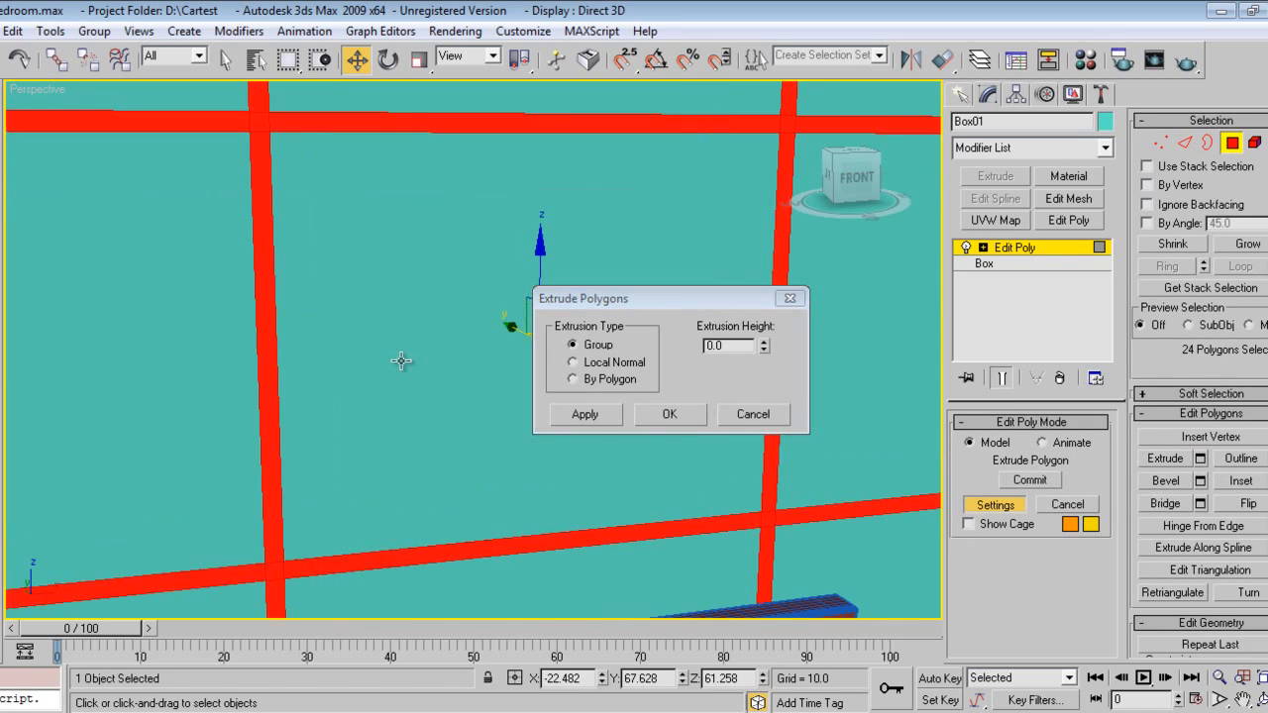
Extrude the 24 strip polygons inward by -0.762 to cut grooves, then leave sub-object mode.
drag(764, 344, 764, 357)
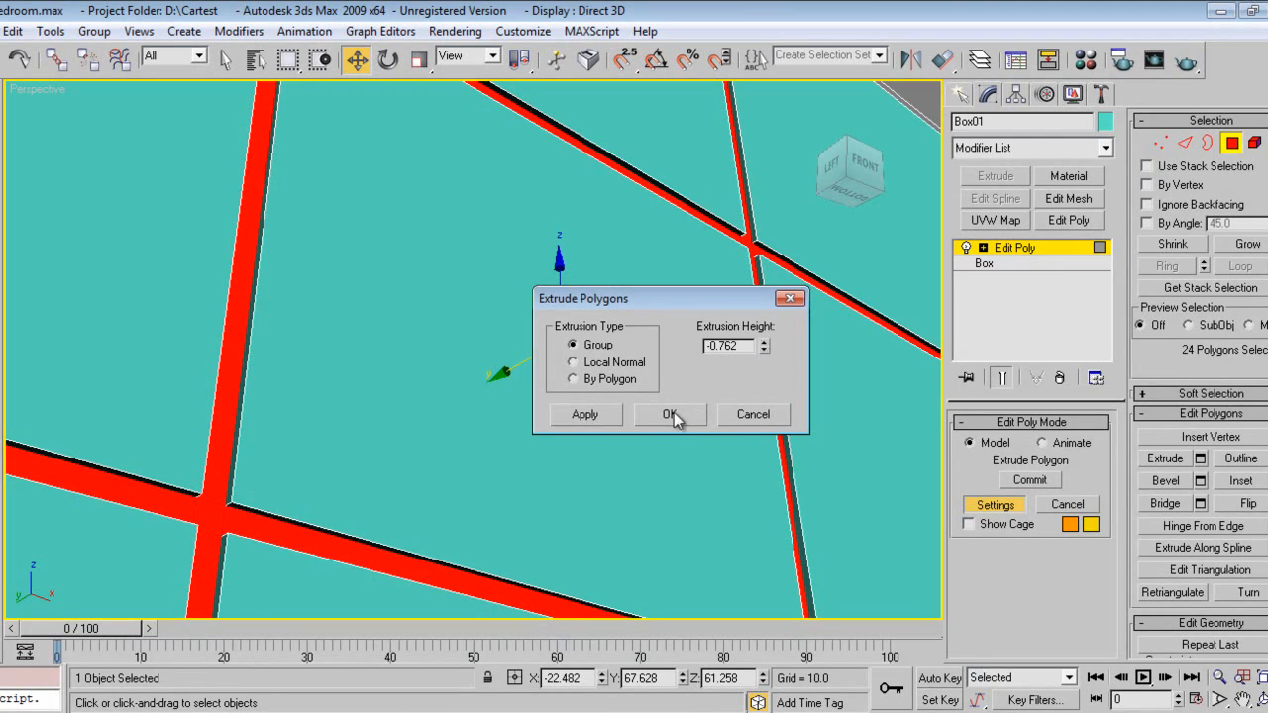
click(669, 414)
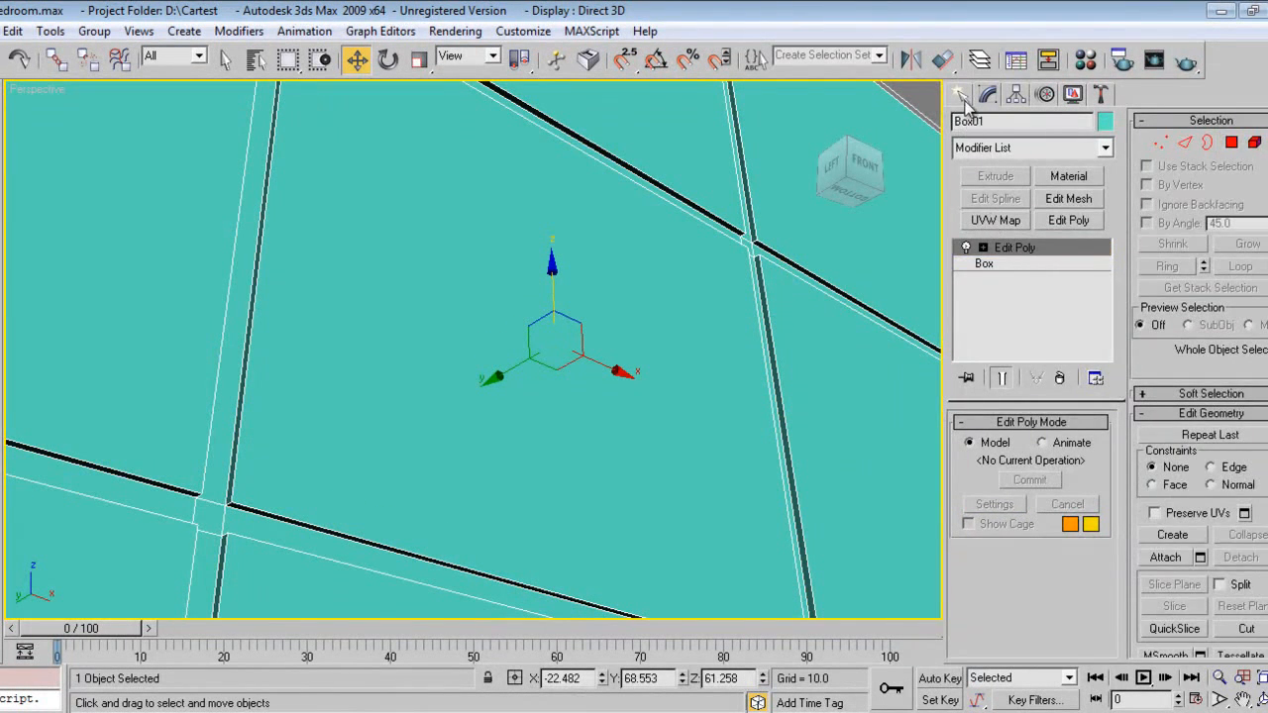
click(963, 93)
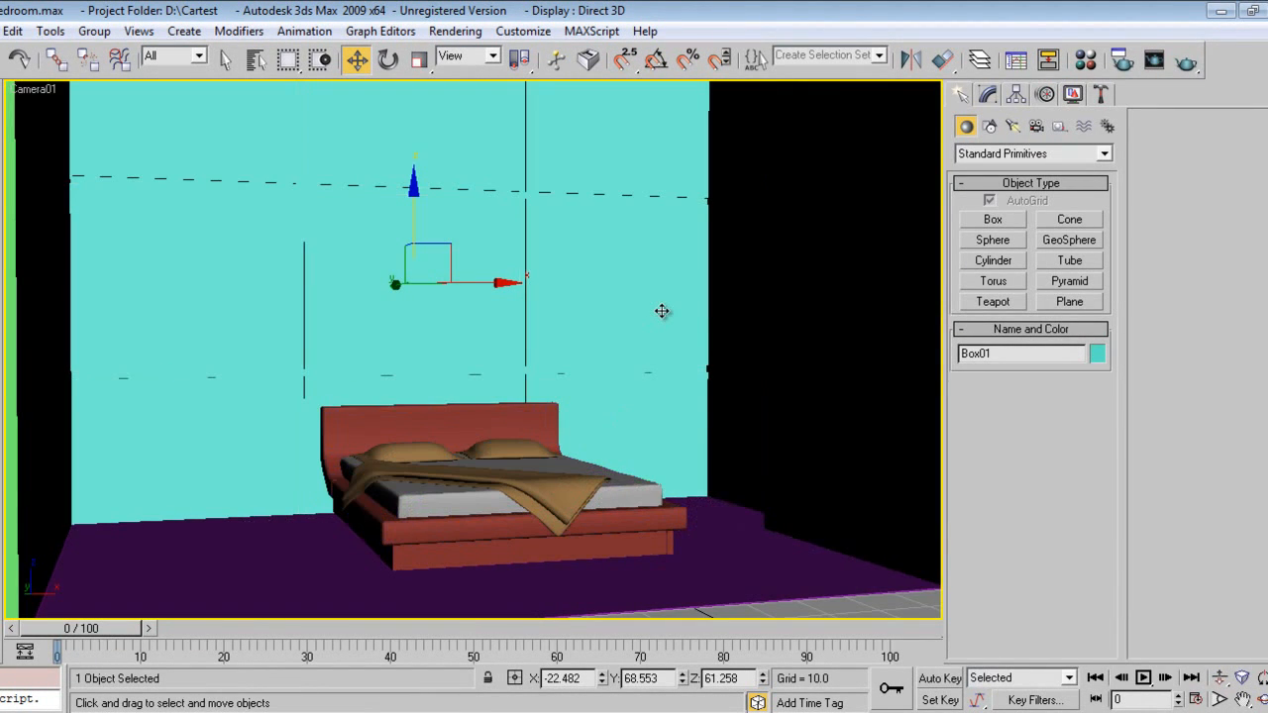
mouse_move(960, 97)
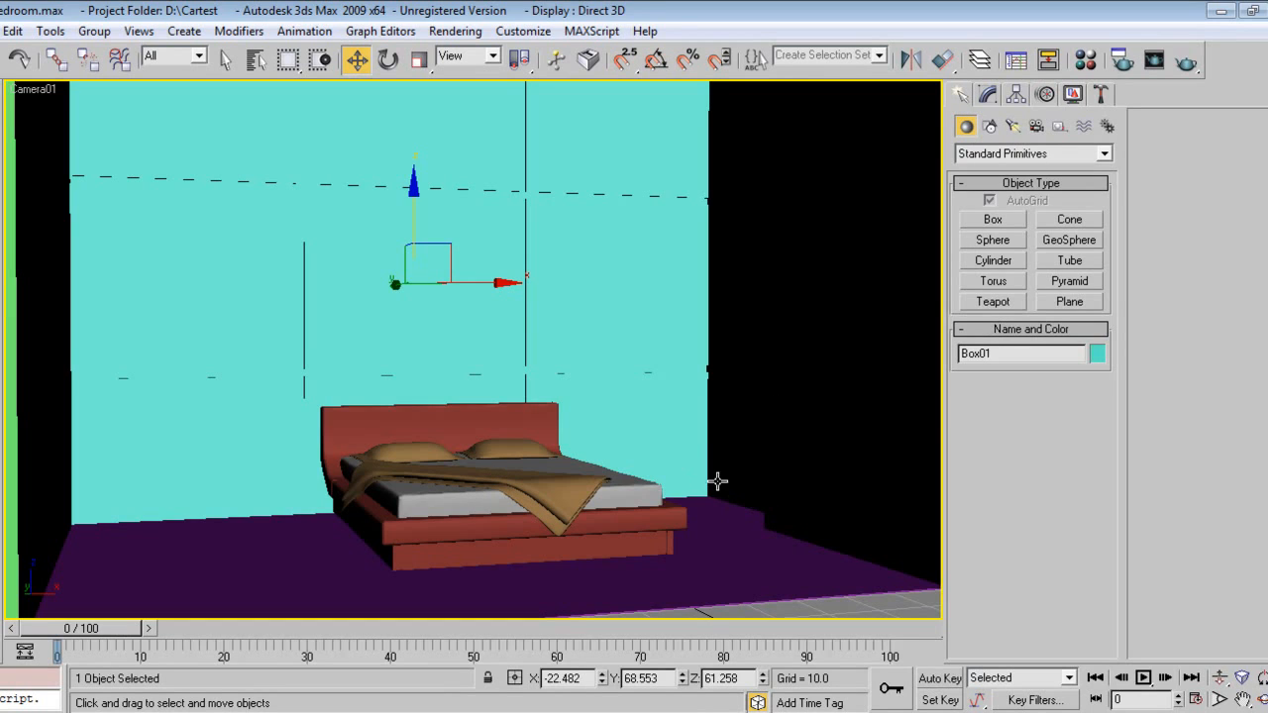
mouse_move(745, 505)
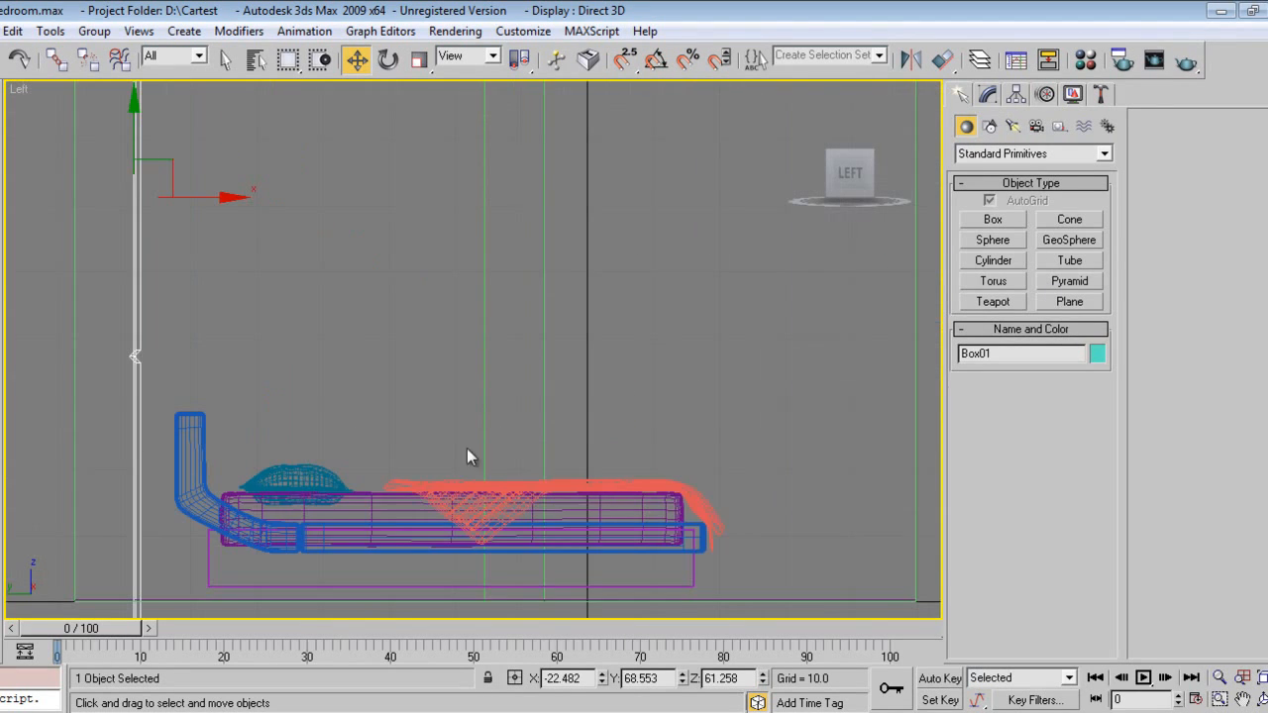
Pan the side view so the bed is framed in profile.
drag(471, 456, 542, 432)
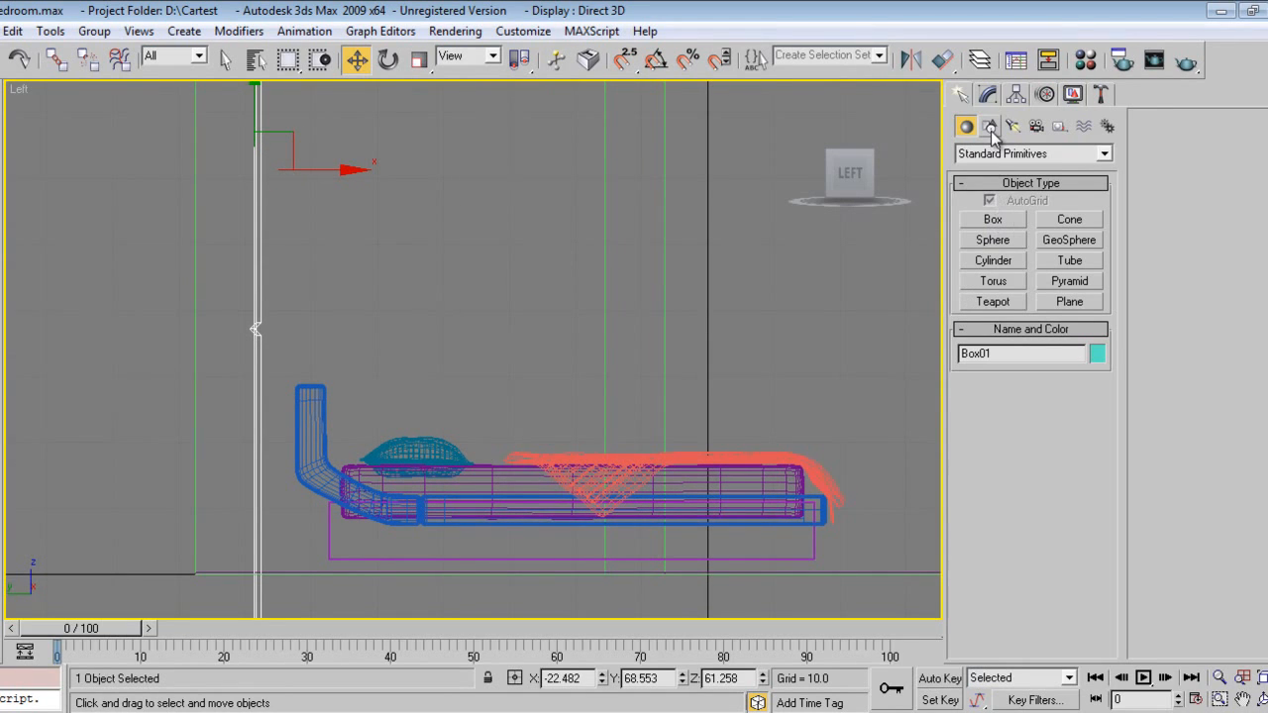
Draw a tall Rectangle shape above the bed in the Left view with AutoGrid off.
click(987, 127)
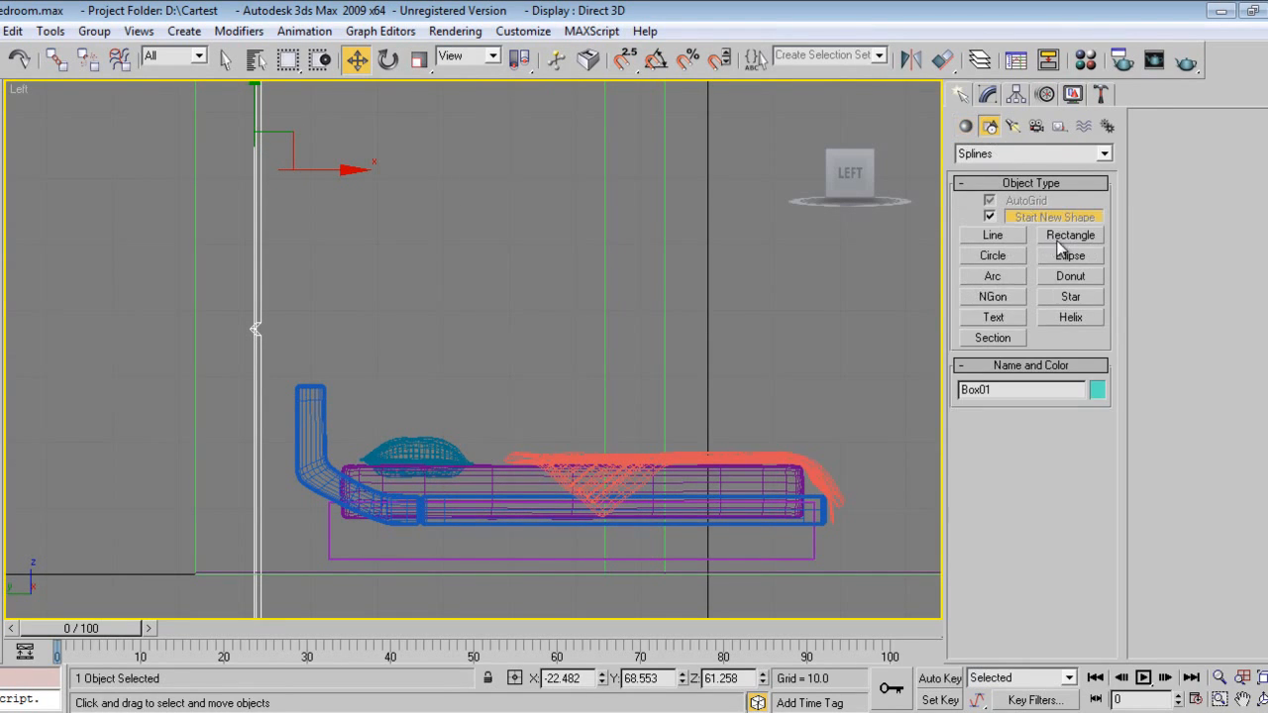
click(1070, 234)
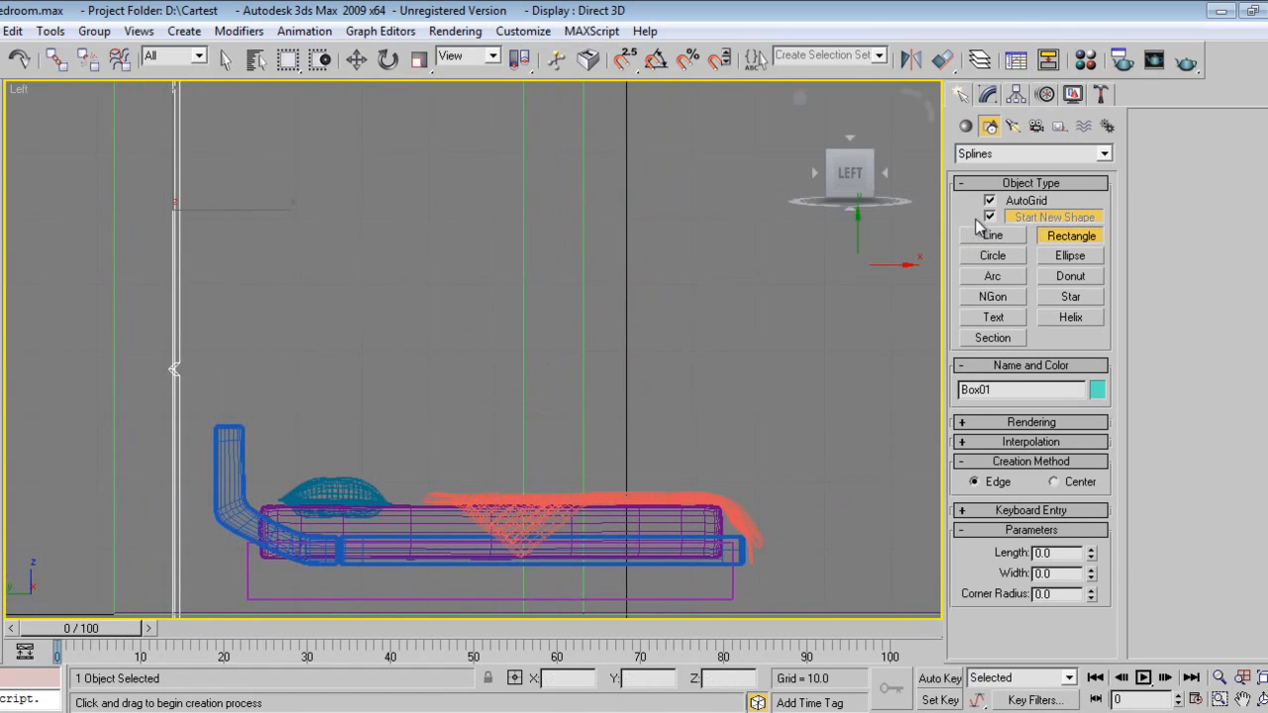
click(986, 216)
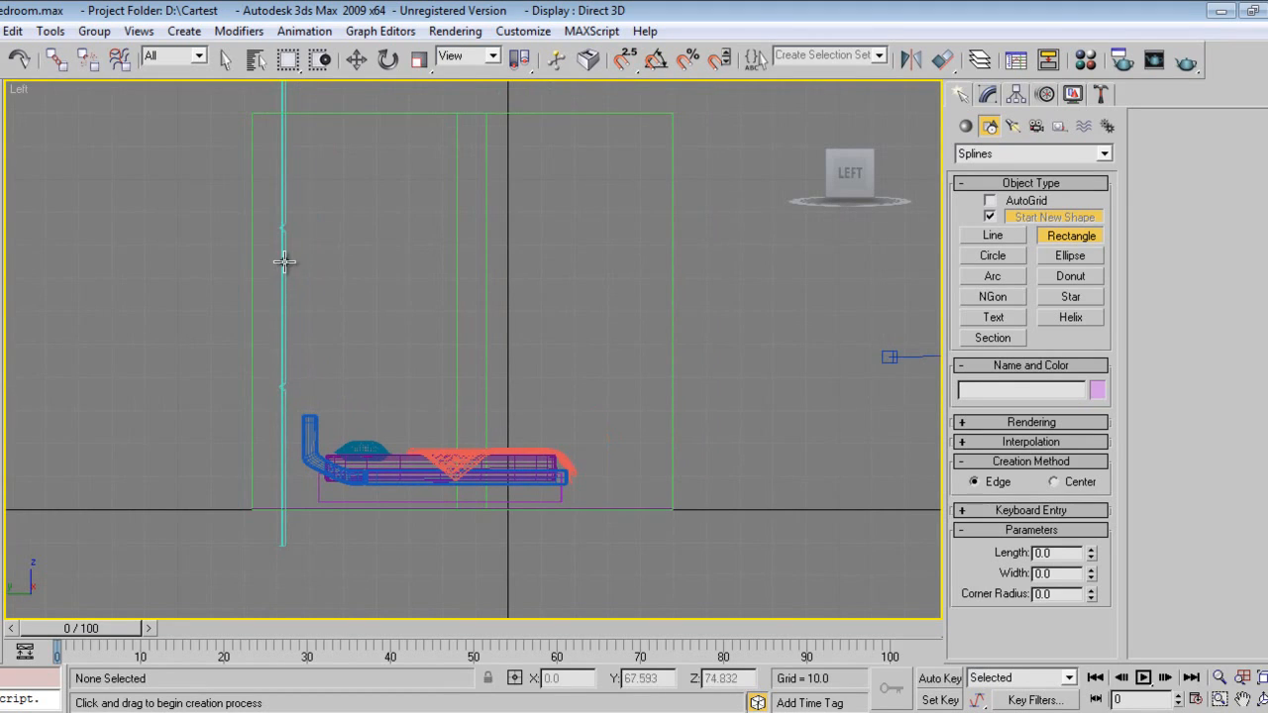
drag(287, 261, 473, 495)
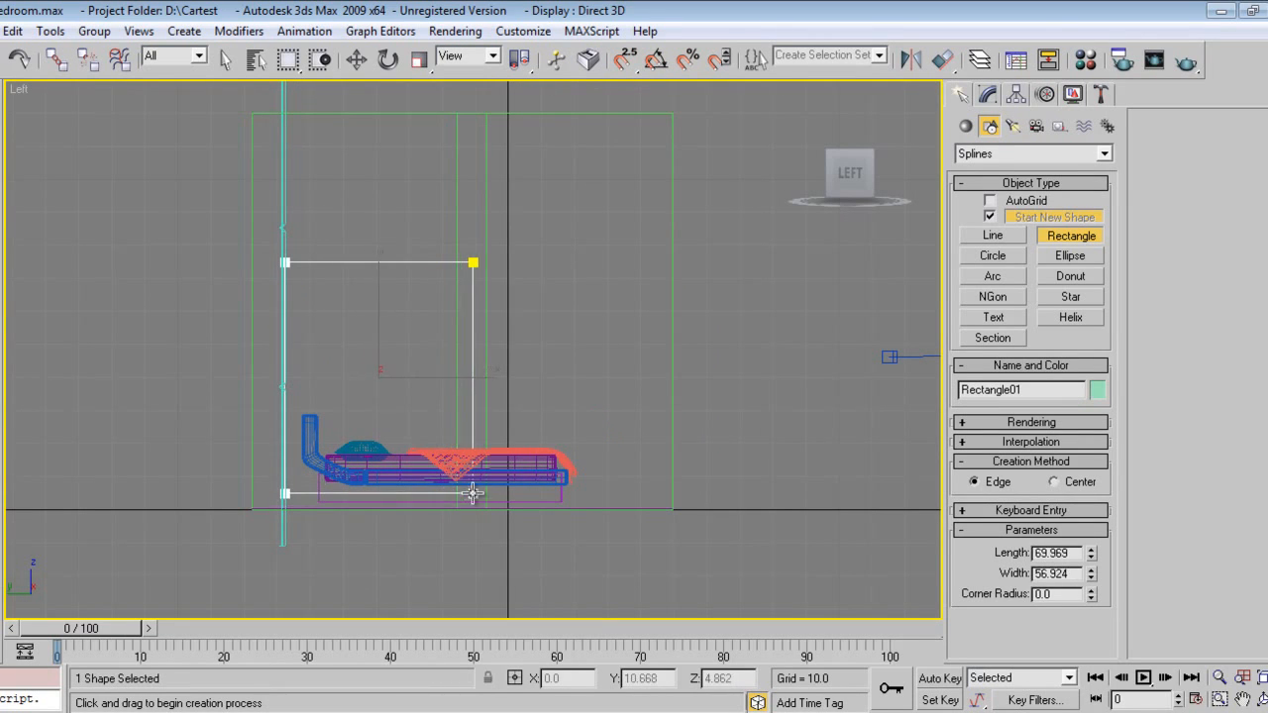
drag(474, 491, 455, 507)
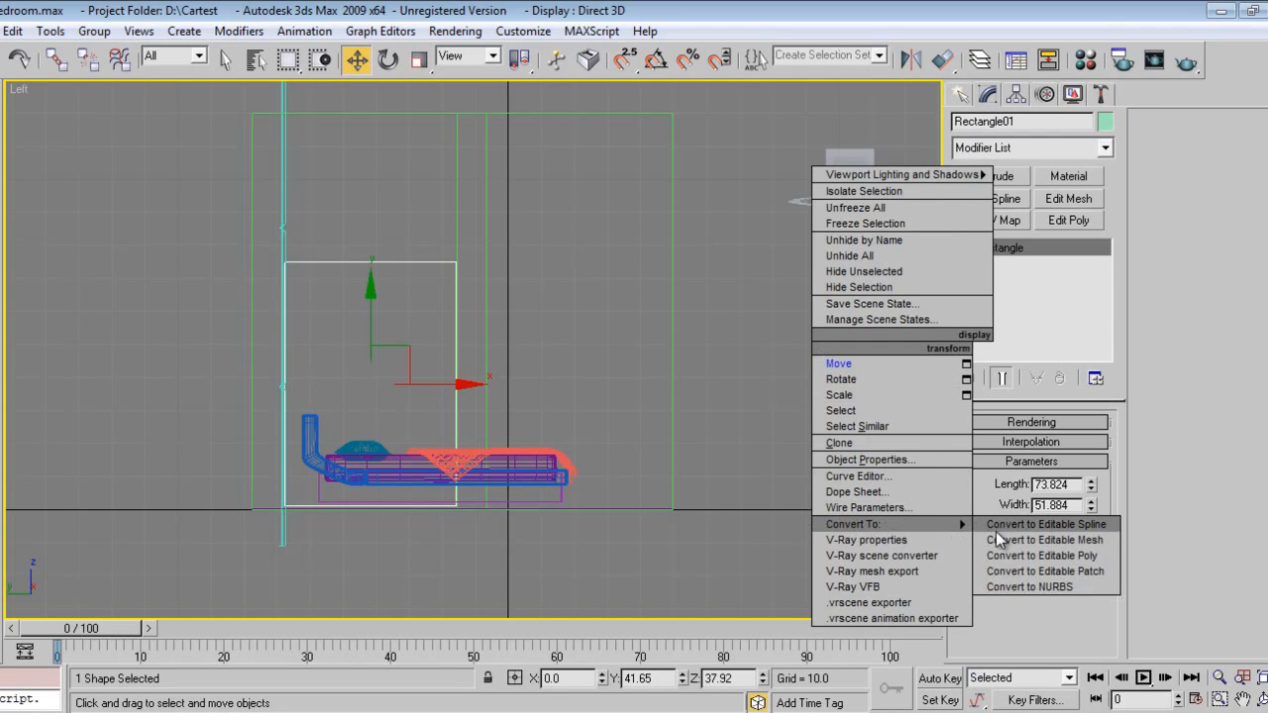
Convert Rectangle01 to an Editable Spline and enter spline-level editing.
click(1046, 523)
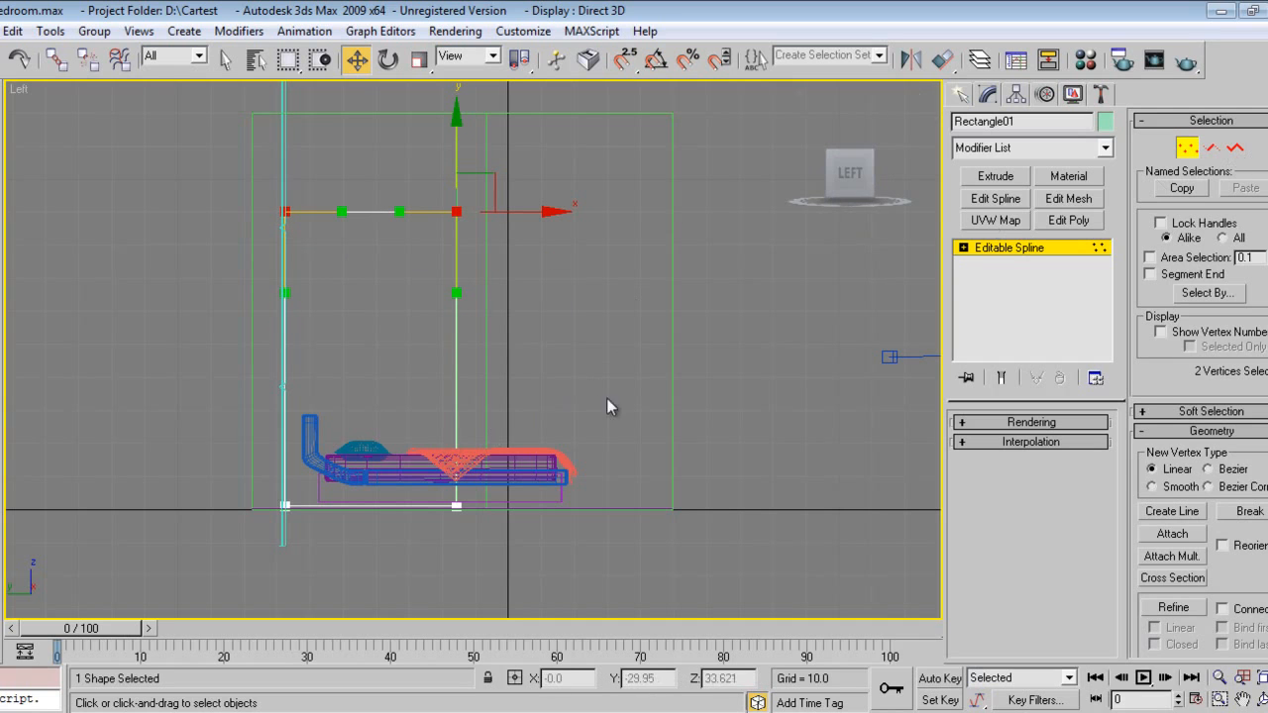
click(963, 93)
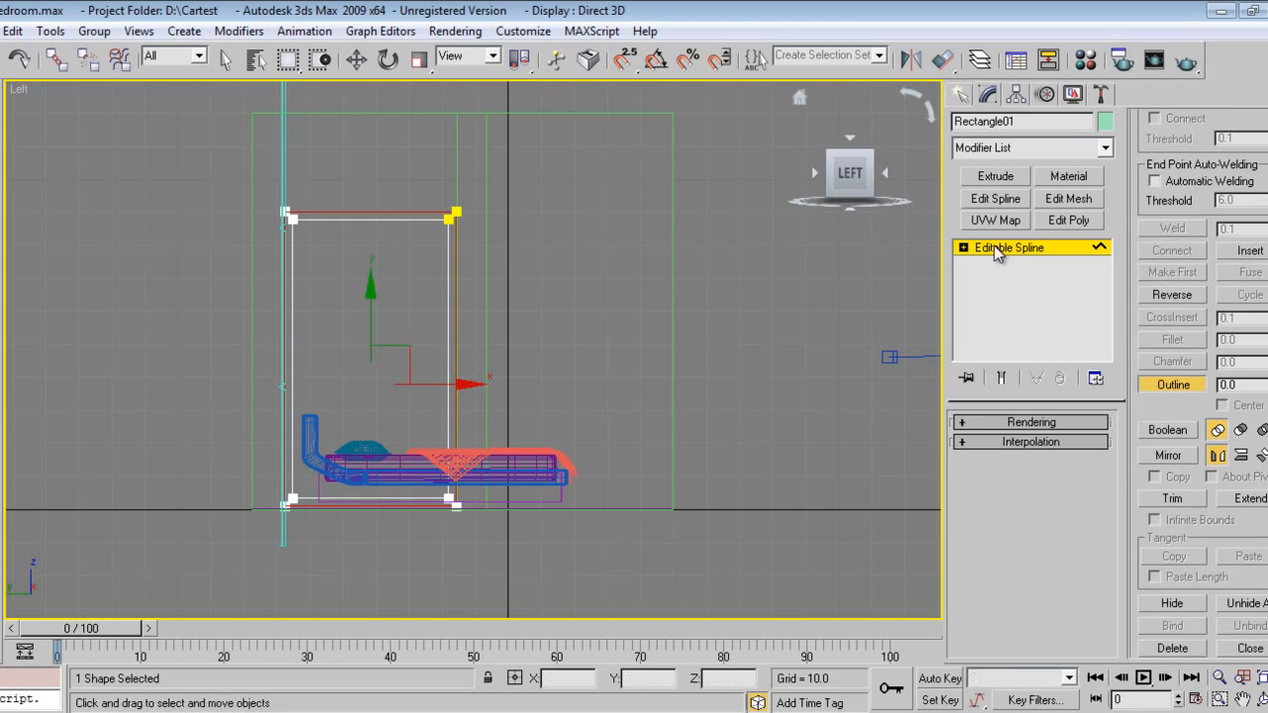
Outline the spline, extrude it 15.5 units into a cupboard frame, and slide it into place from the Top view.
click(994, 174)
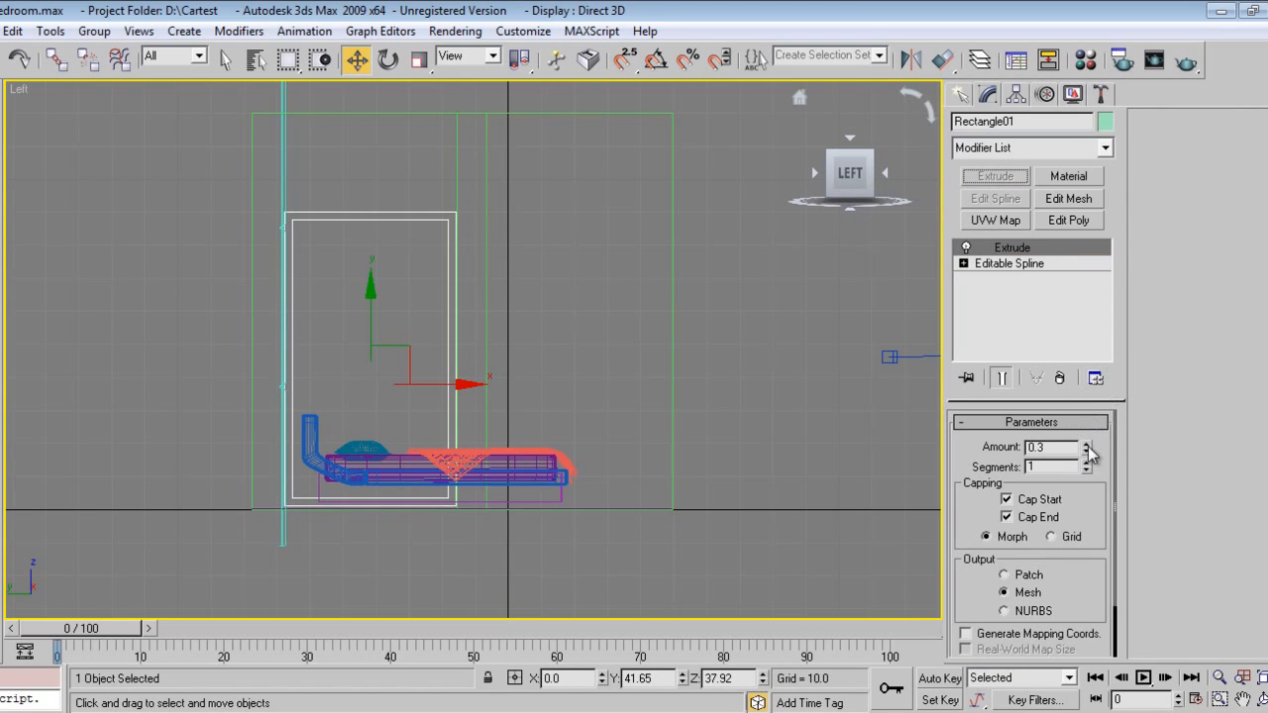
click(1053, 448)
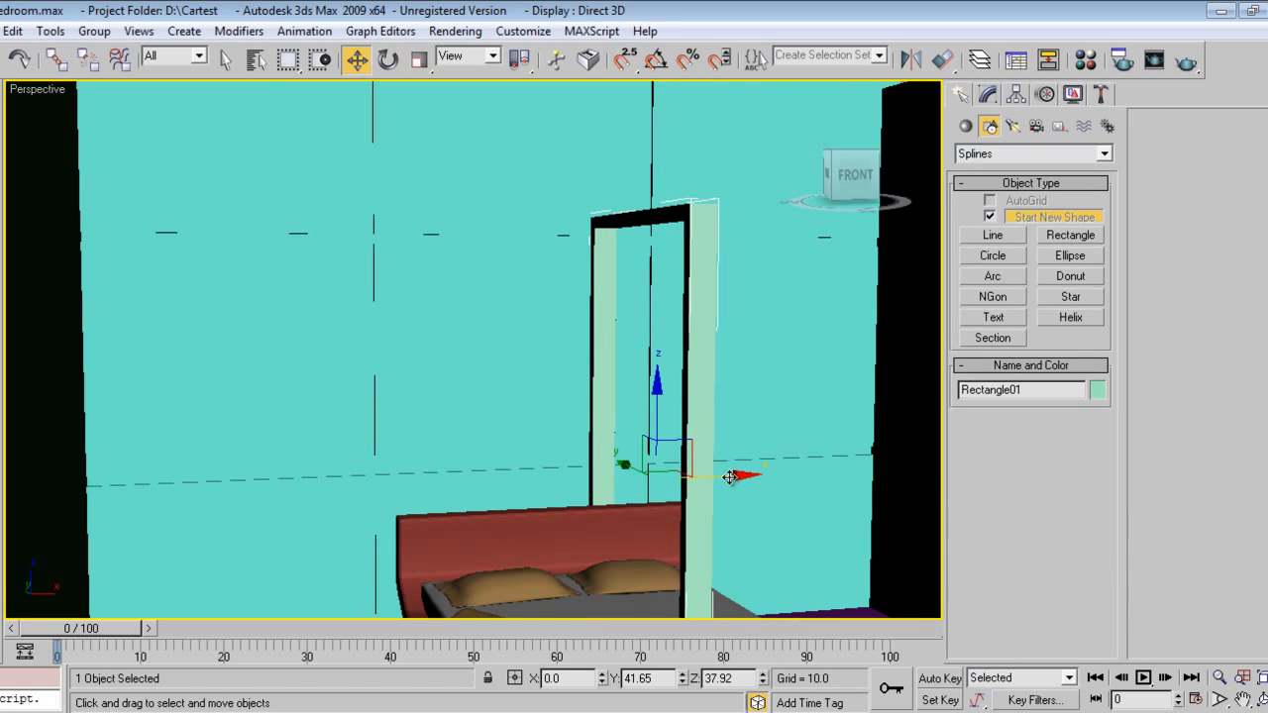
drag(729, 477, 638, 506)
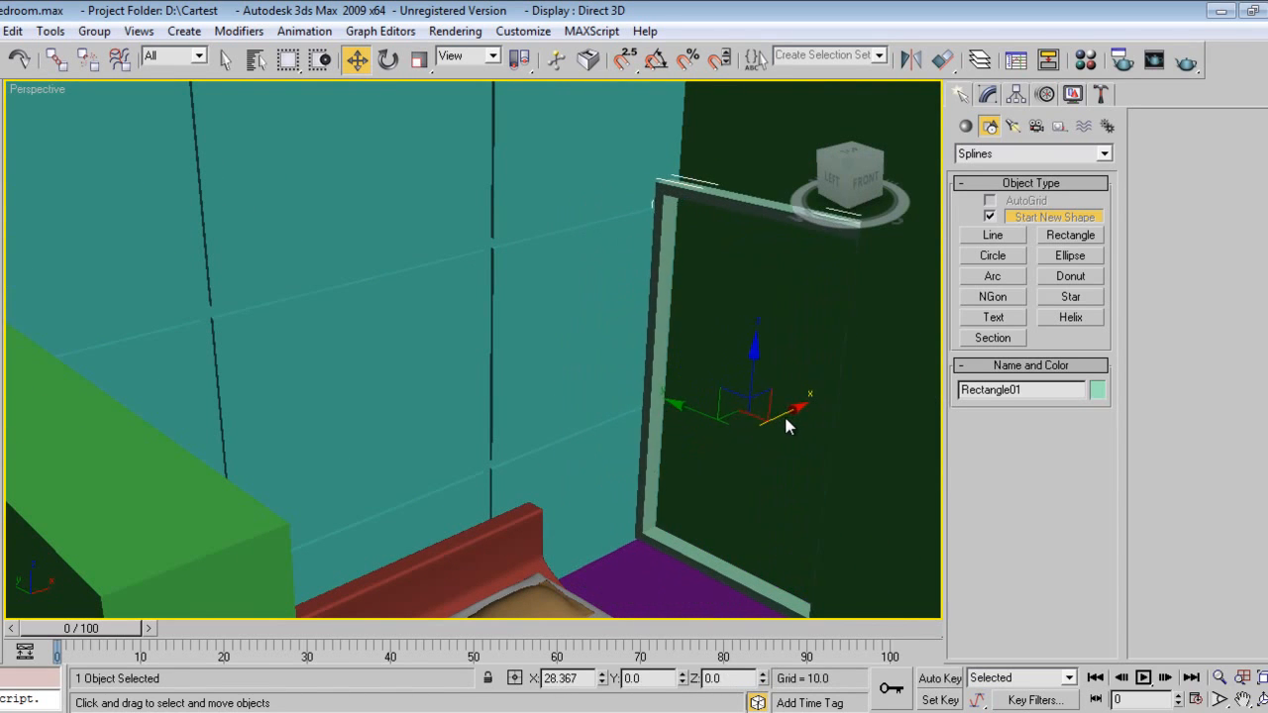
click(999, 93)
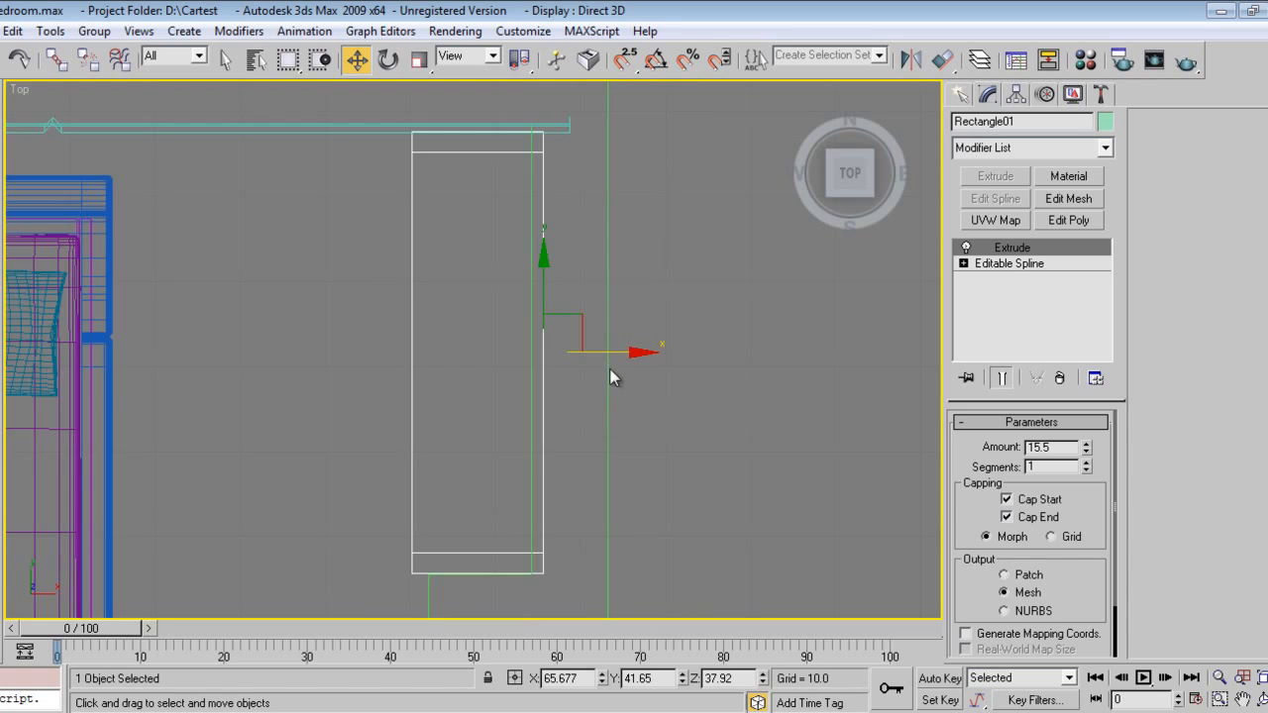
drag(614, 357, 603, 347)
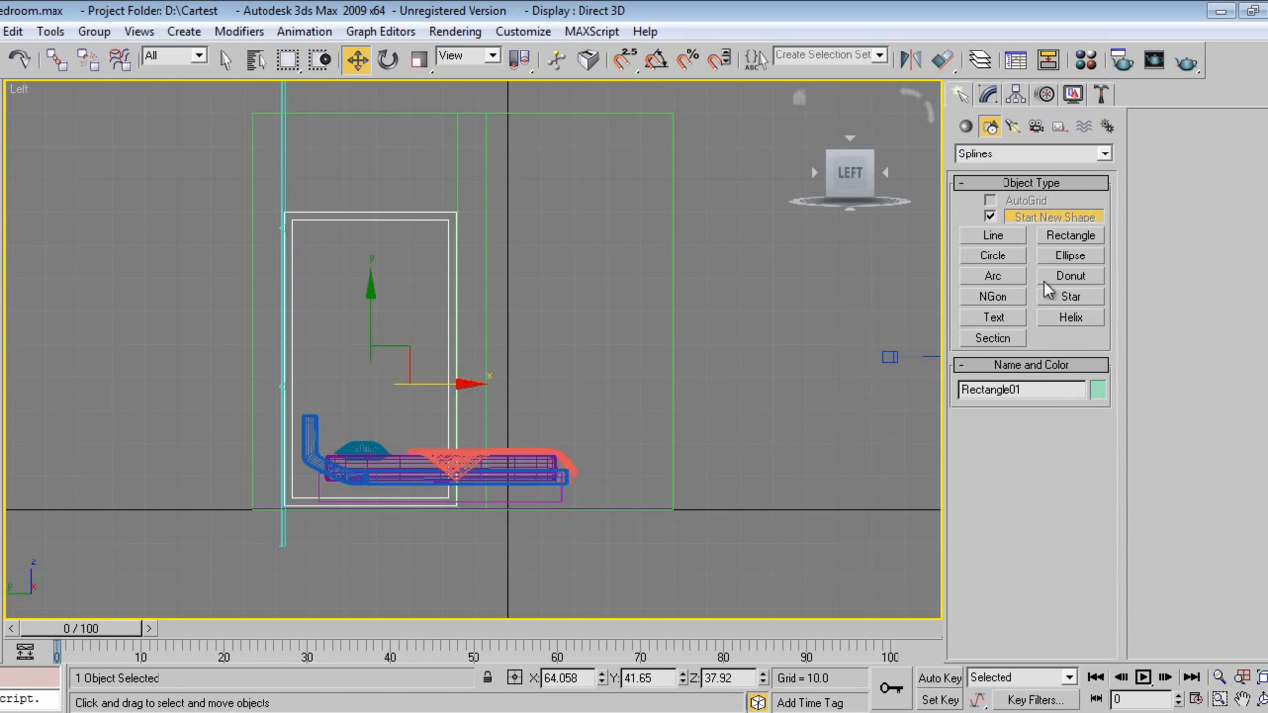
Draw Rectangle02 inside the cupboard frame and convert it to an Editable Spline door panel.
click(1068, 233)
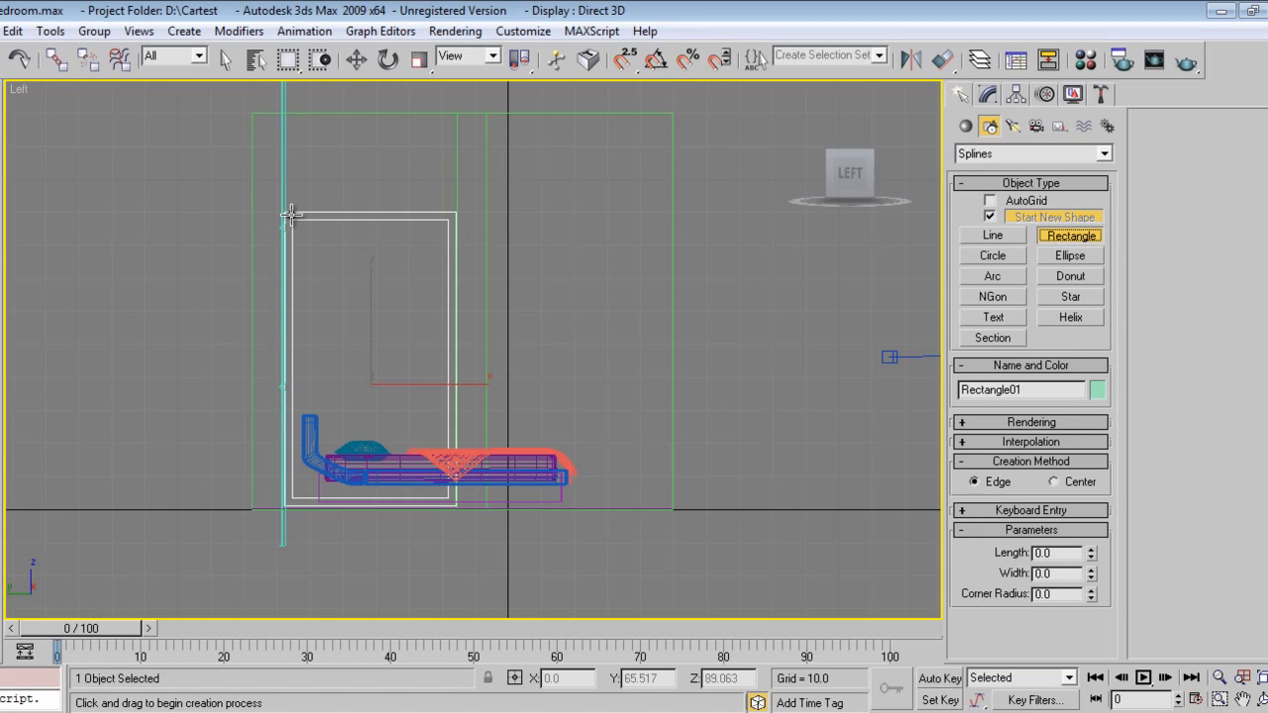
drag(293, 216, 374, 503)
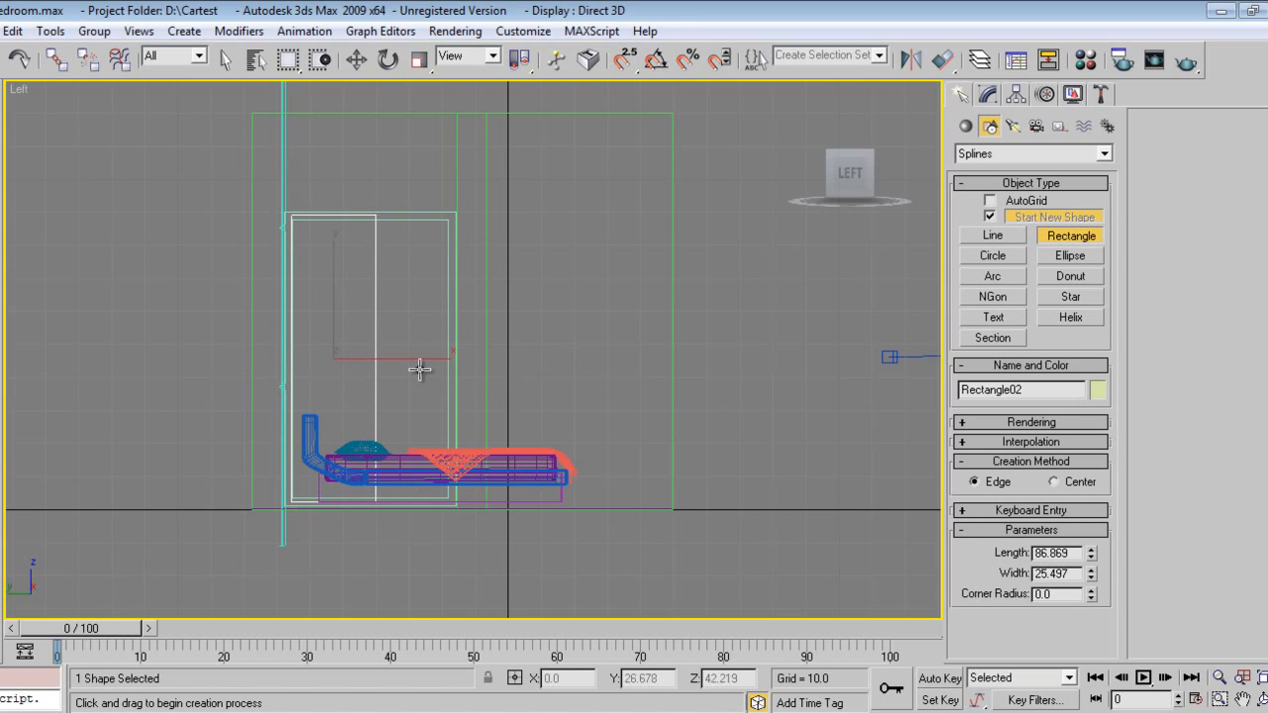
right_click(416, 369)
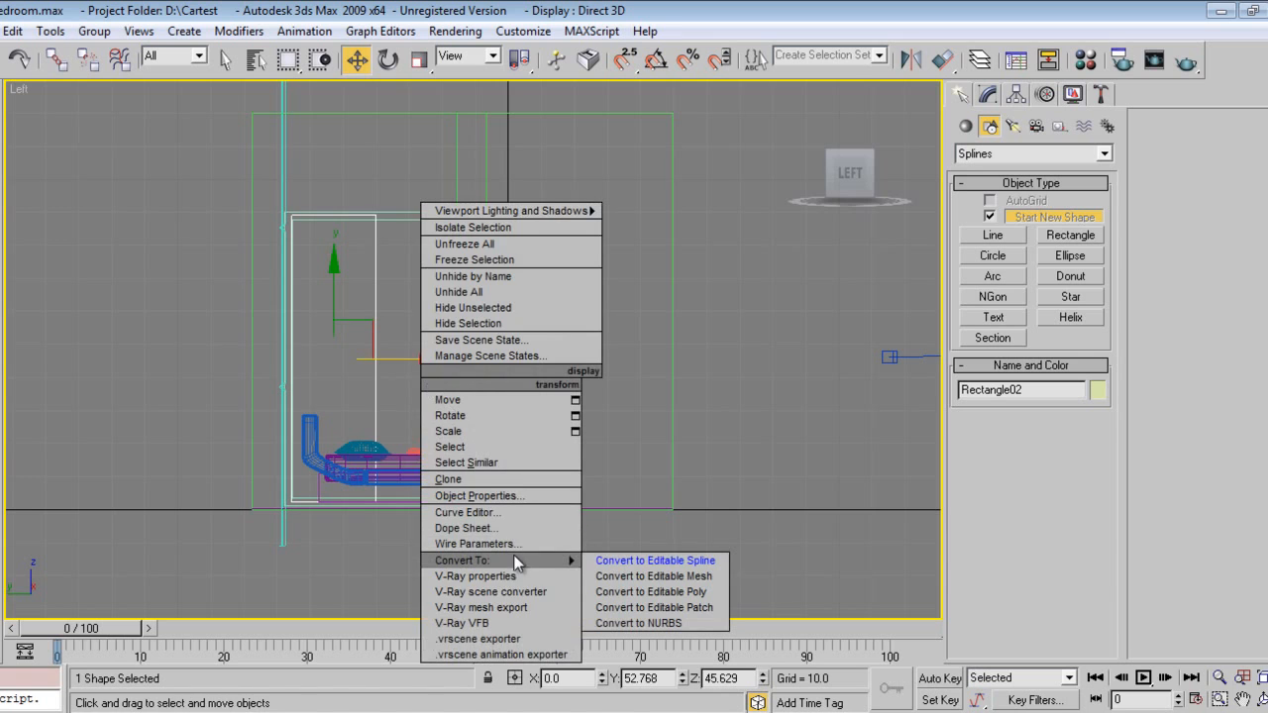
click(654, 561)
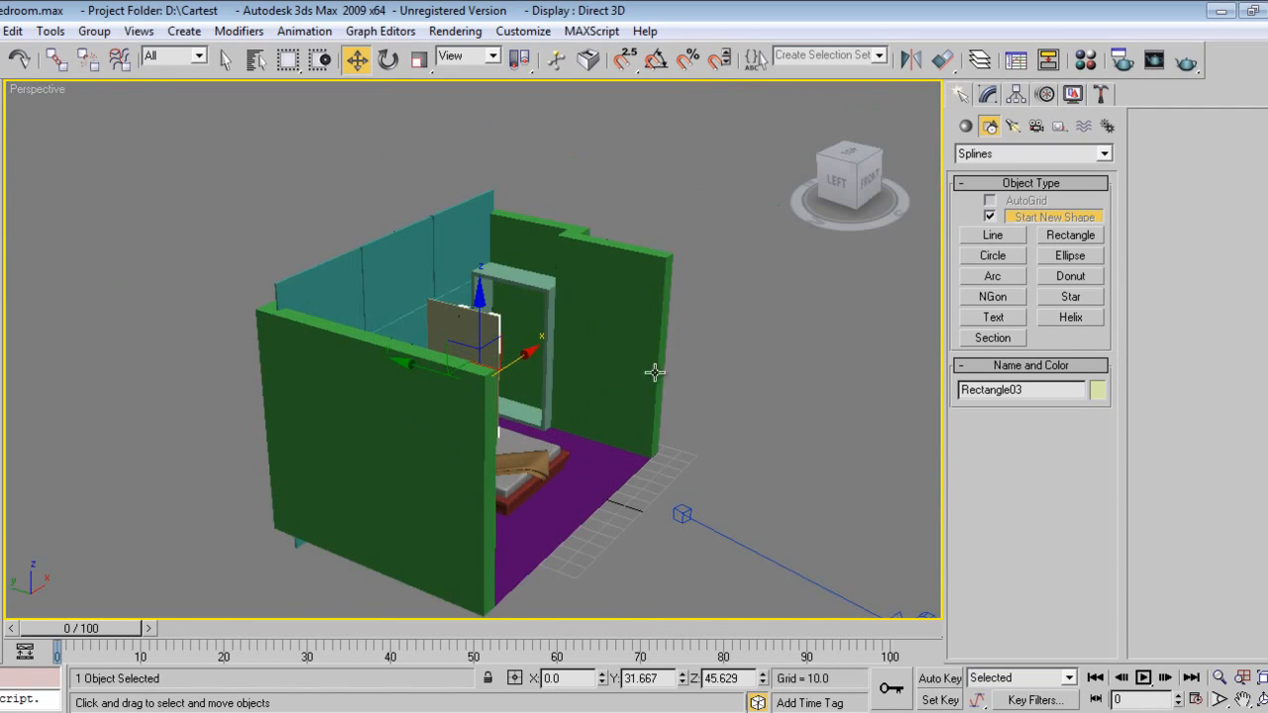
Finish the Rectangle03 door panel and zoom the Perspective view to show the cupboard beside the bed.
right_click(650, 372)
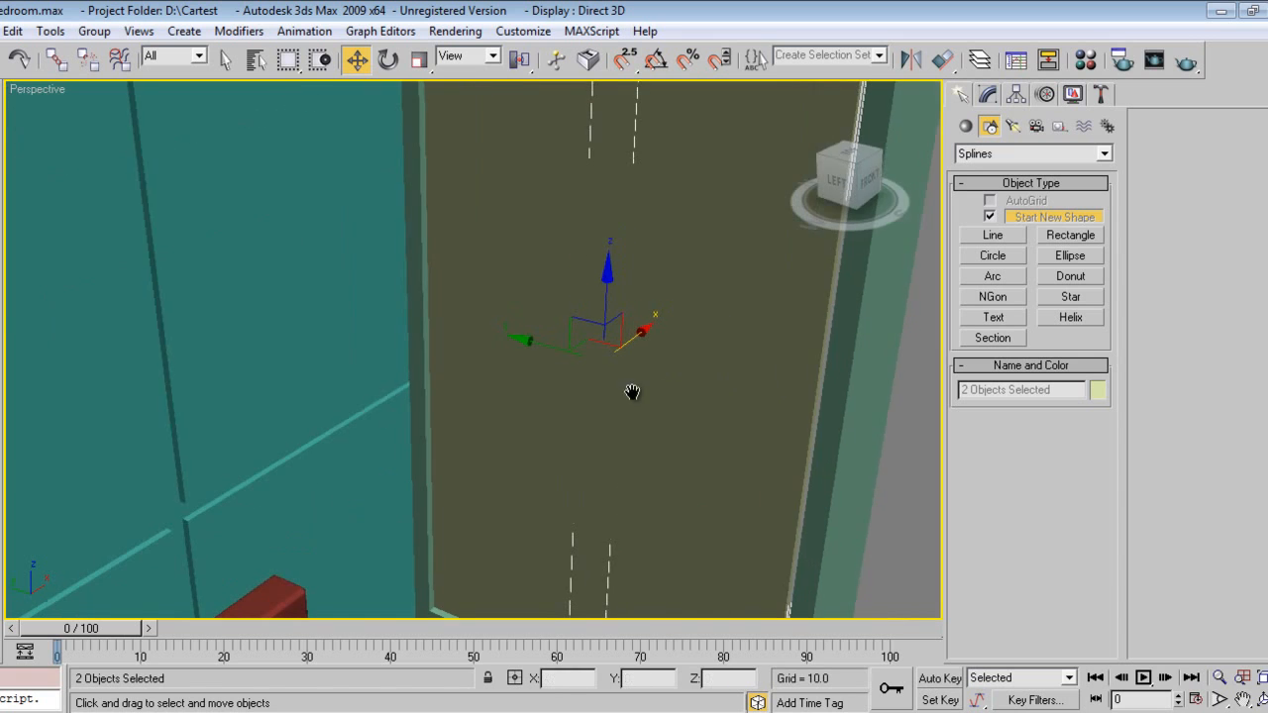
drag(634, 392, 809, 428)
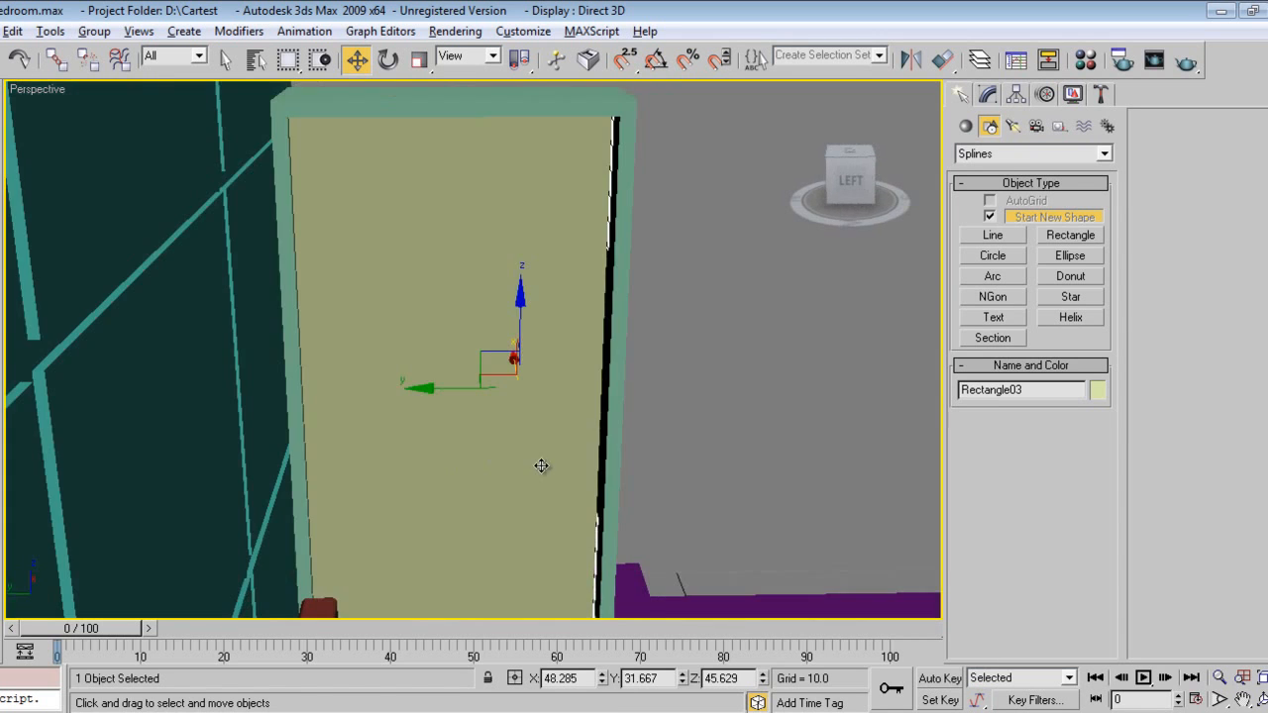
drag(542, 465, 550, 459)
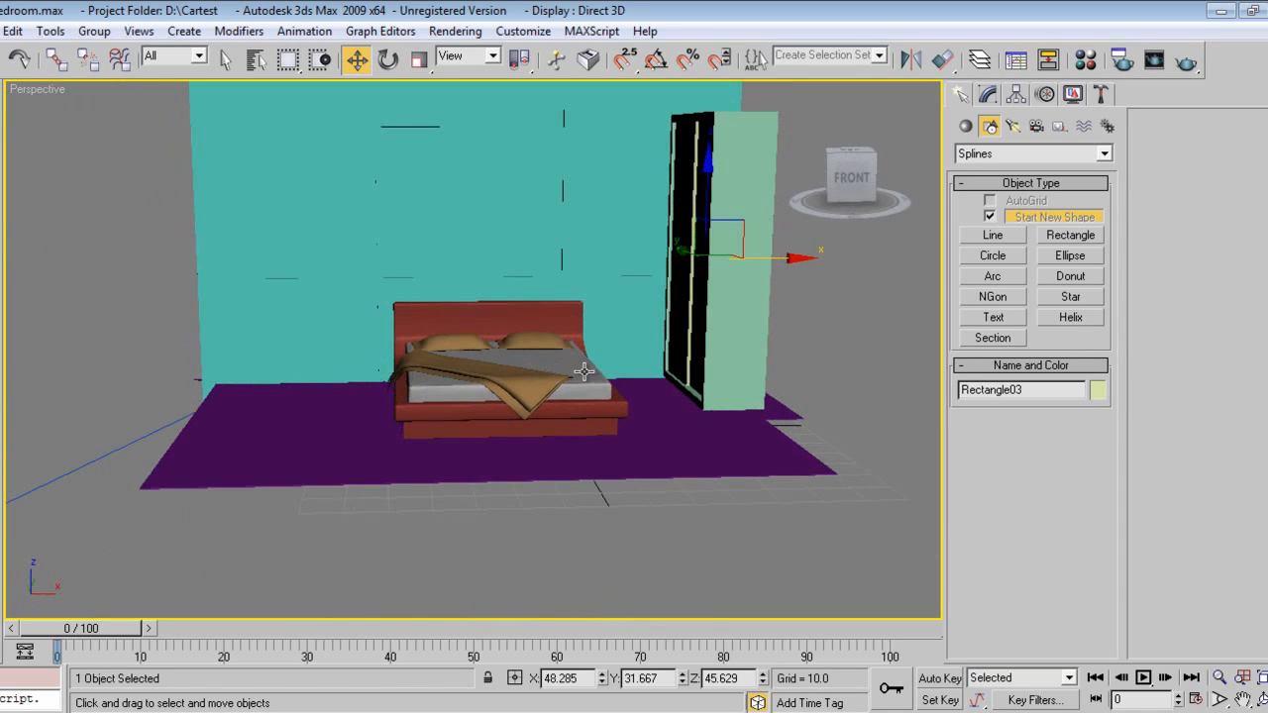
mouse_move(341, 364)
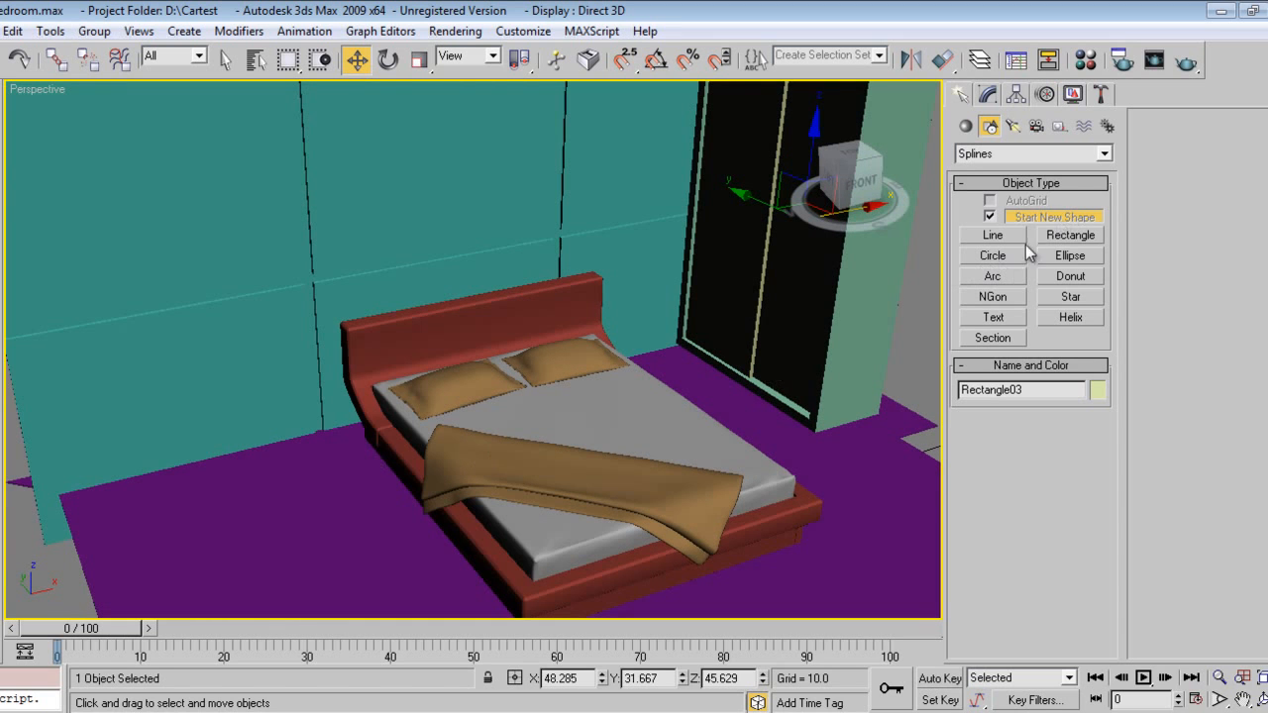
Draw a square table outline in the Top view left of the bed's headboard.
click(1070, 234)
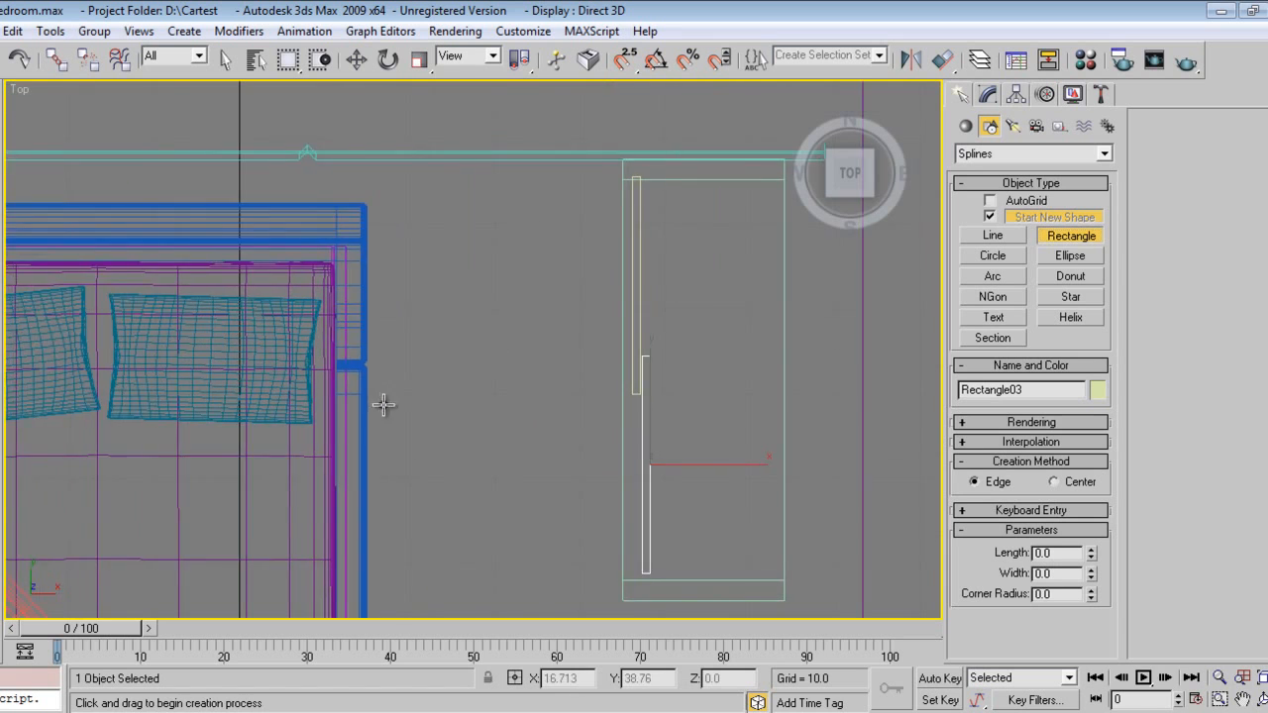
drag(384, 404, 426, 382)
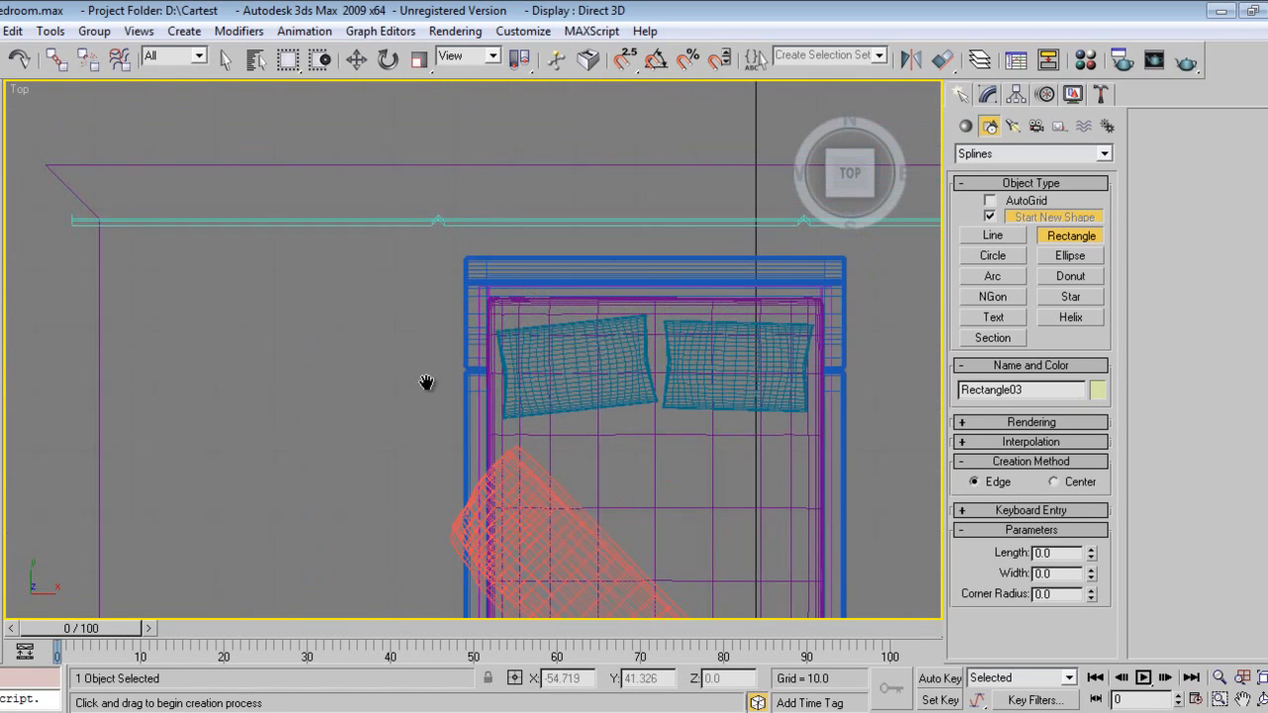
drag(425, 384, 297, 325)
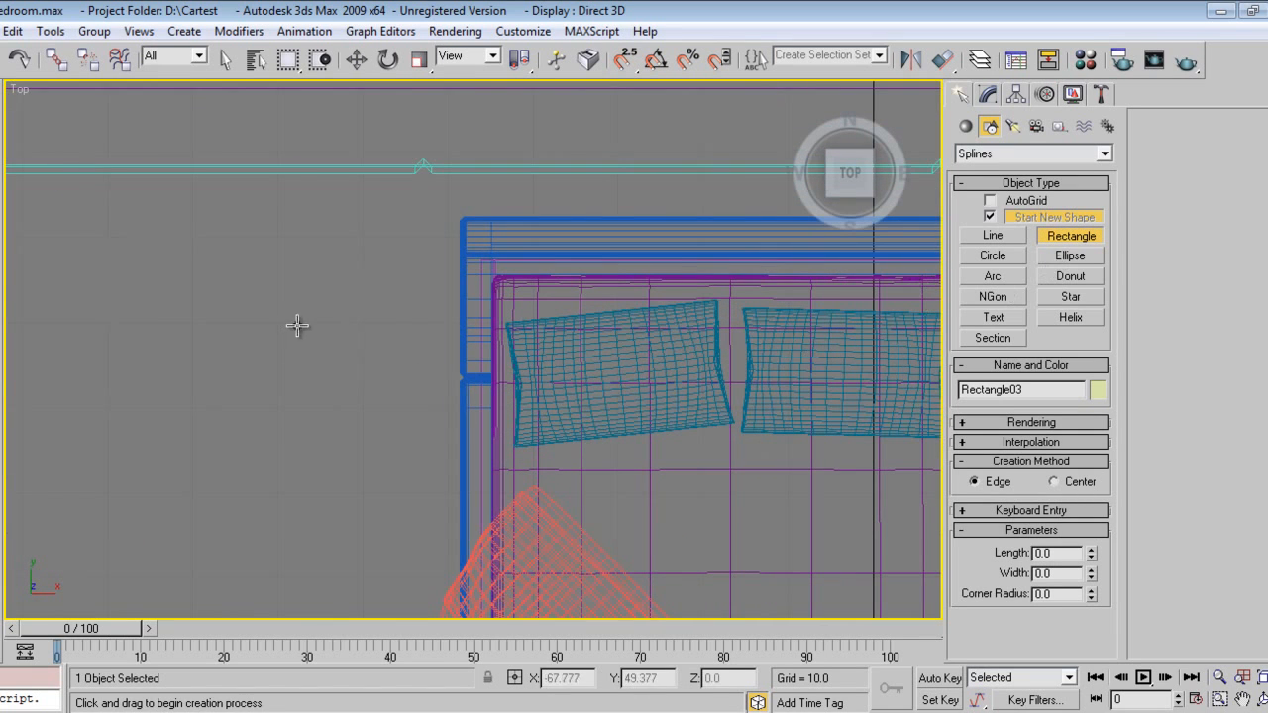
drag(281, 212, 339, 276)
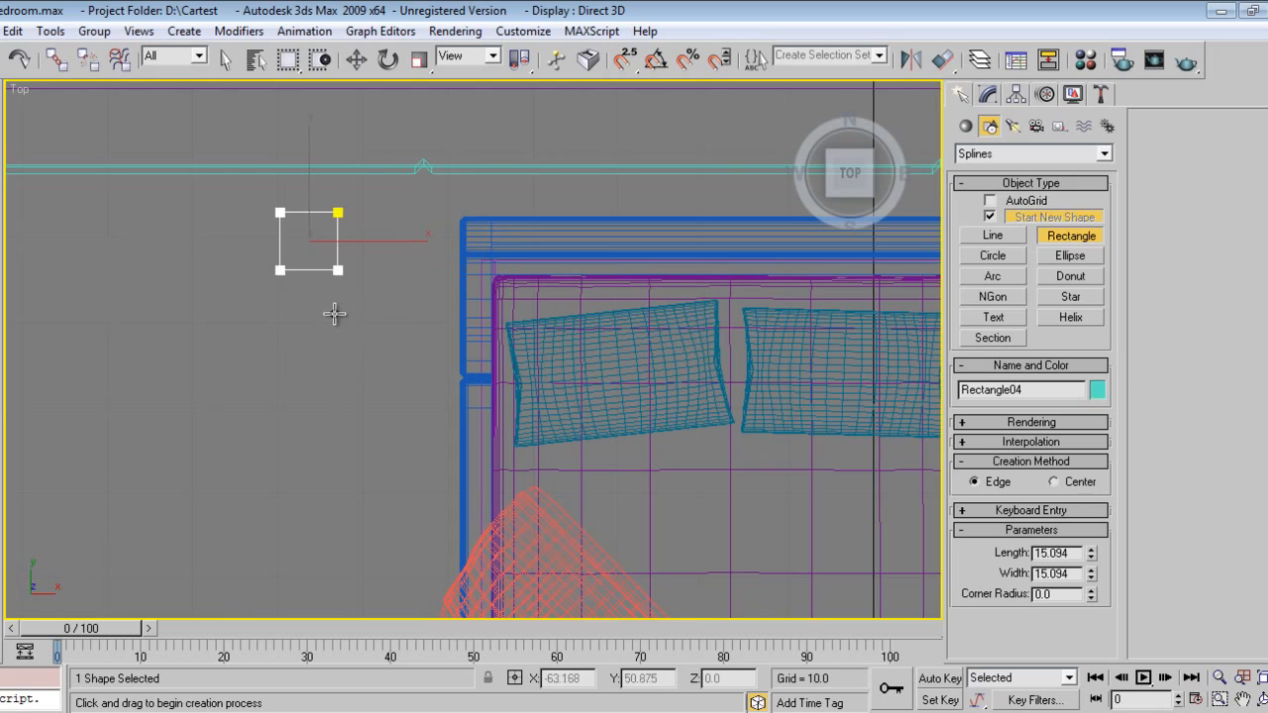
drag(336, 214, 416, 353)
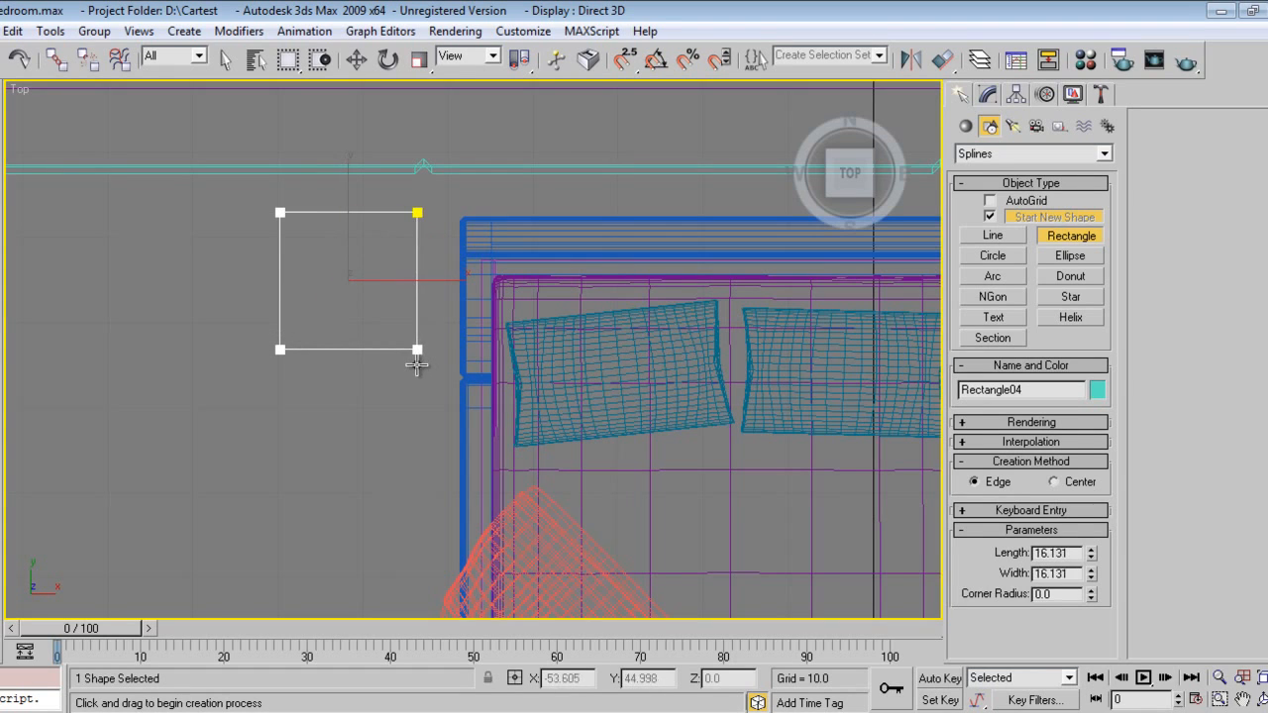
drag(416, 353, 432, 365)
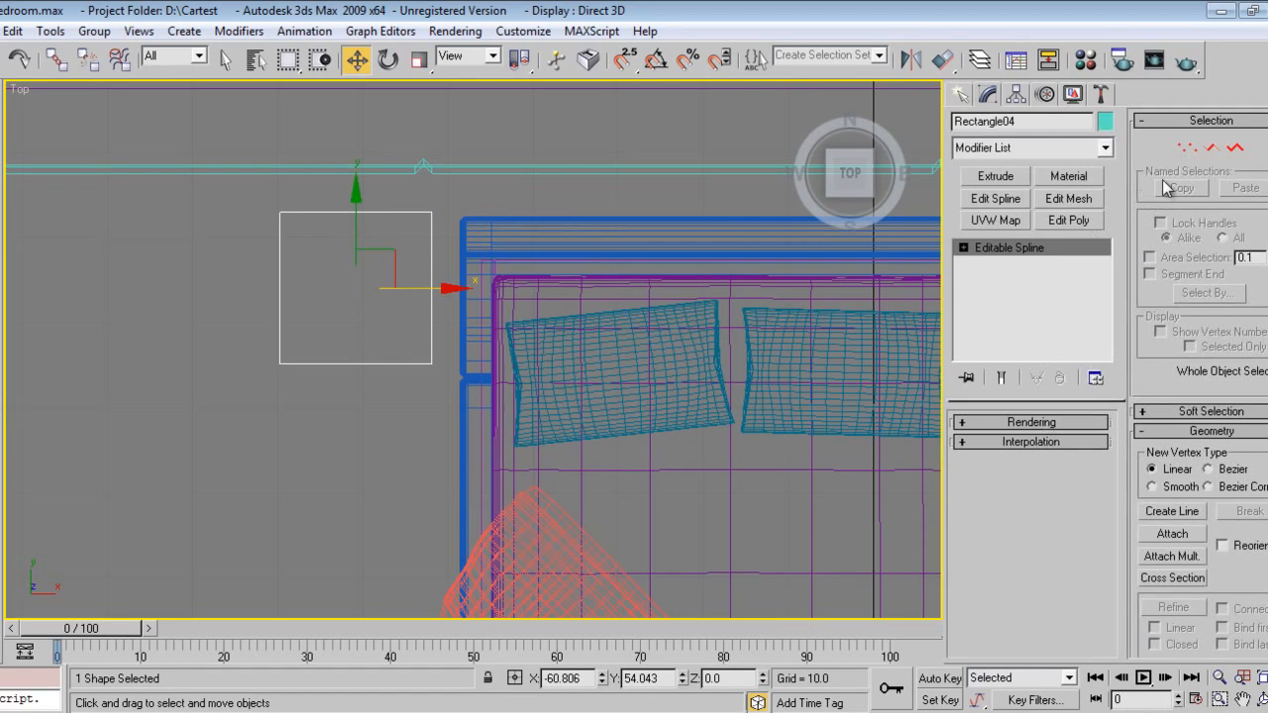
Give the small square Rectangle05 an 8-unit Extrude modifier as a leg and ready the Move tool.
click(994, 174)
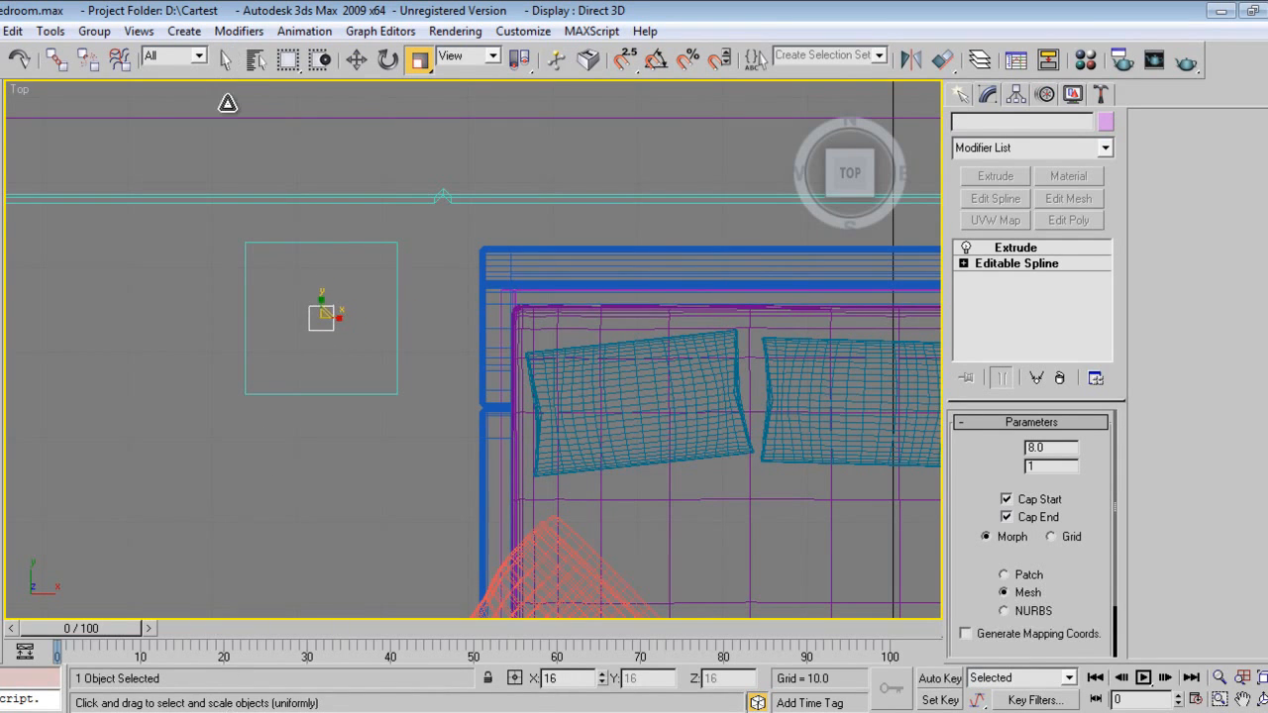
click(357, 61)
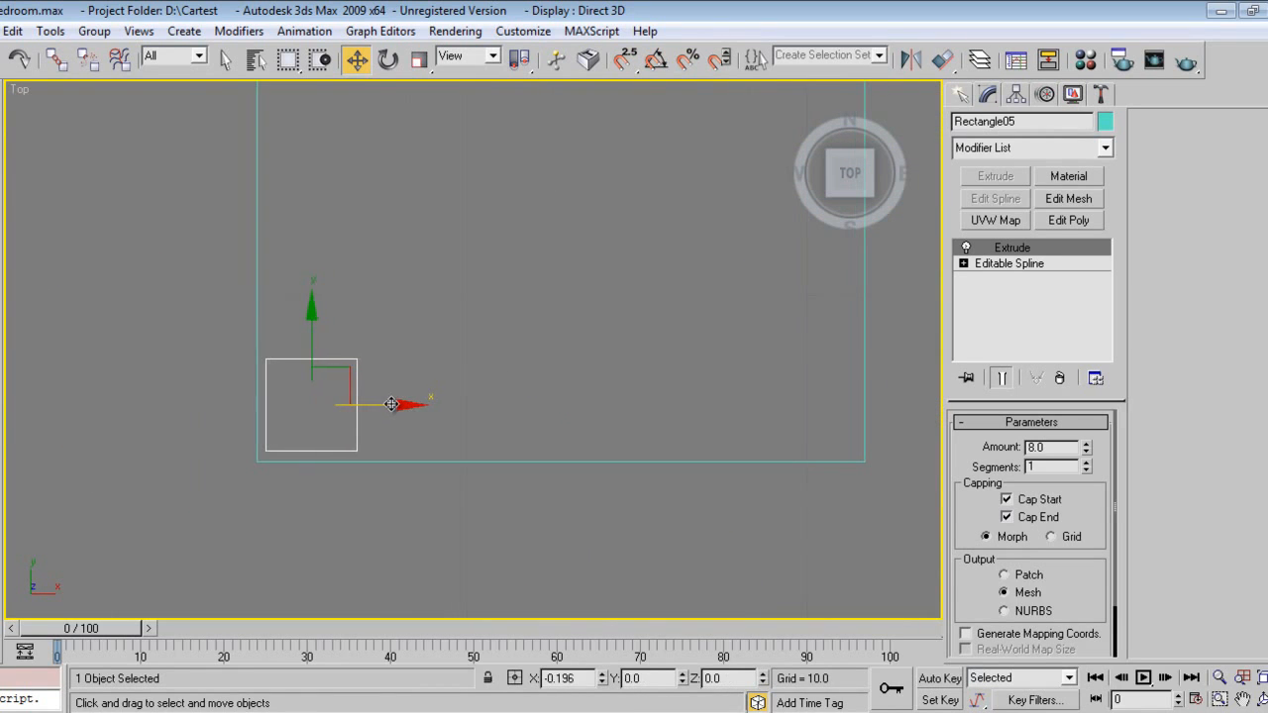
Shift-clone the extruded leg and move the copies to the corners of the table outline.
drag(392, 404, 337, 372)
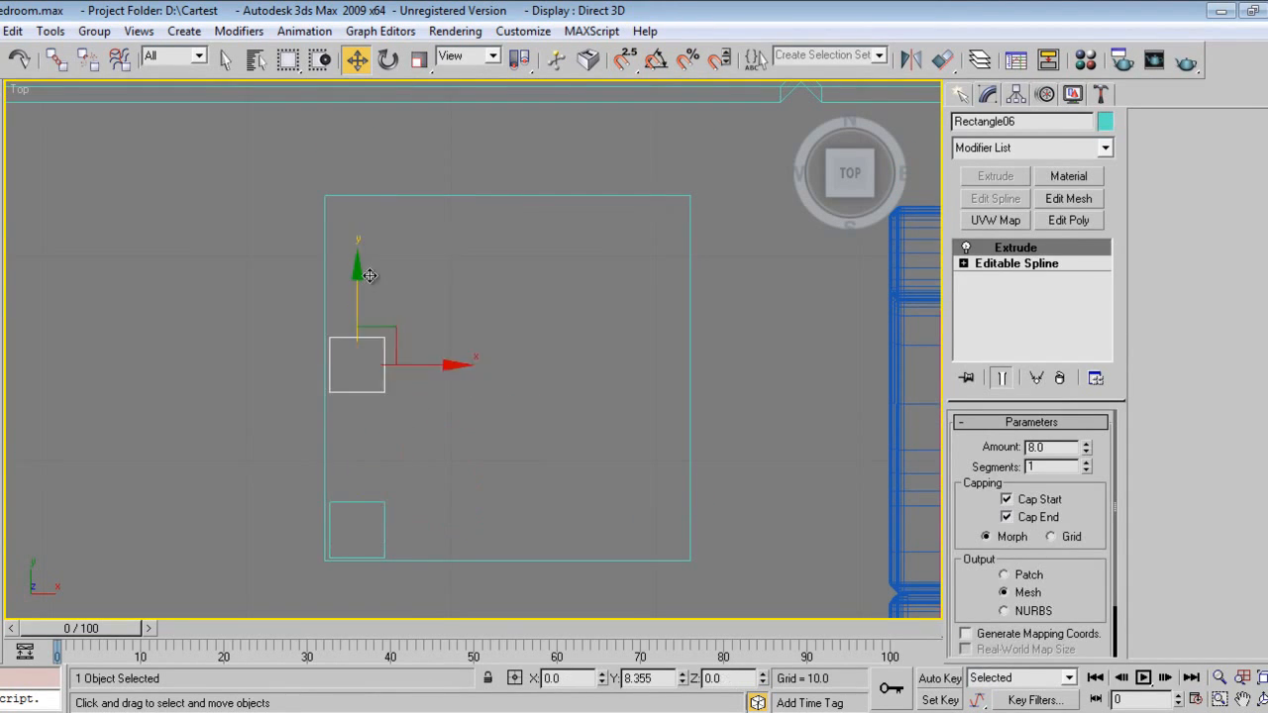
drag(357, 277, 356, 148)
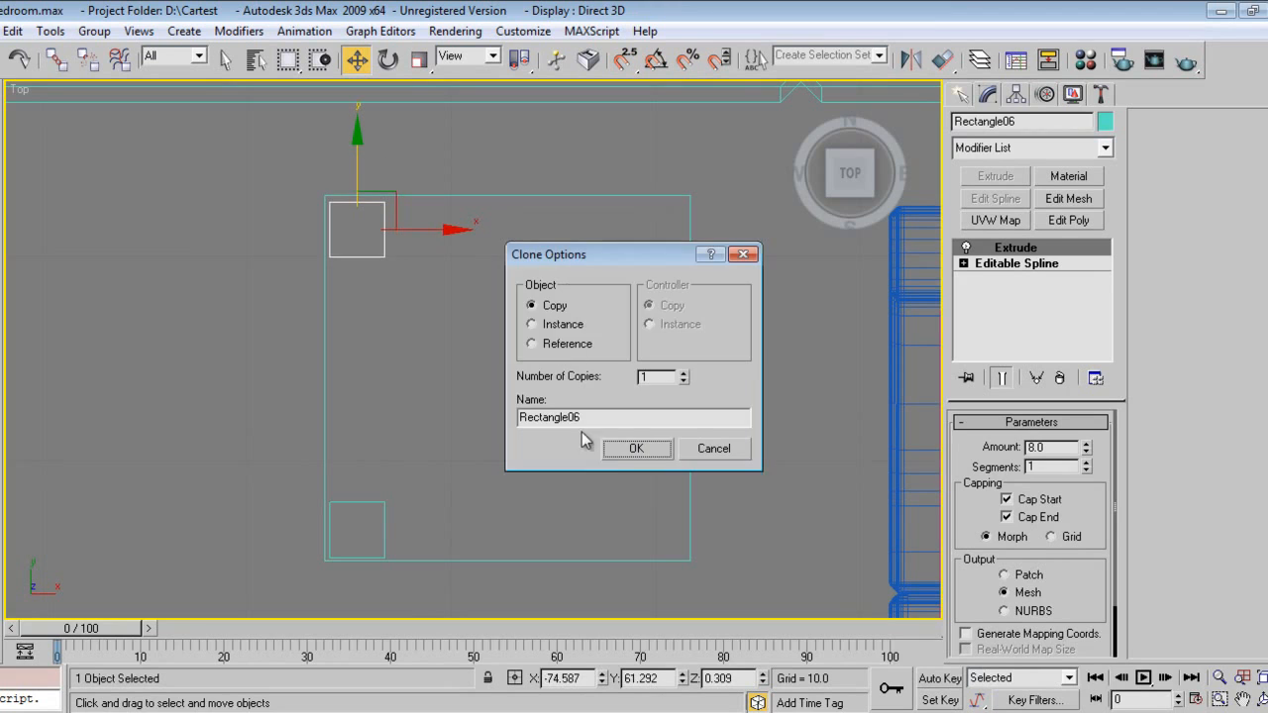
click(638, 448)
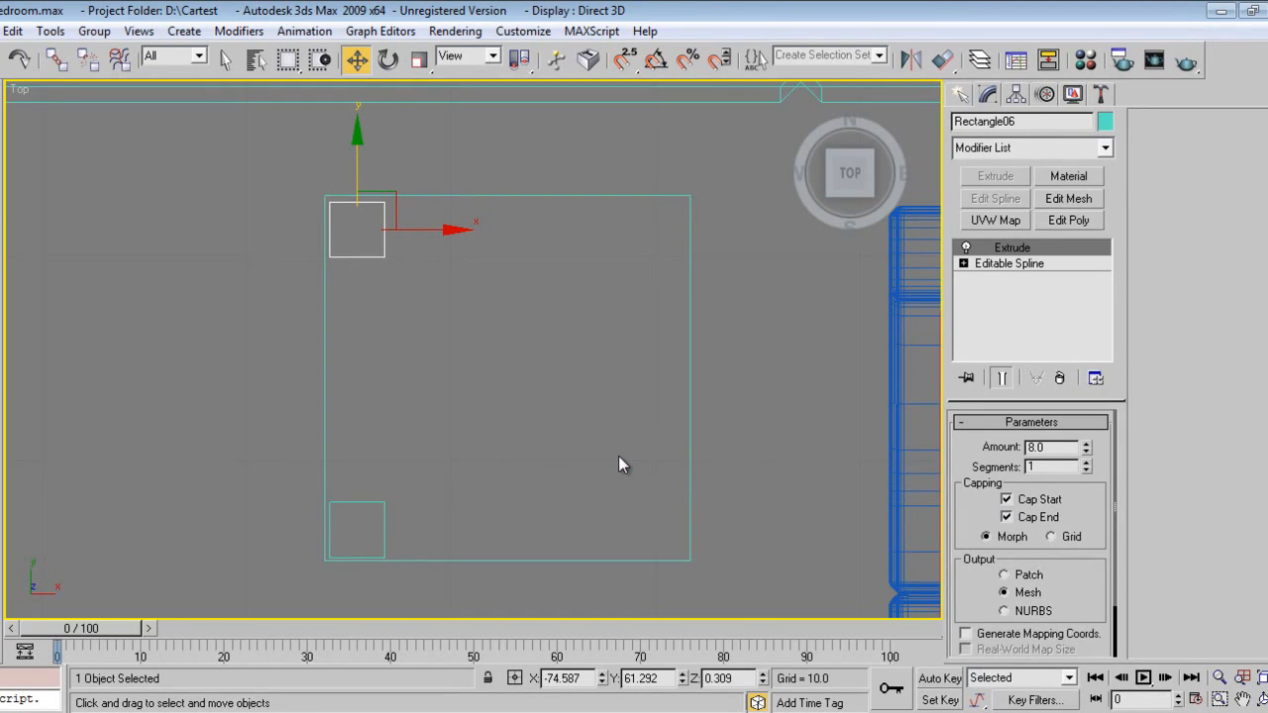
mouse_move(439, 229)
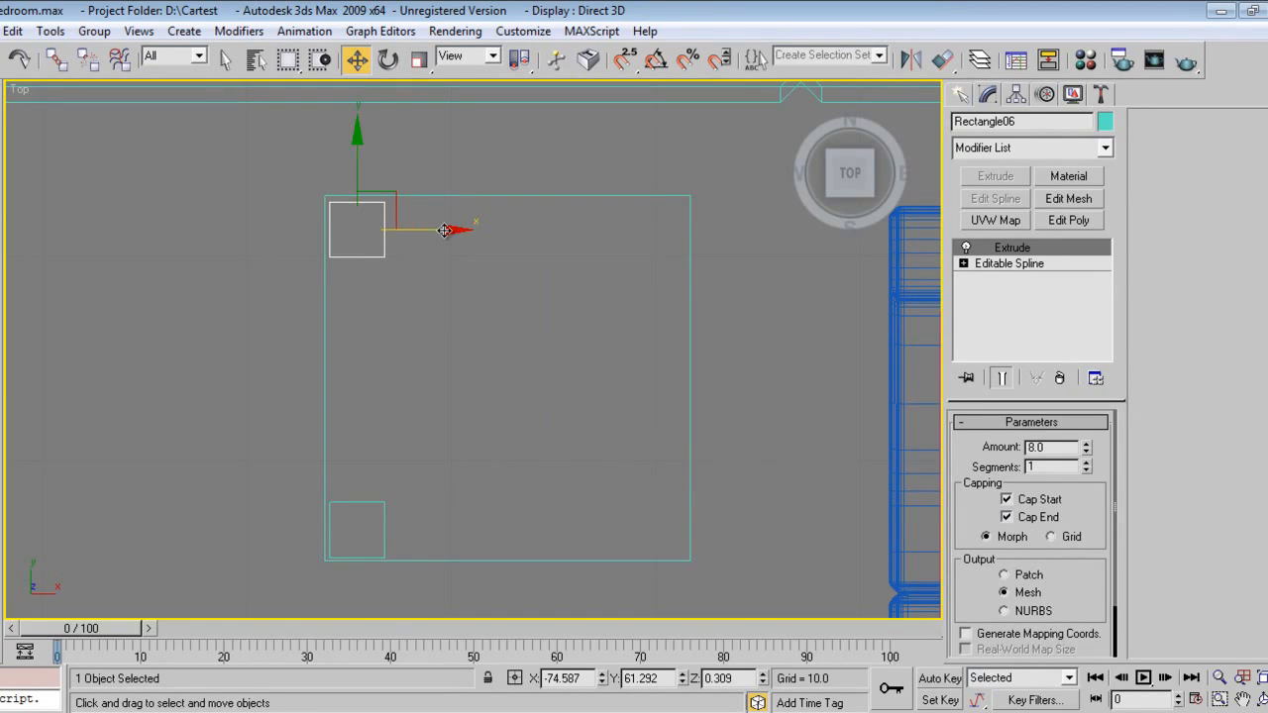
drag(356, 227, 657, 228)
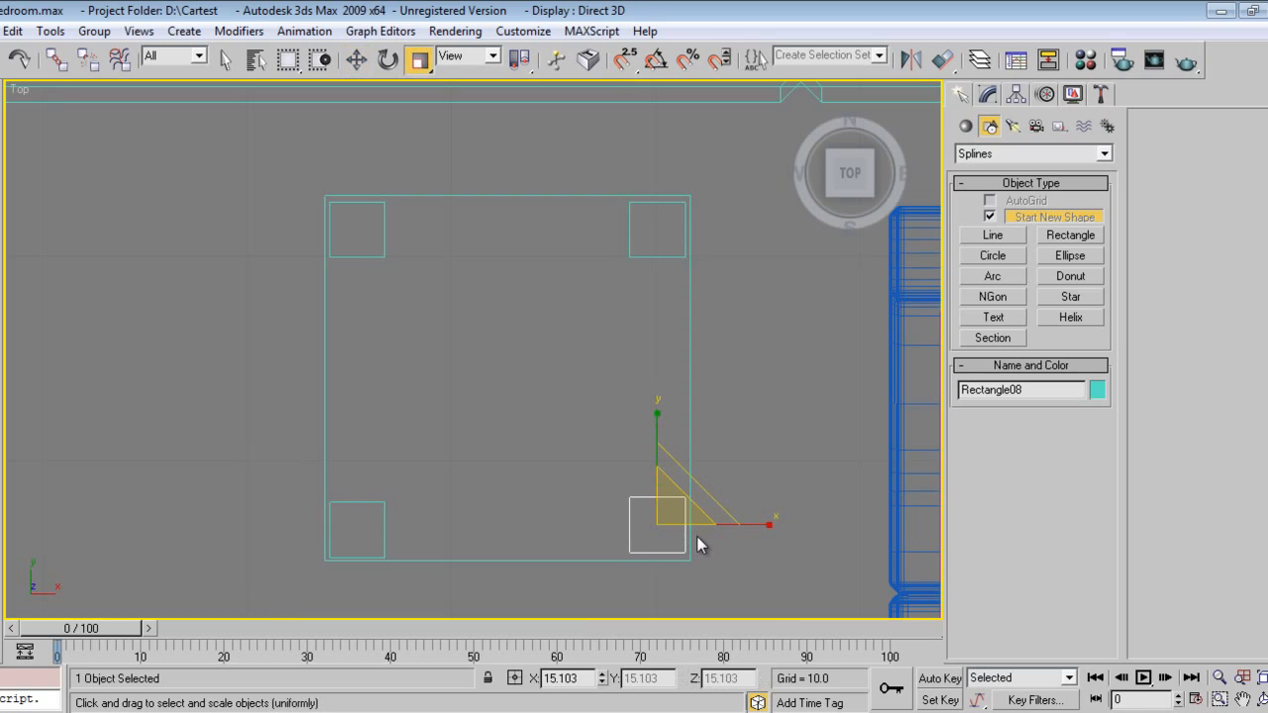
click(352, 58)
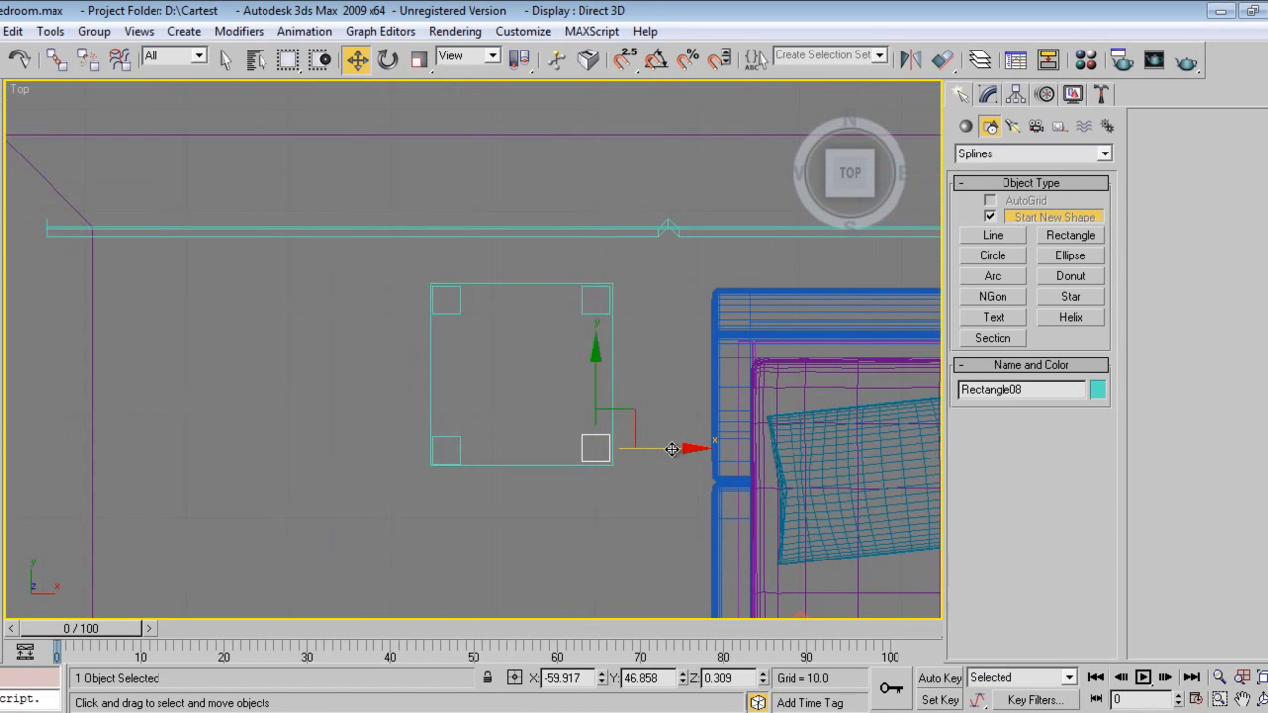
mouse_move(654, 485)
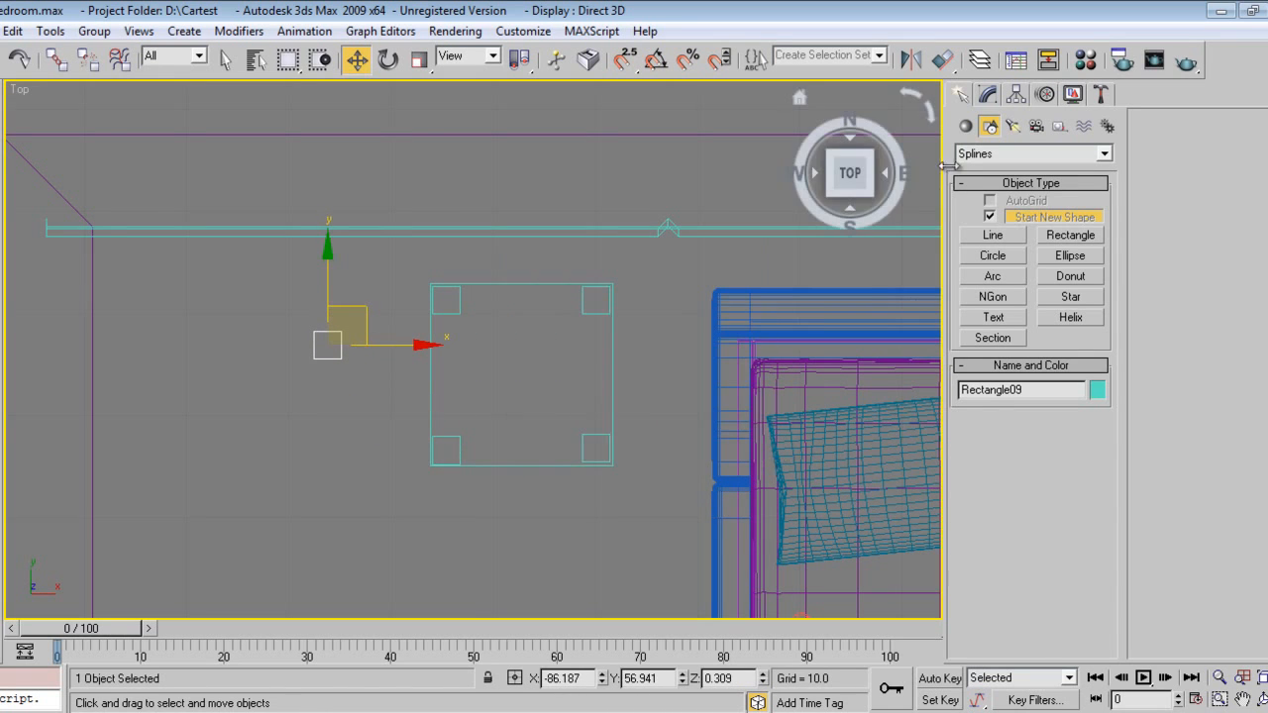
Extrude the small lamp square 561.5 units into a tall post and view it from the Left side.
click(1004, 95)
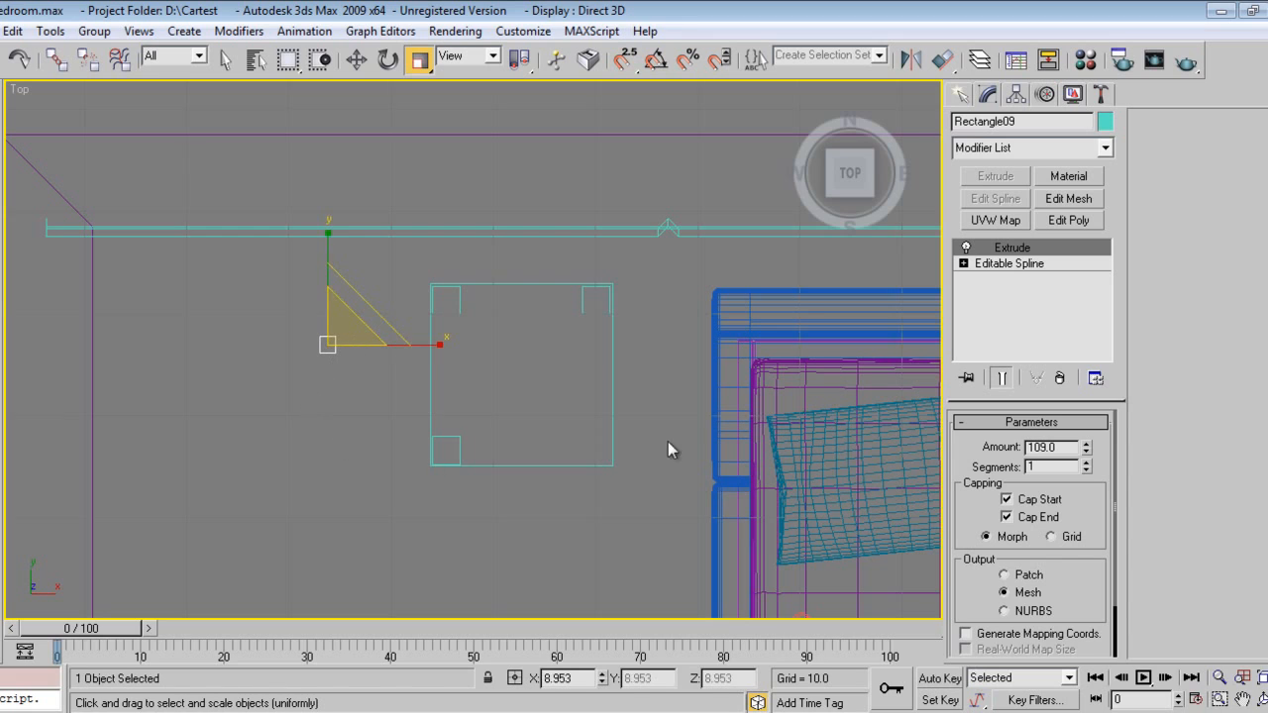
mouse_move(884, 210)
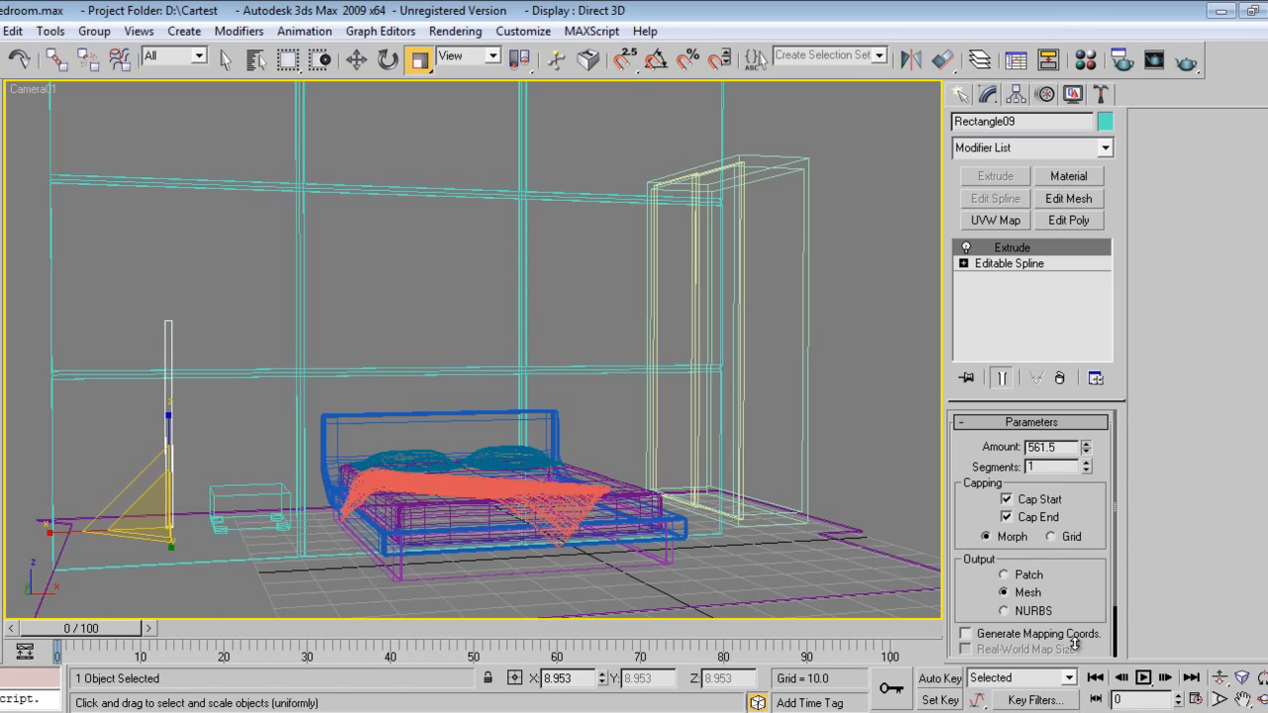
click(1082, 445)
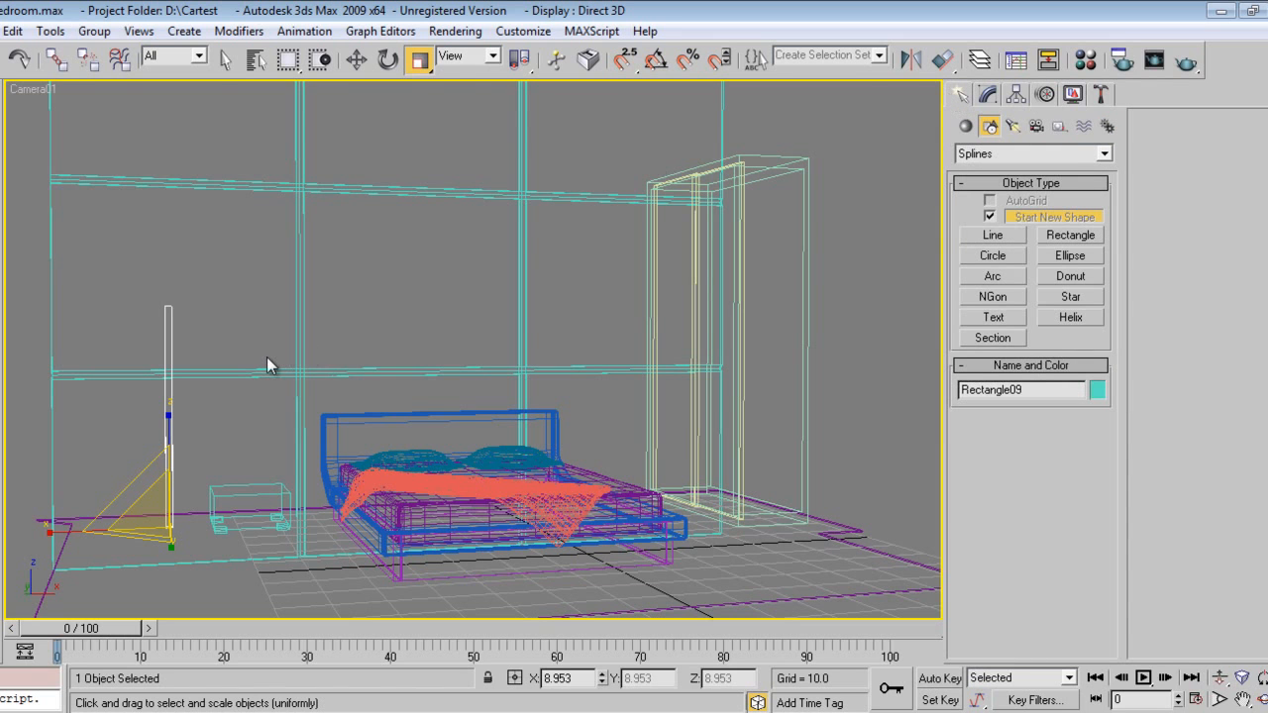
key(l)
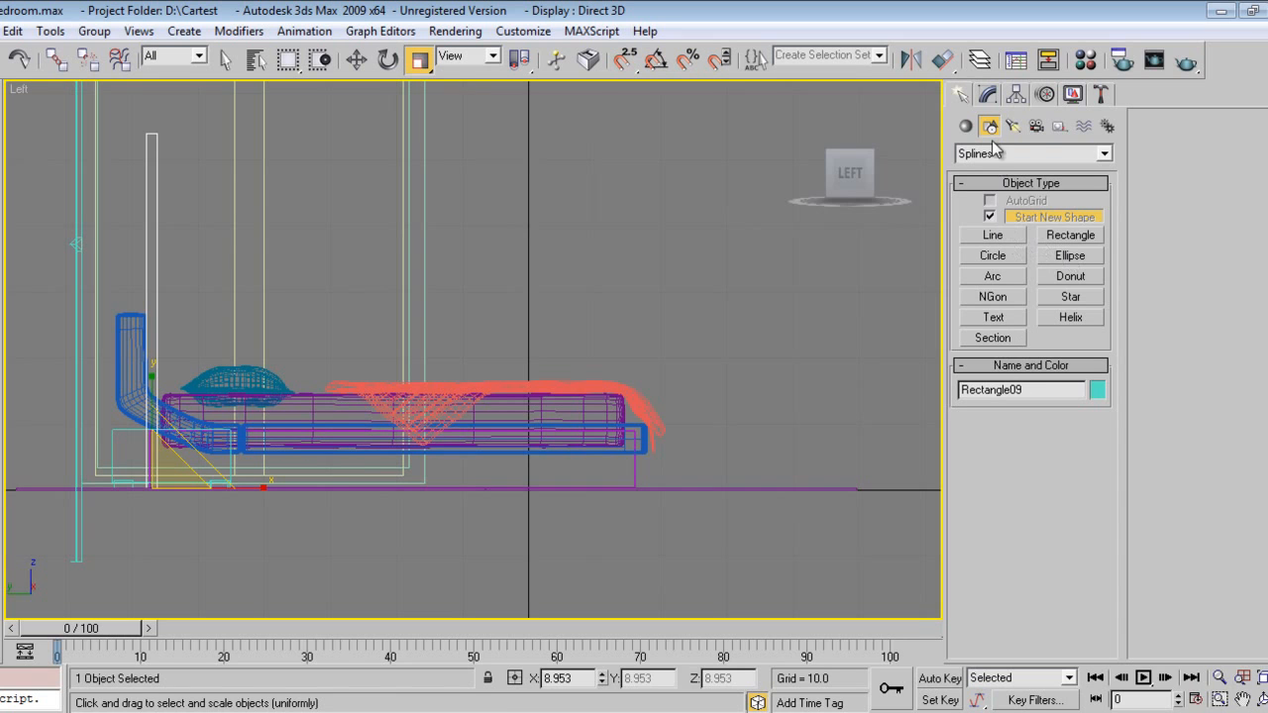
Draw a square spline around the lamp post from the Top view and scale it.
click(967, 127)
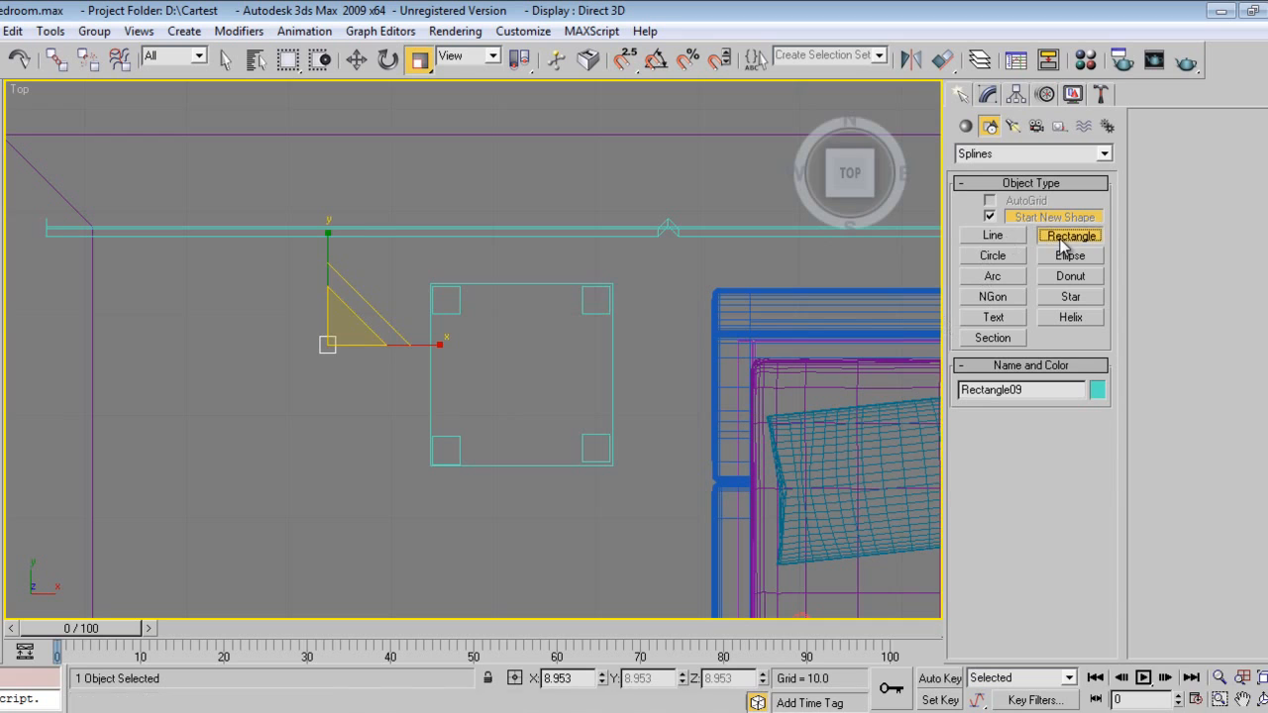
click(1058, 233)
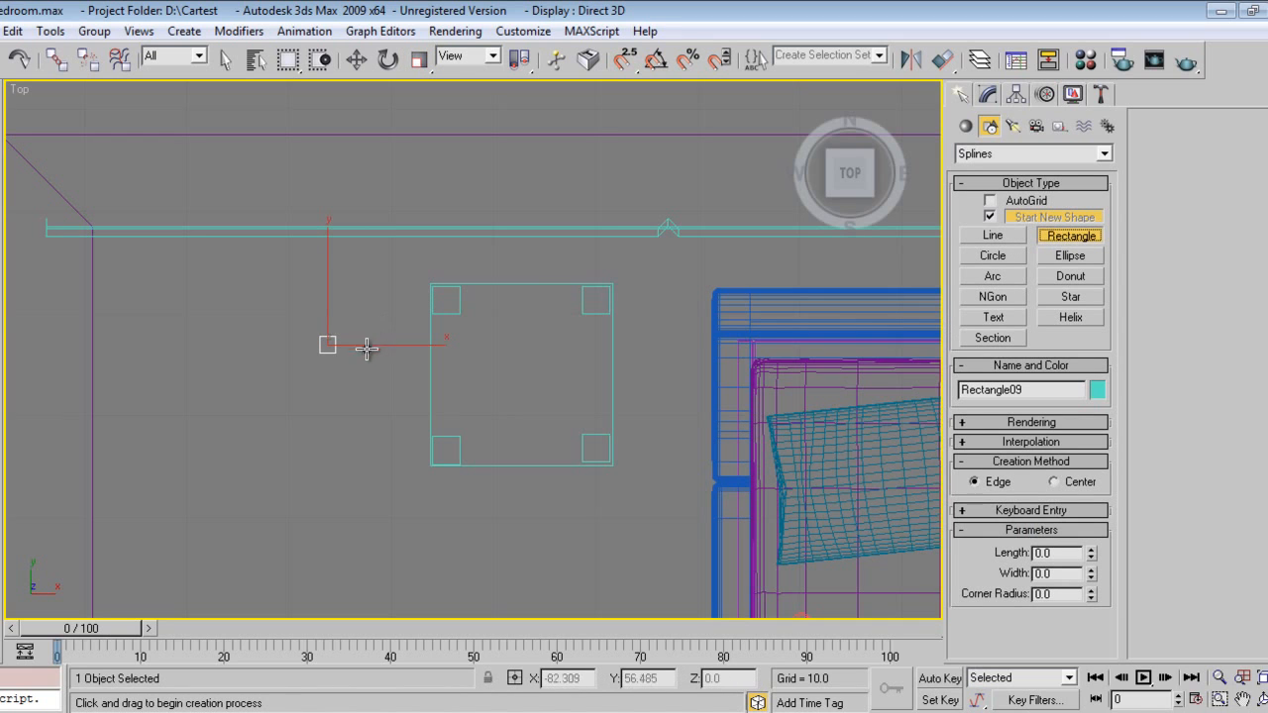
mouse_move(341, 372)
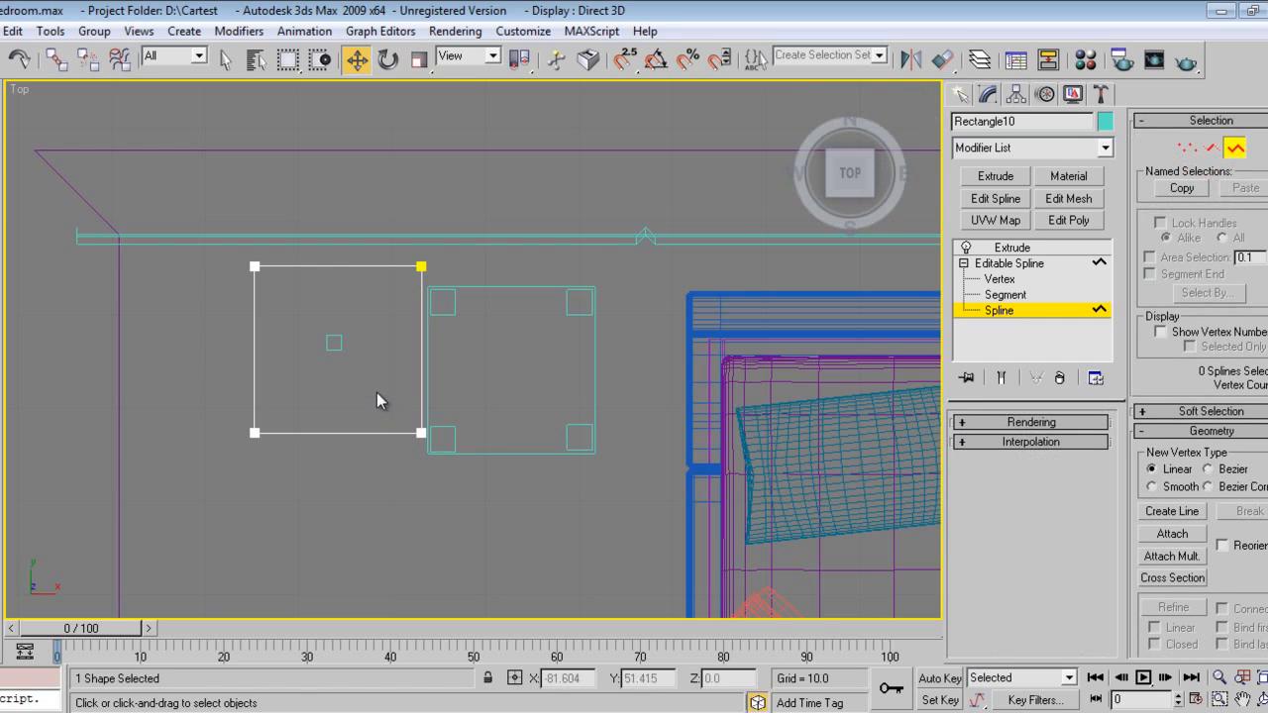
right_click(380, 400)
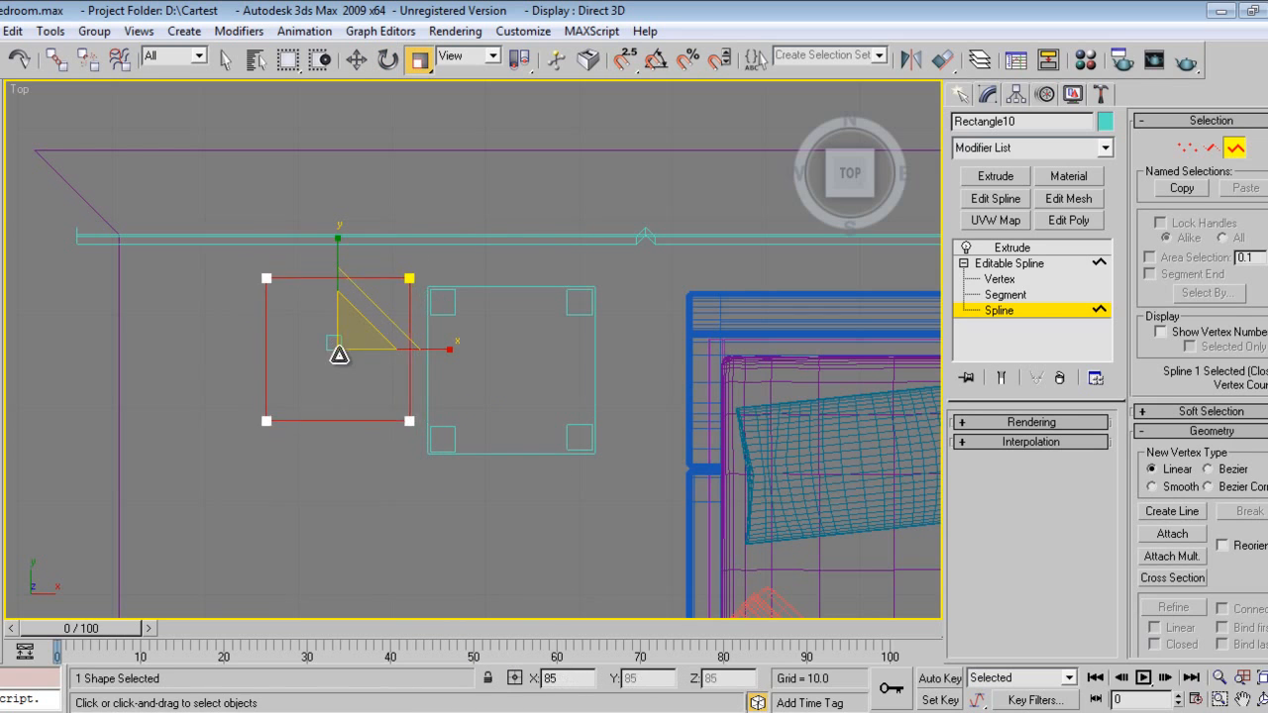
Move the square up the post and extrude it 9 units into a small block.
right_click(341, 354)
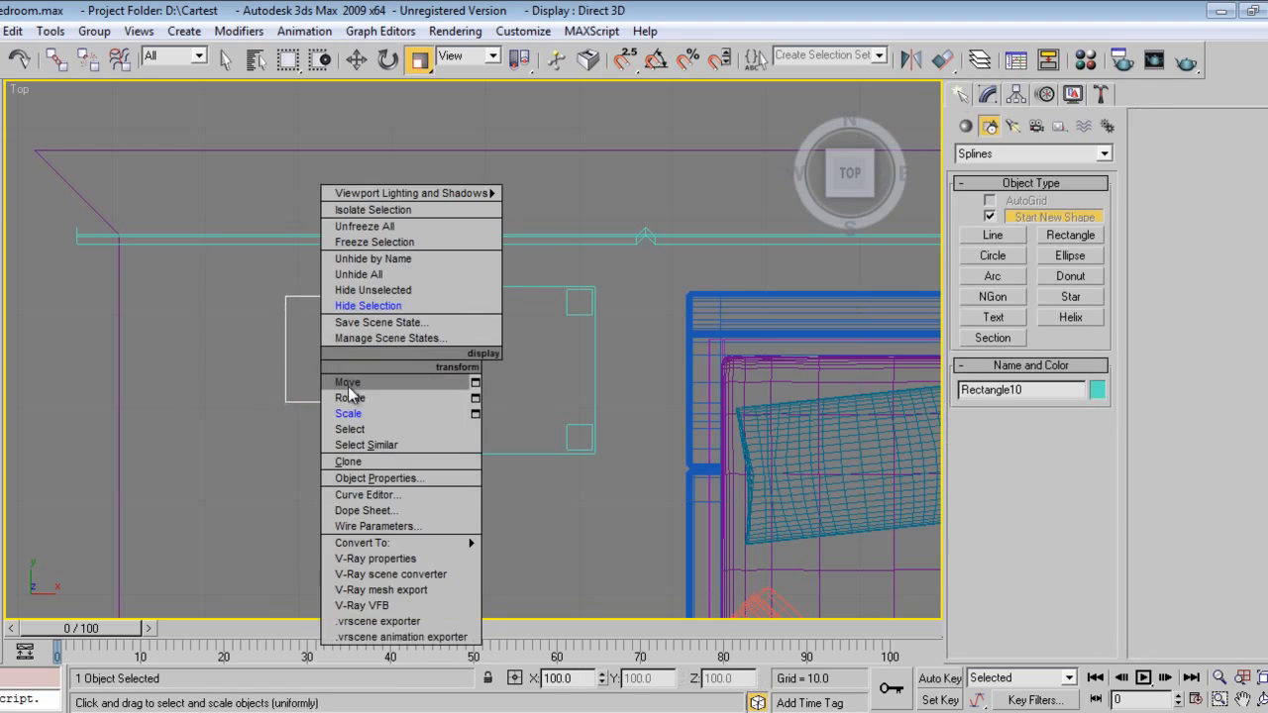
click(347, 380)
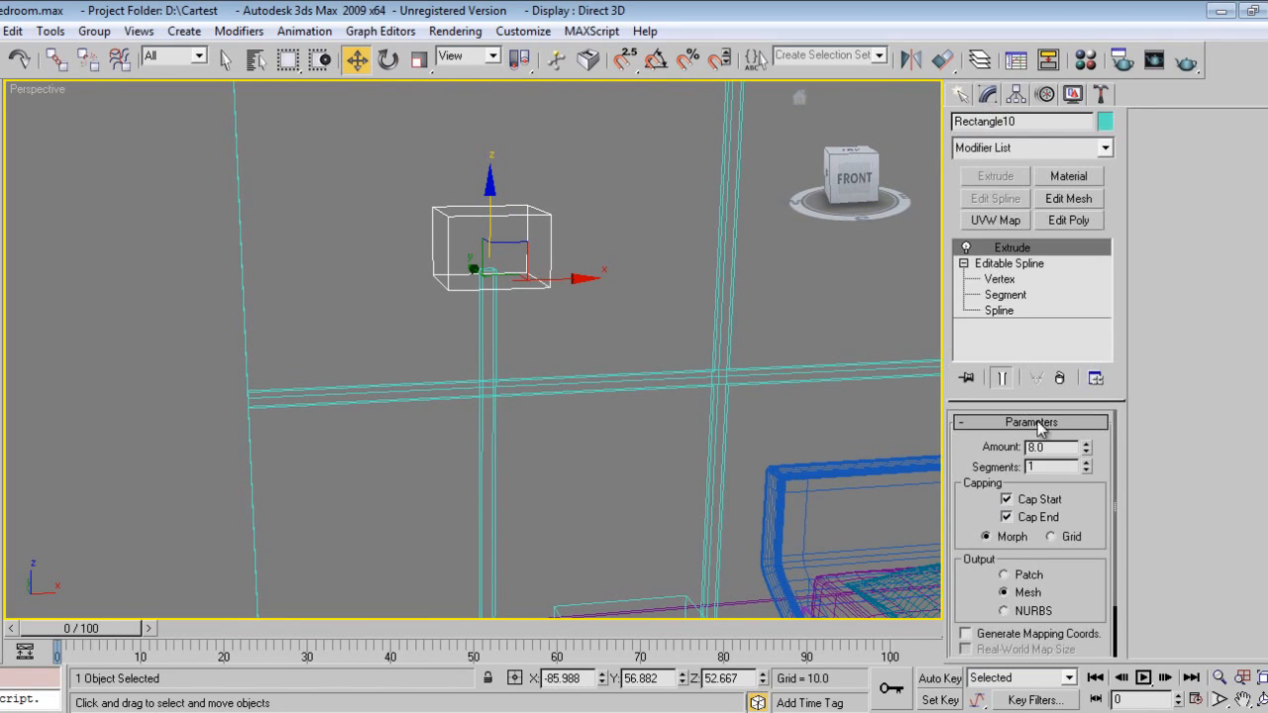
click(1085, 452)
text(9)
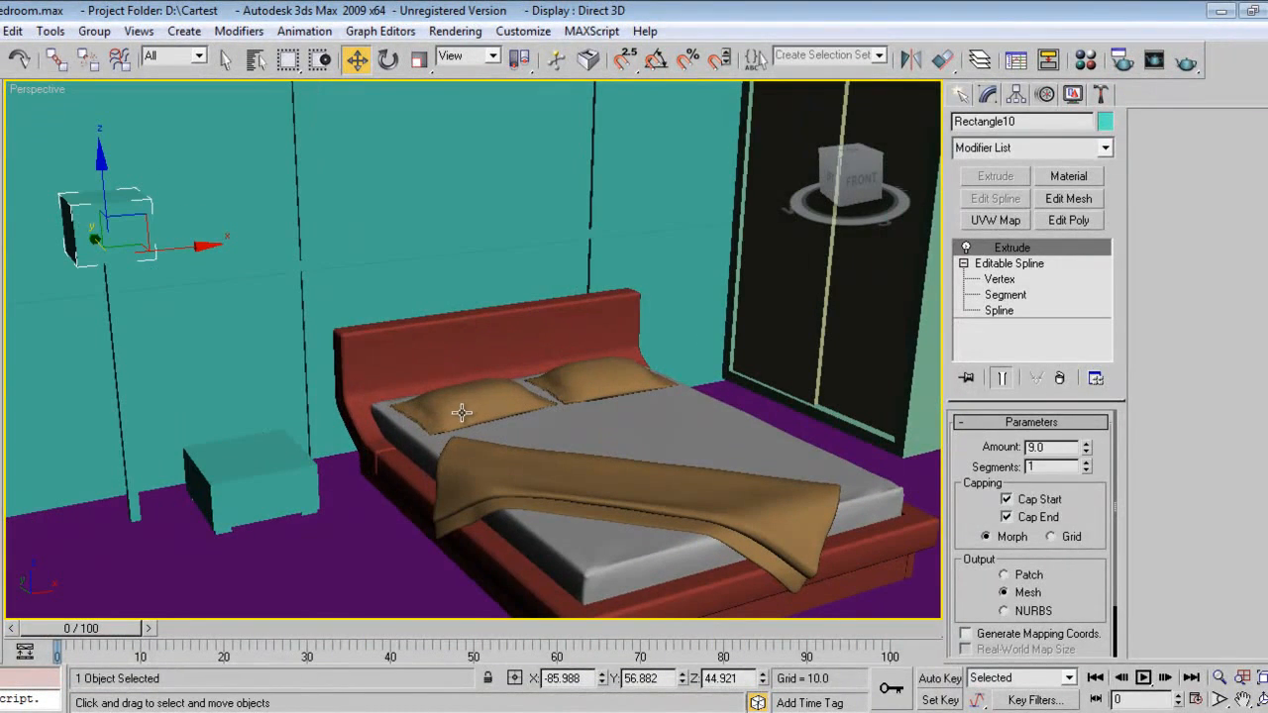
mouse_move(460, 414)
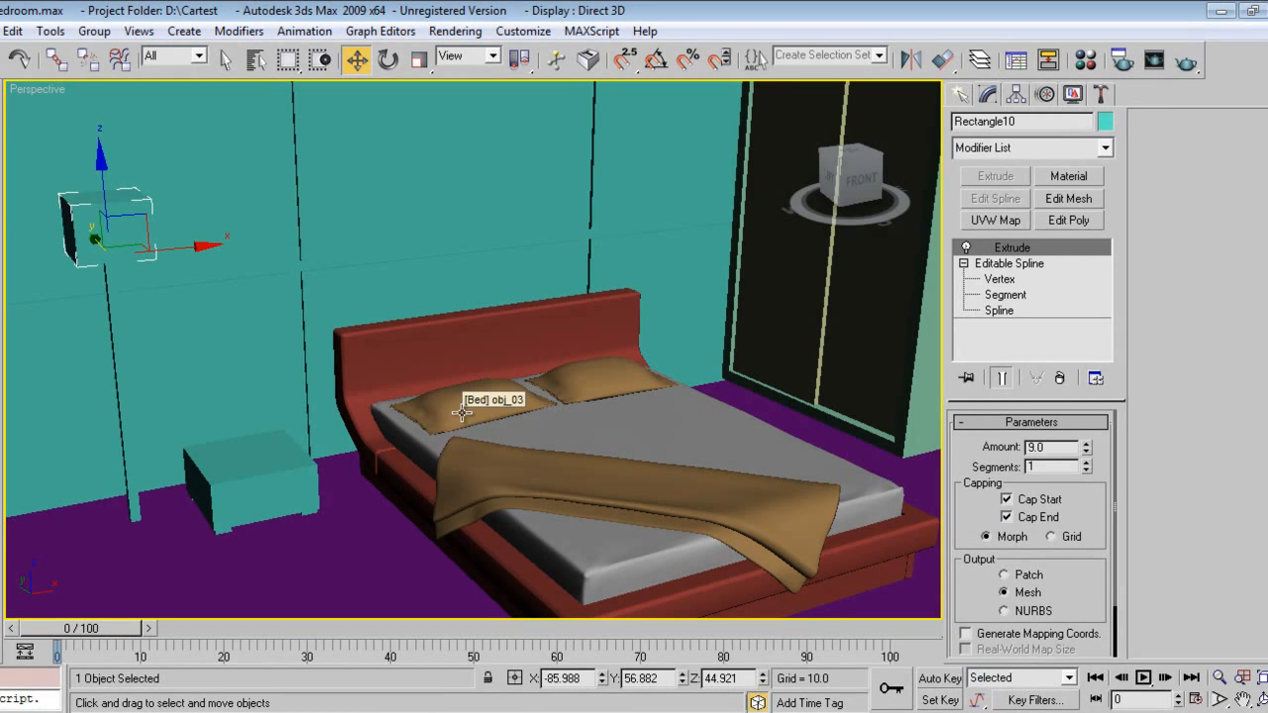